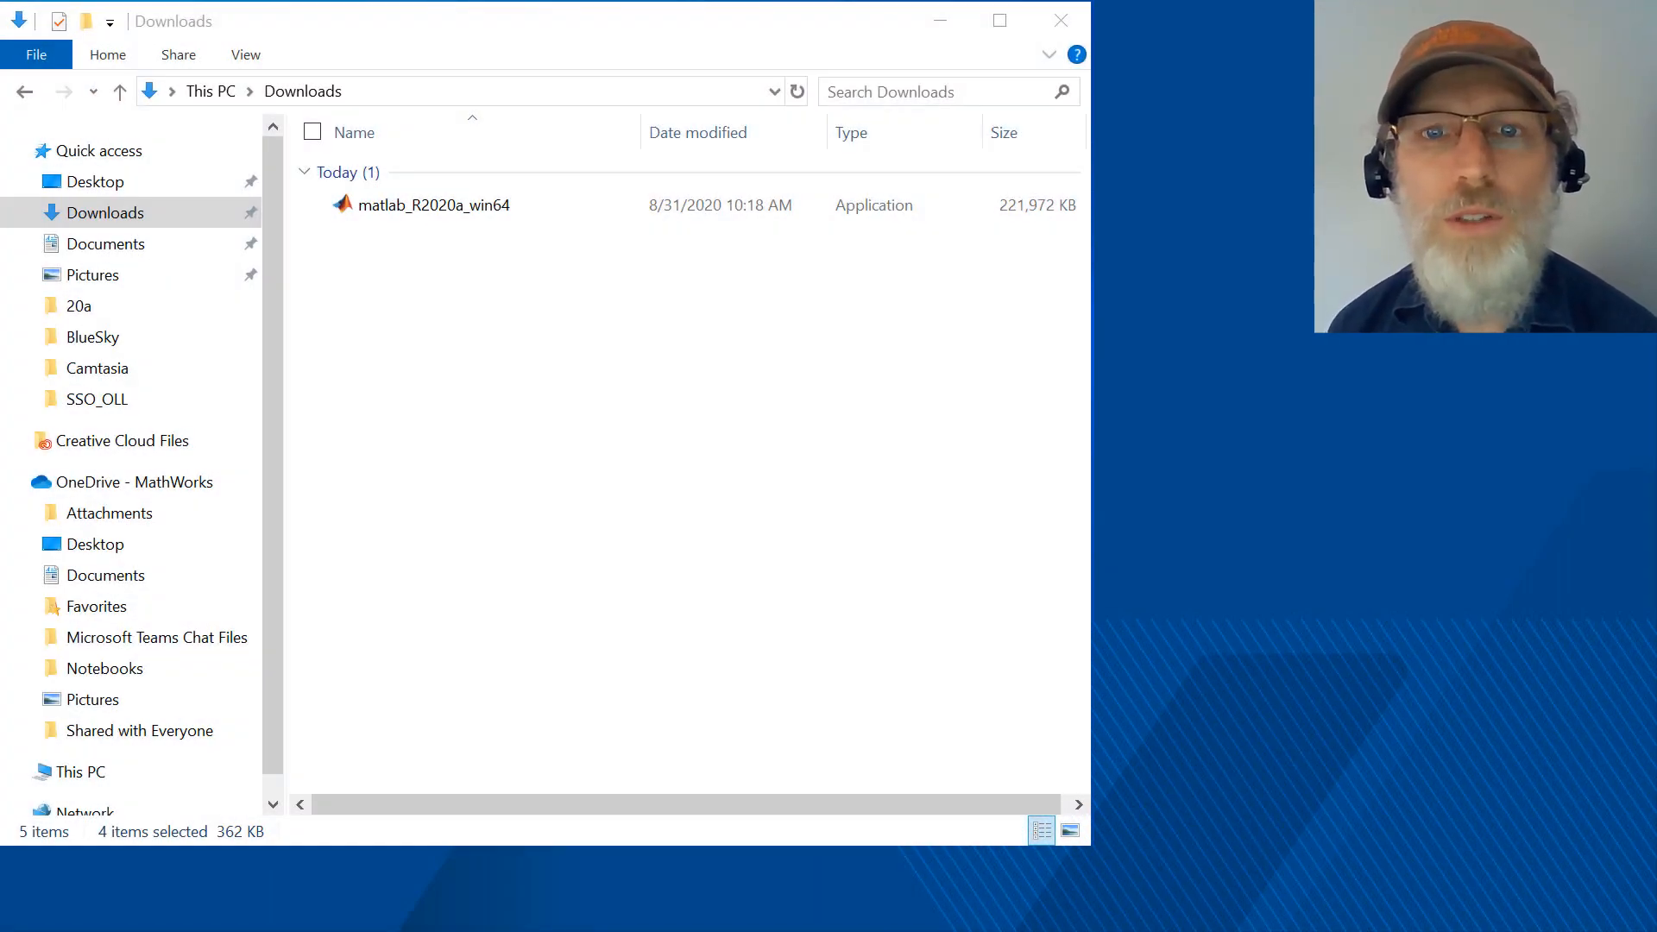
Launch the matlab_R2020a_win64 installer and allow it to make changes.
double_click(432, 206)
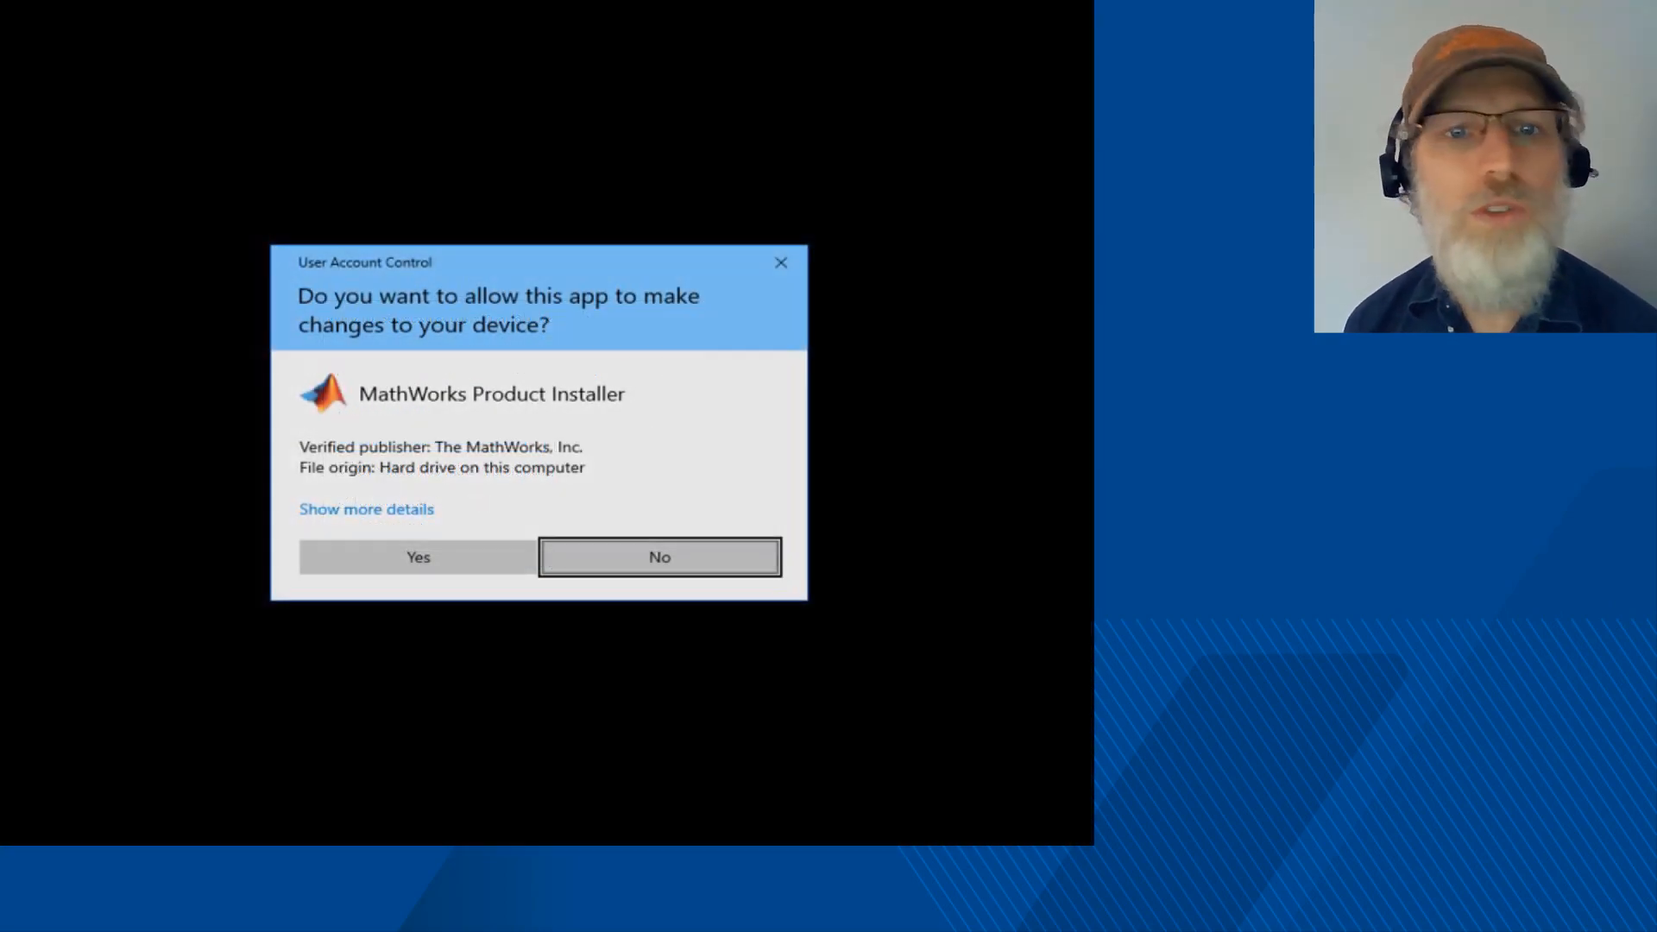
click(418, 557)
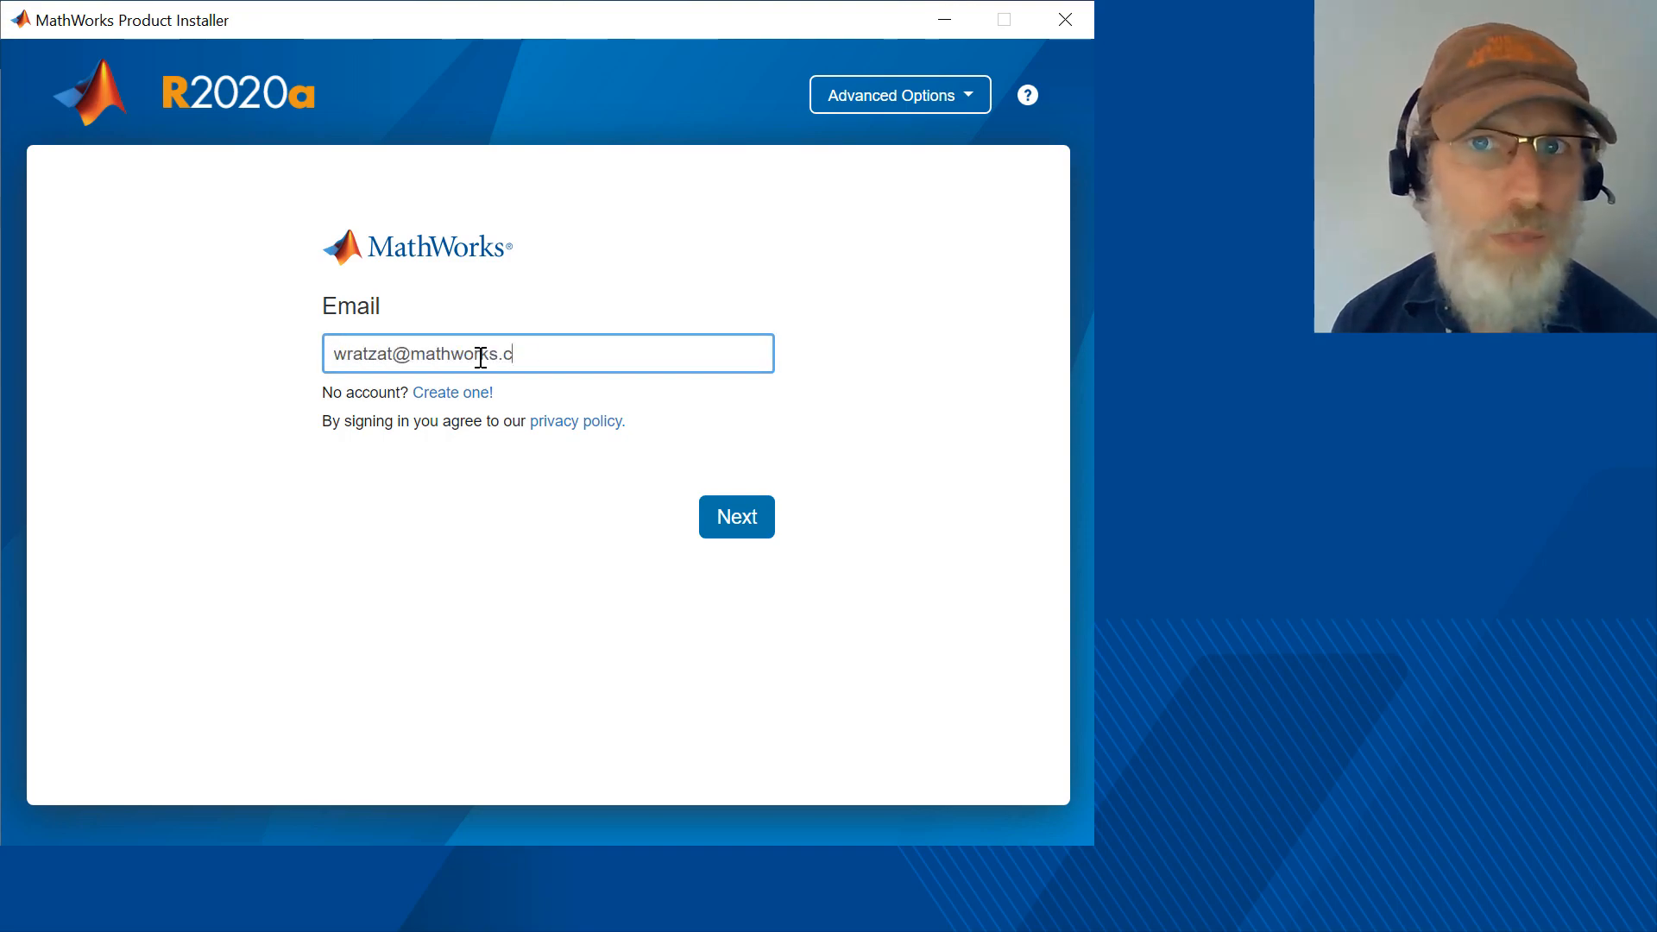
Sign in with the account email and accept the license agreement to reach license selection.
click(737, 516)
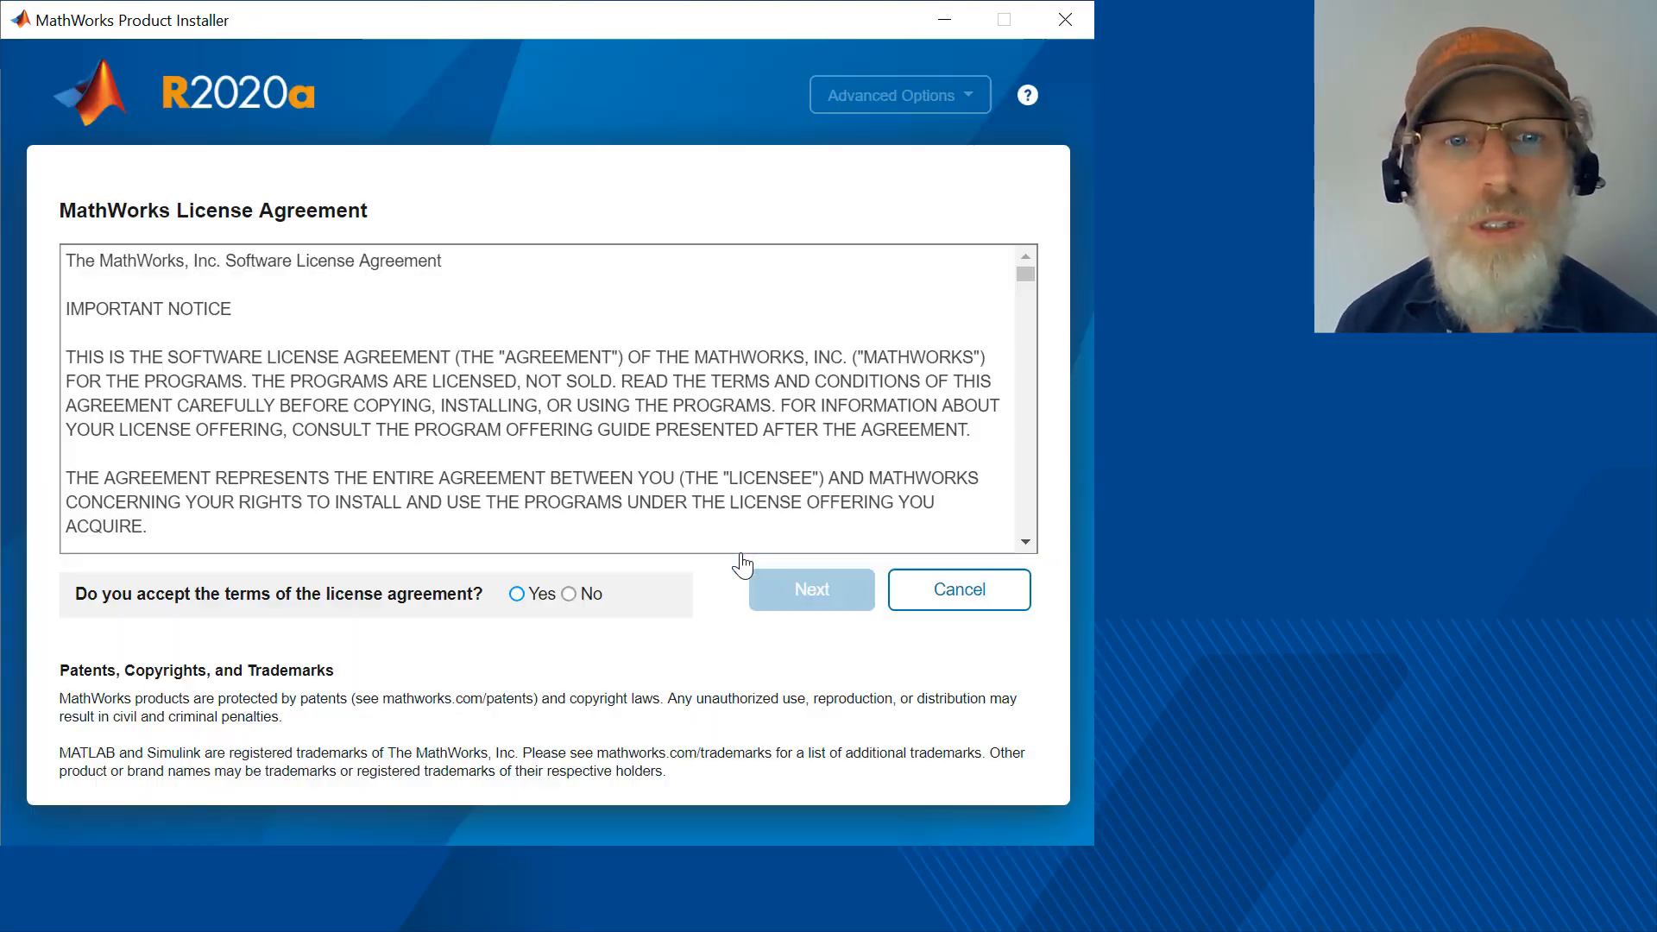
click(516, 592)
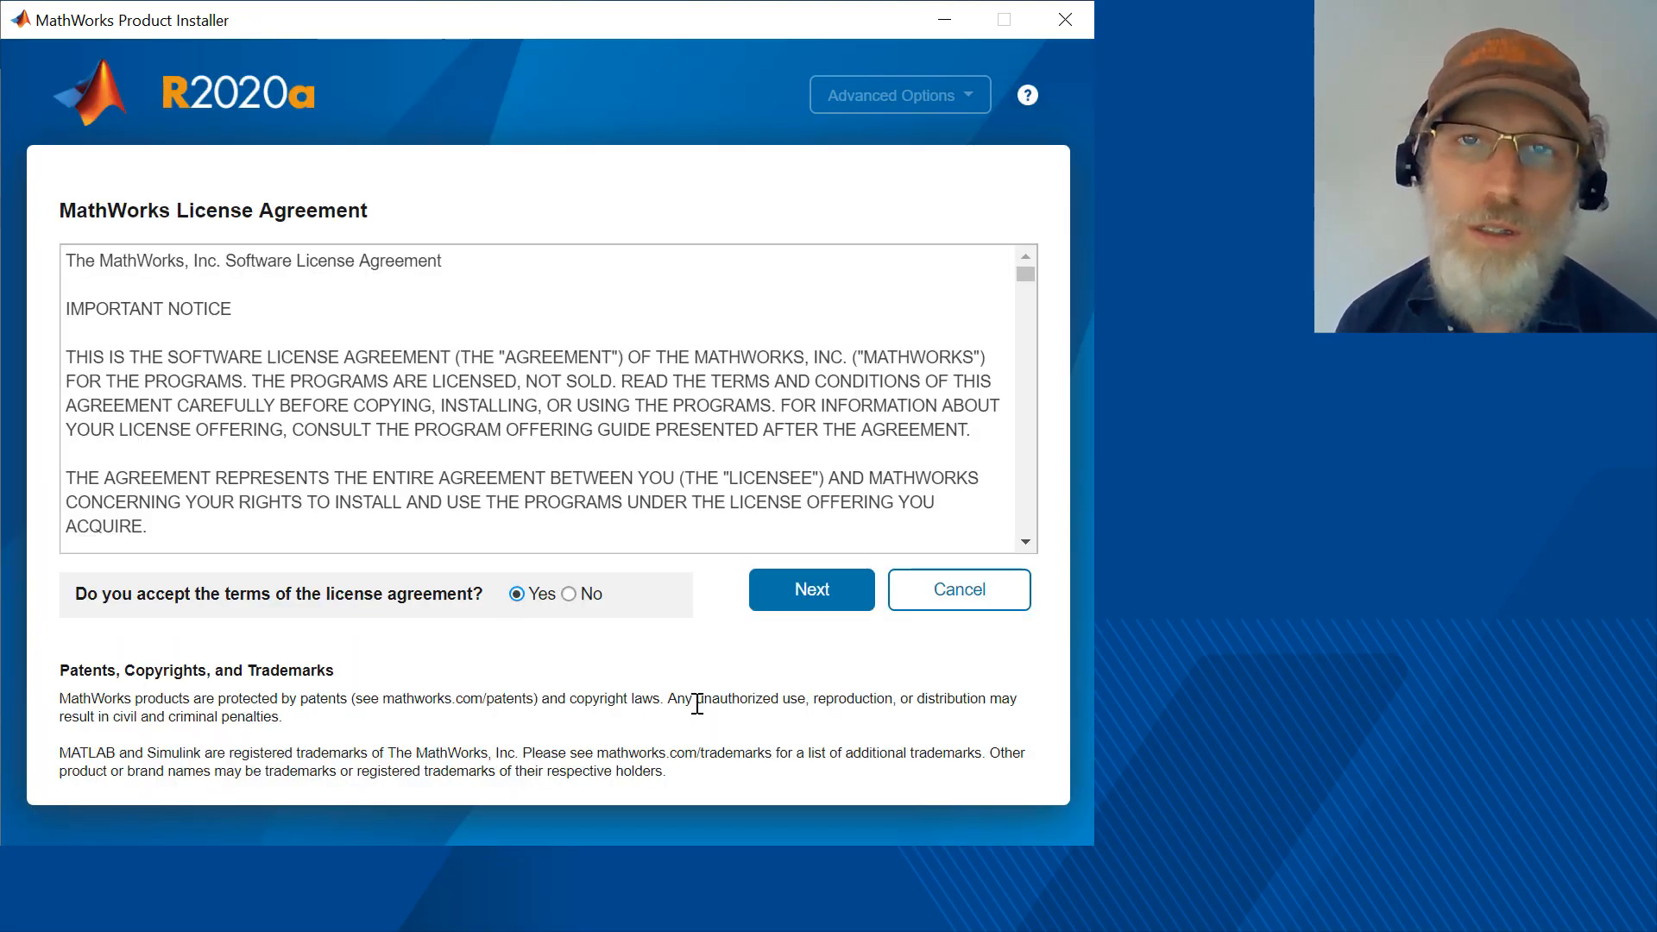
click(811, 589)
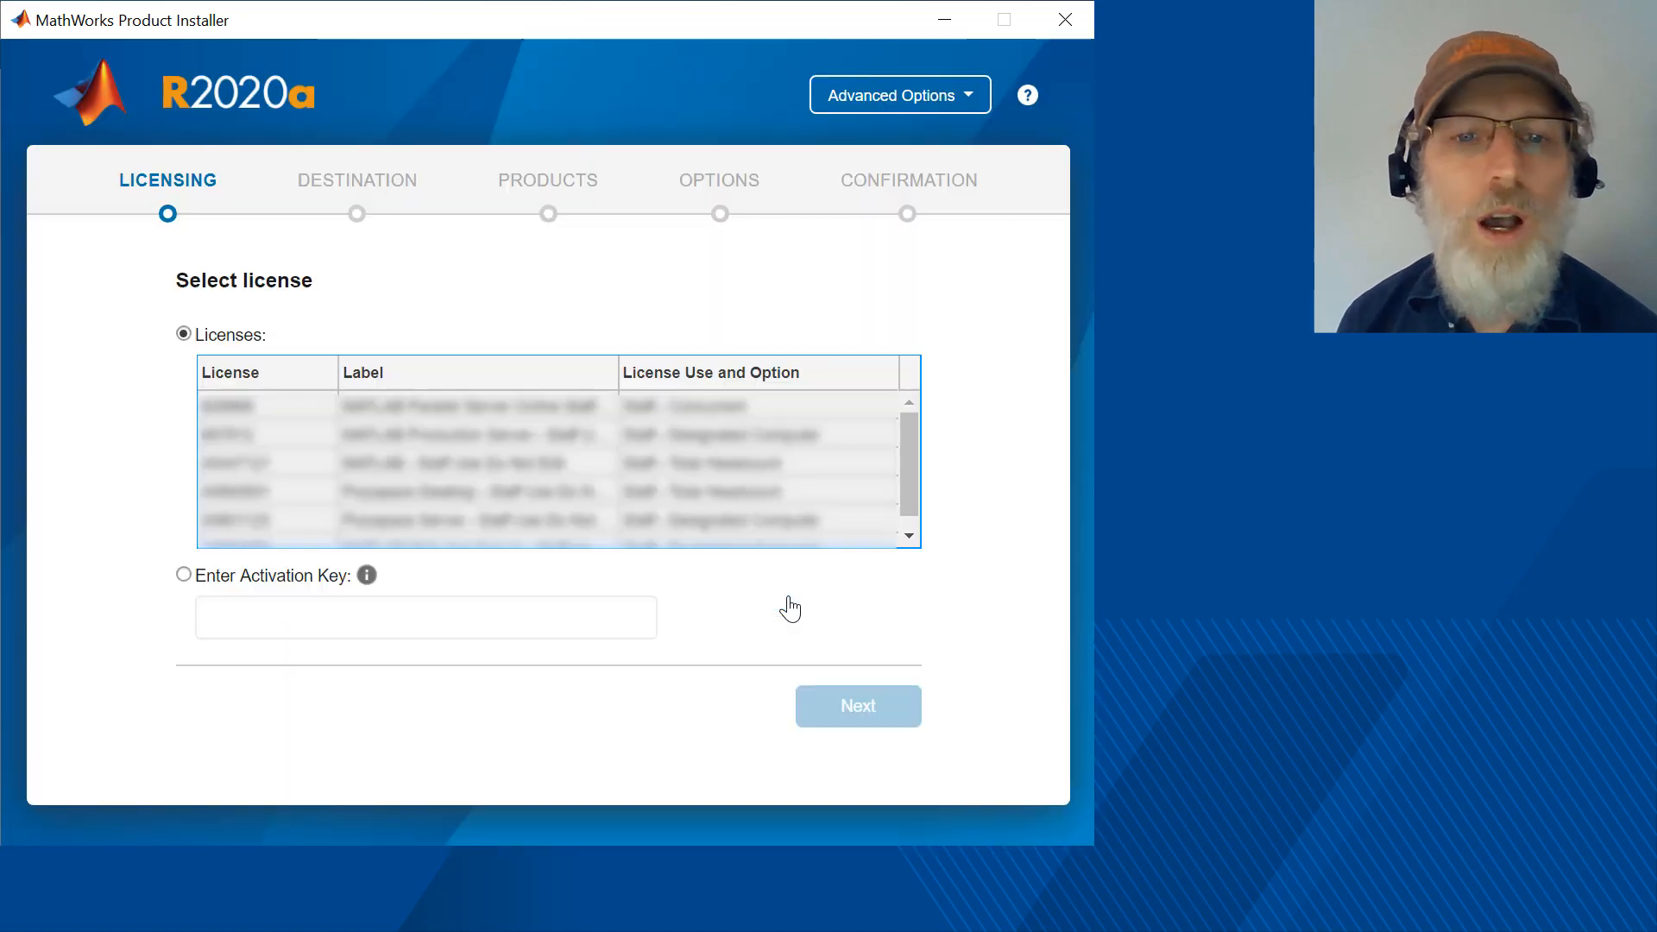
Switch to download-without-installing mode, keeping the default Downloads MathWorks R2020a folder.
click(897, 93)
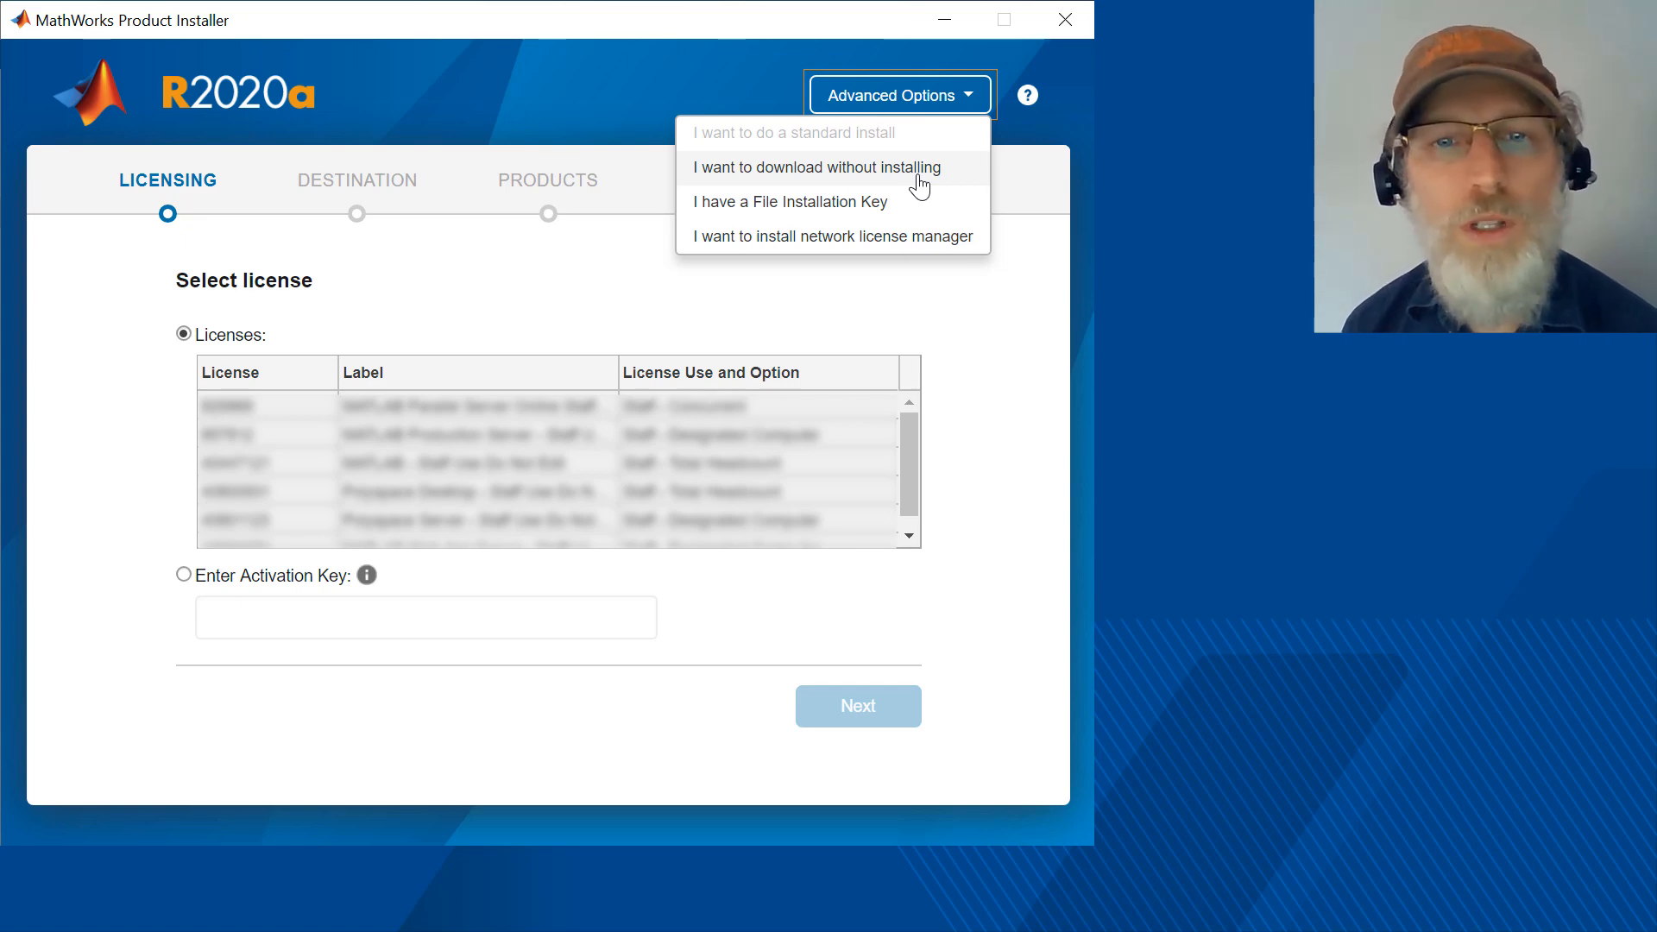
click(816, 168)
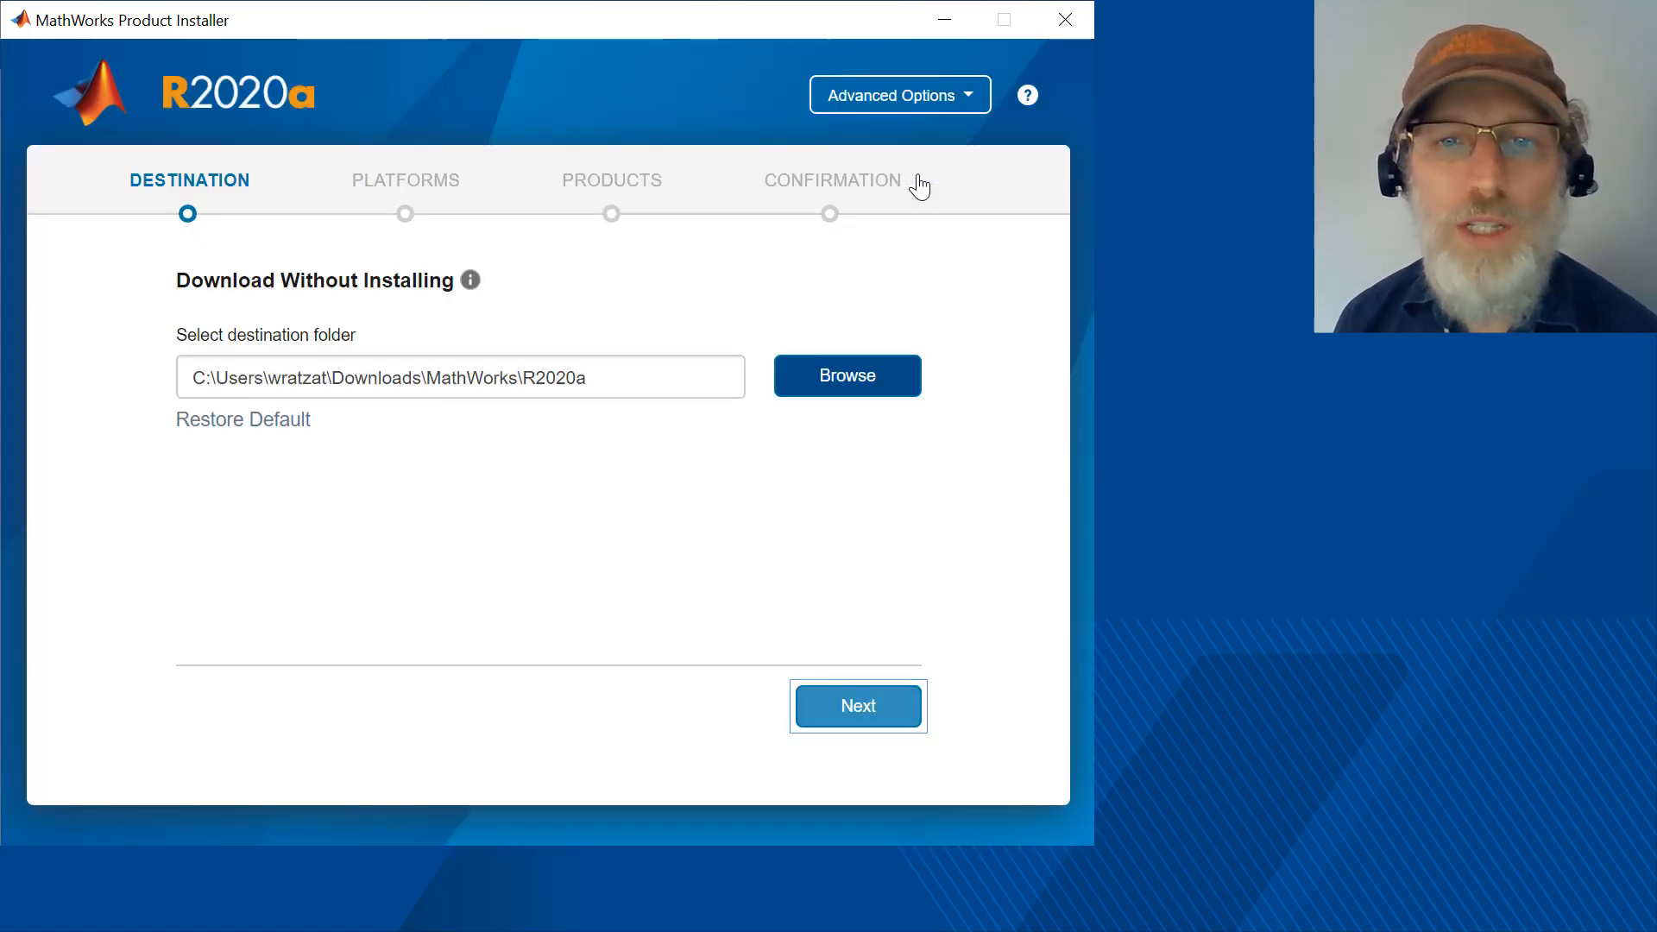
mouse_move(807, 661)
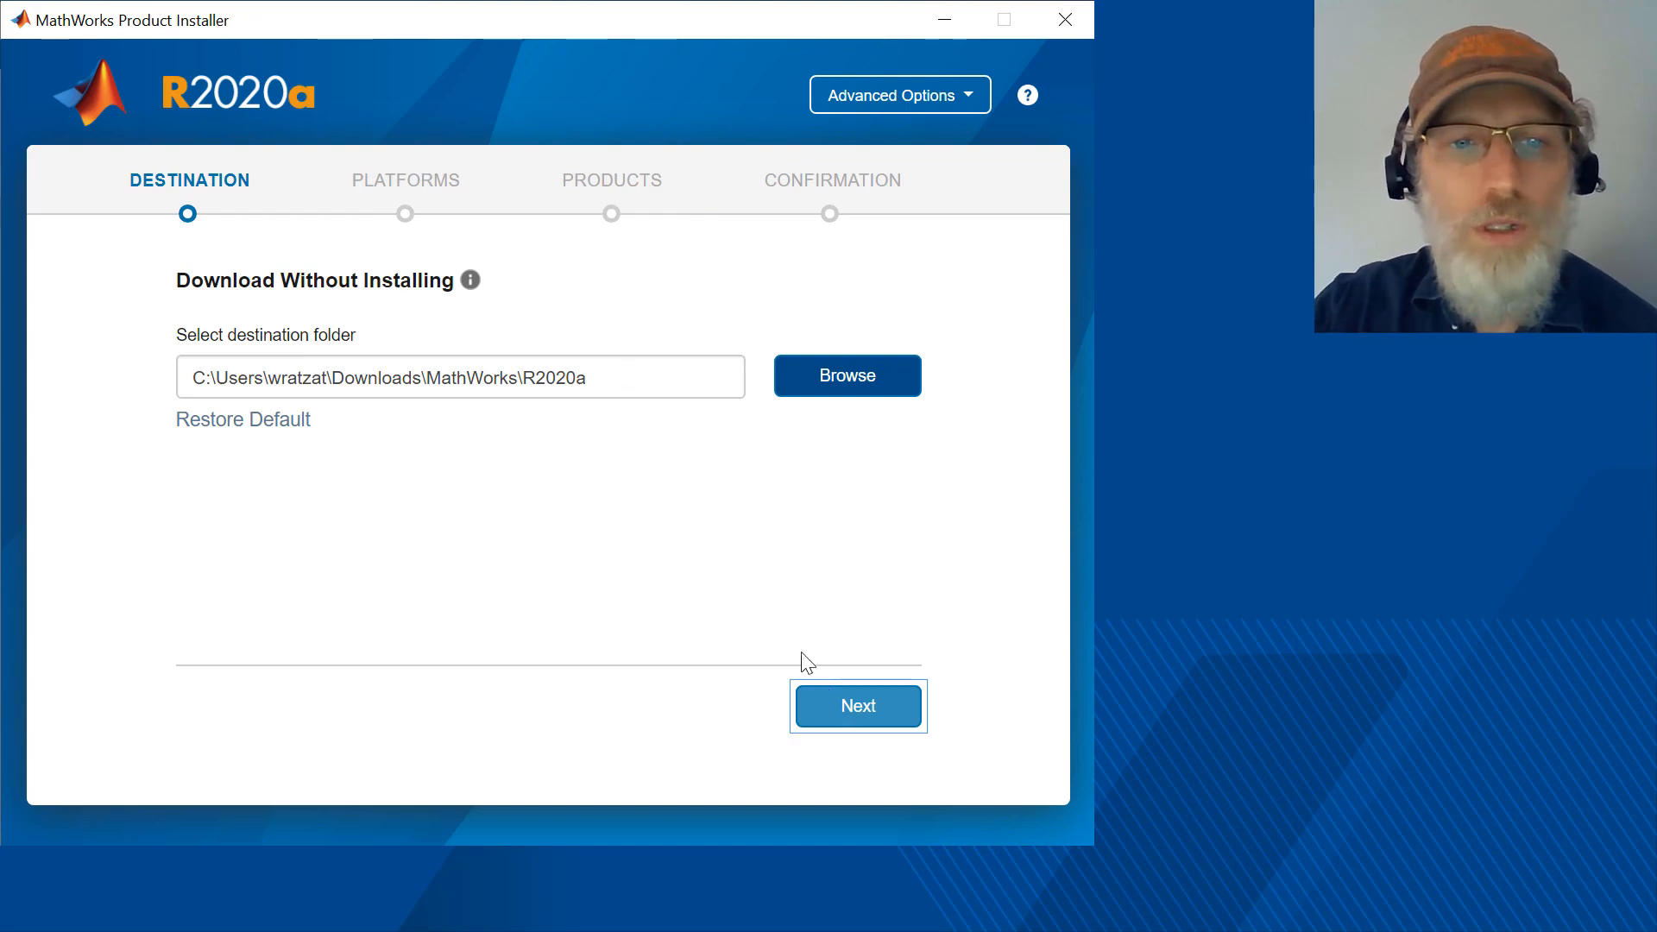
click(858, 706)
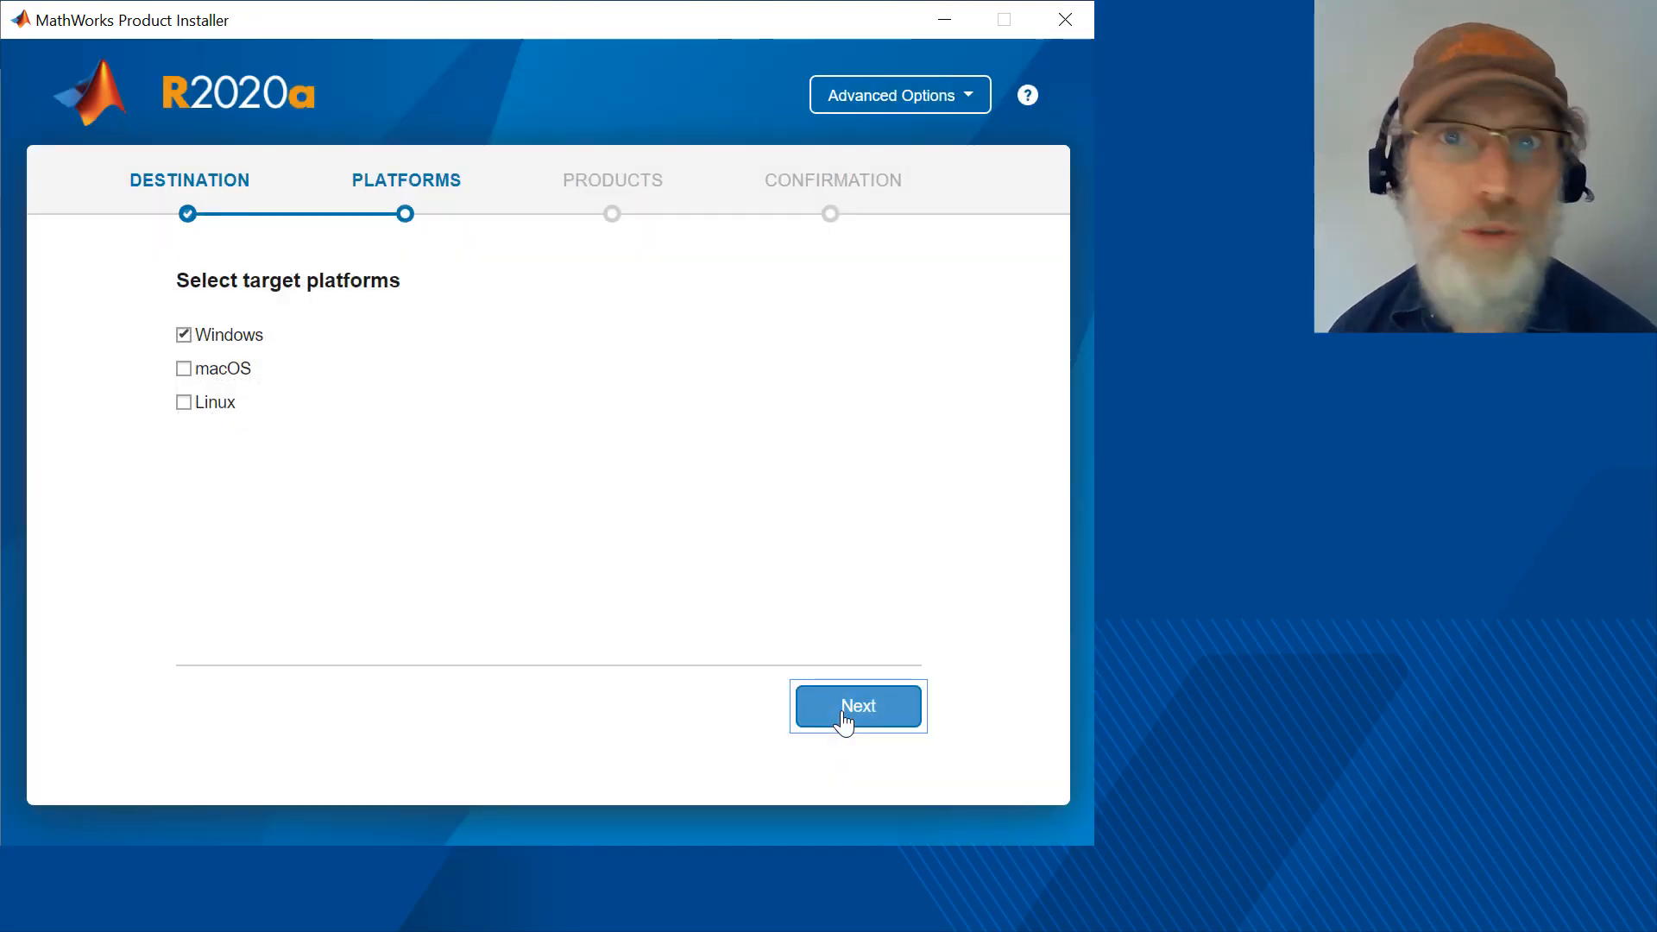
Keep Windows as the target platform and select all 107 products for download.
click(858, 706)
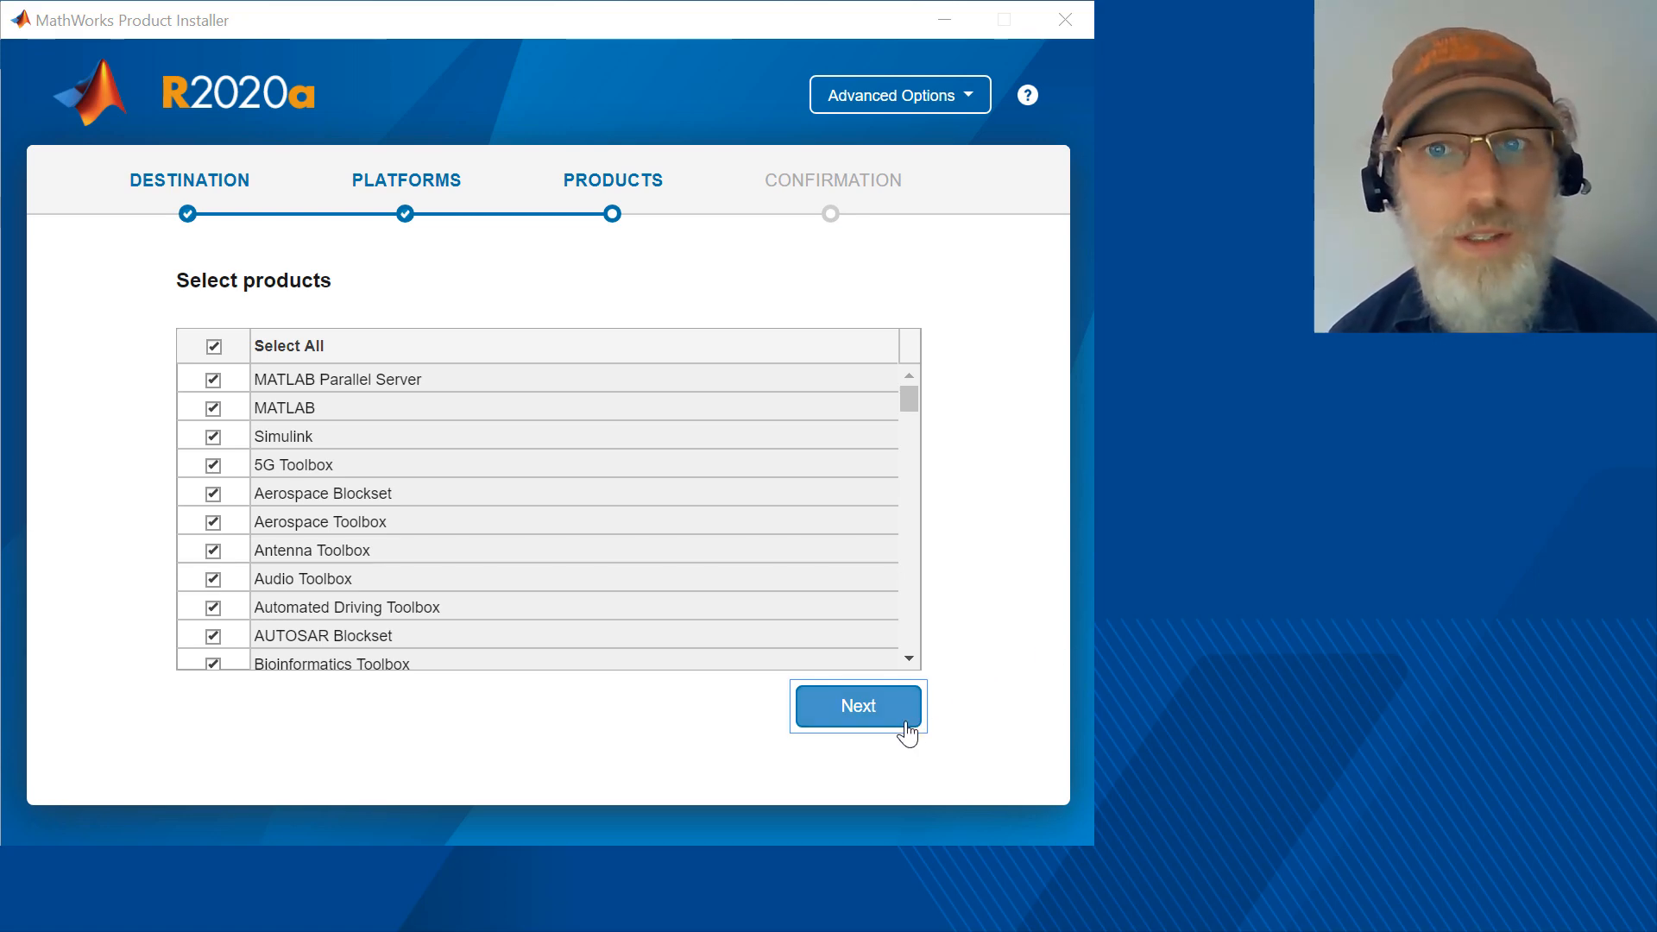
click(858, 706)
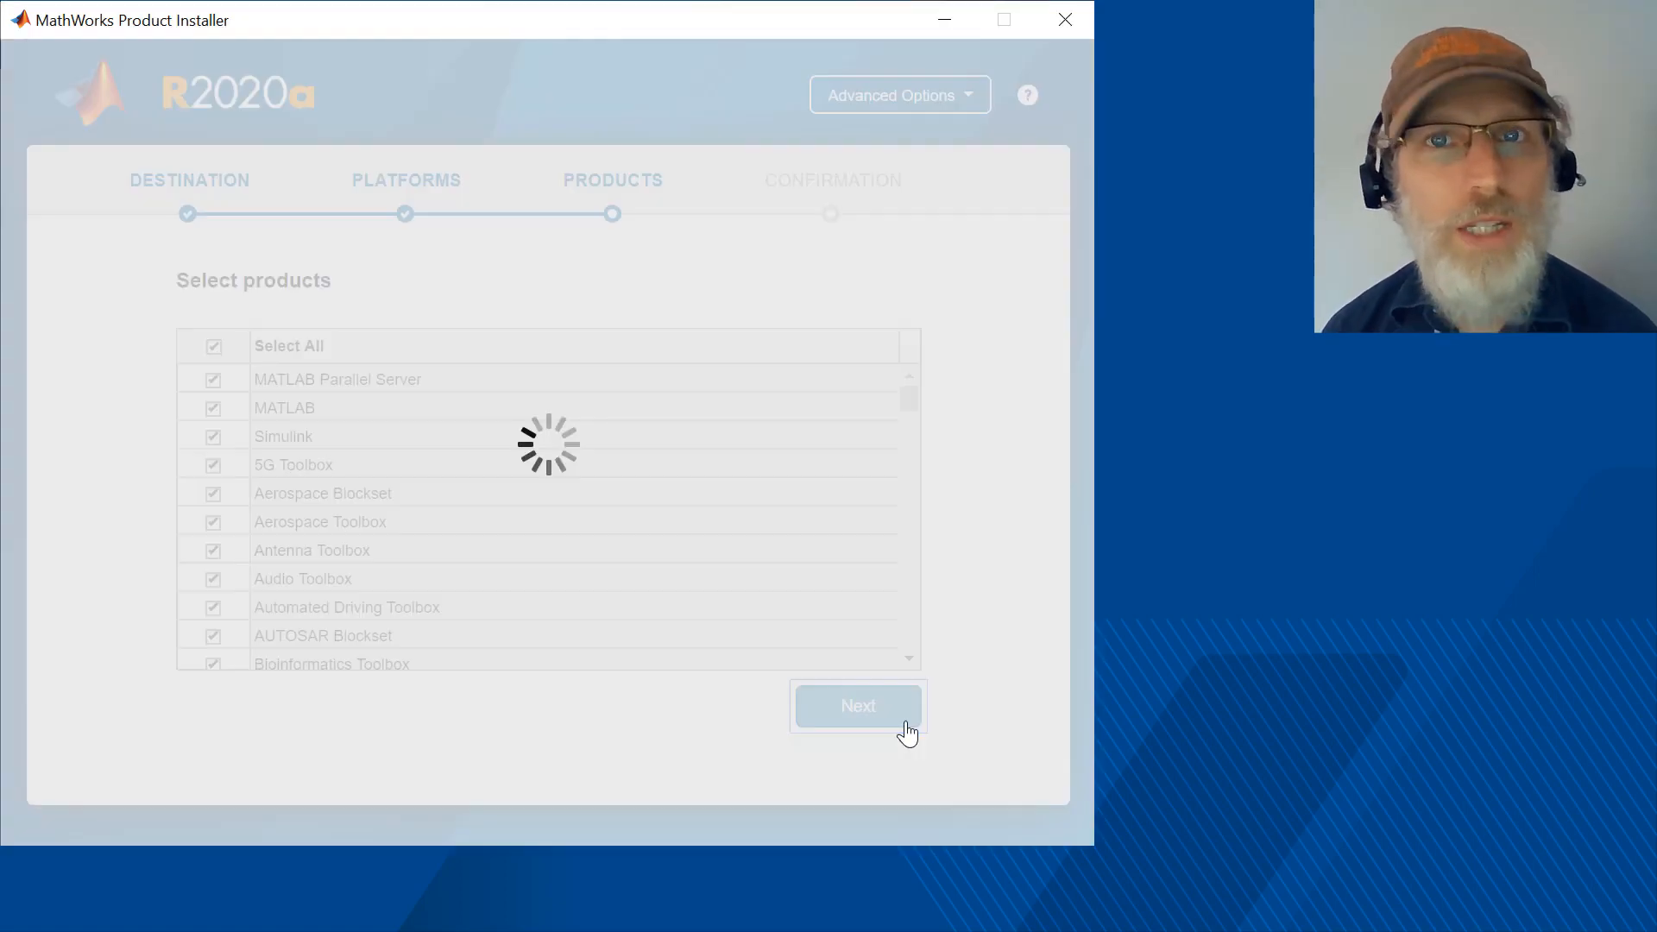
click(858, 705)
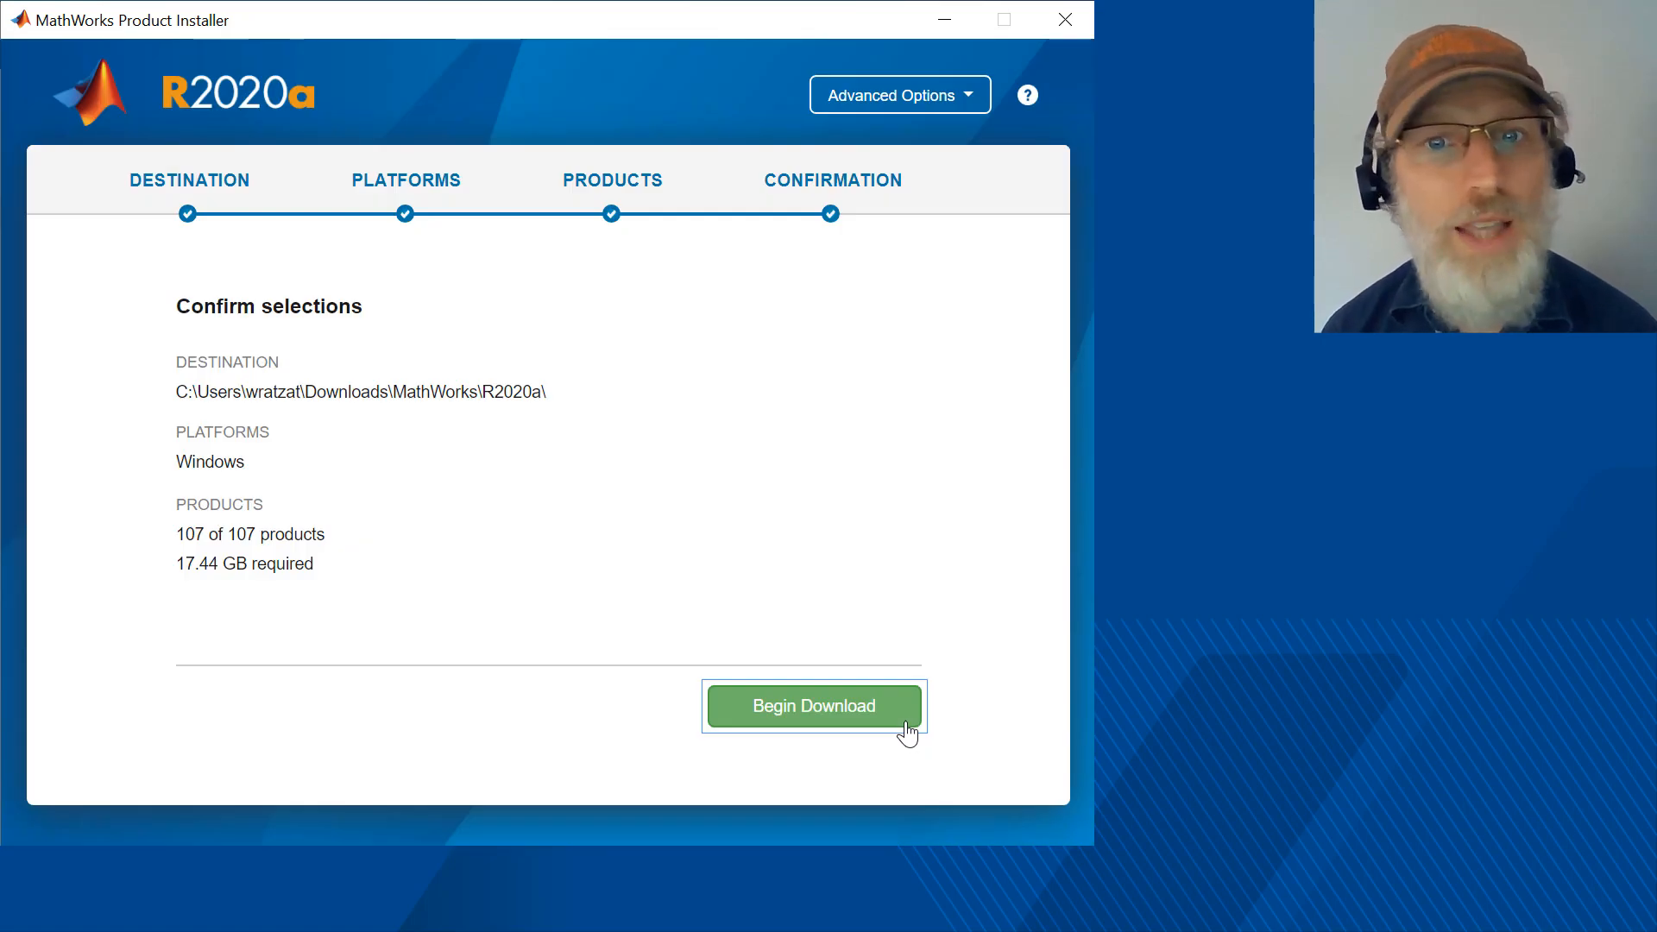
mouse_move(611, 180)
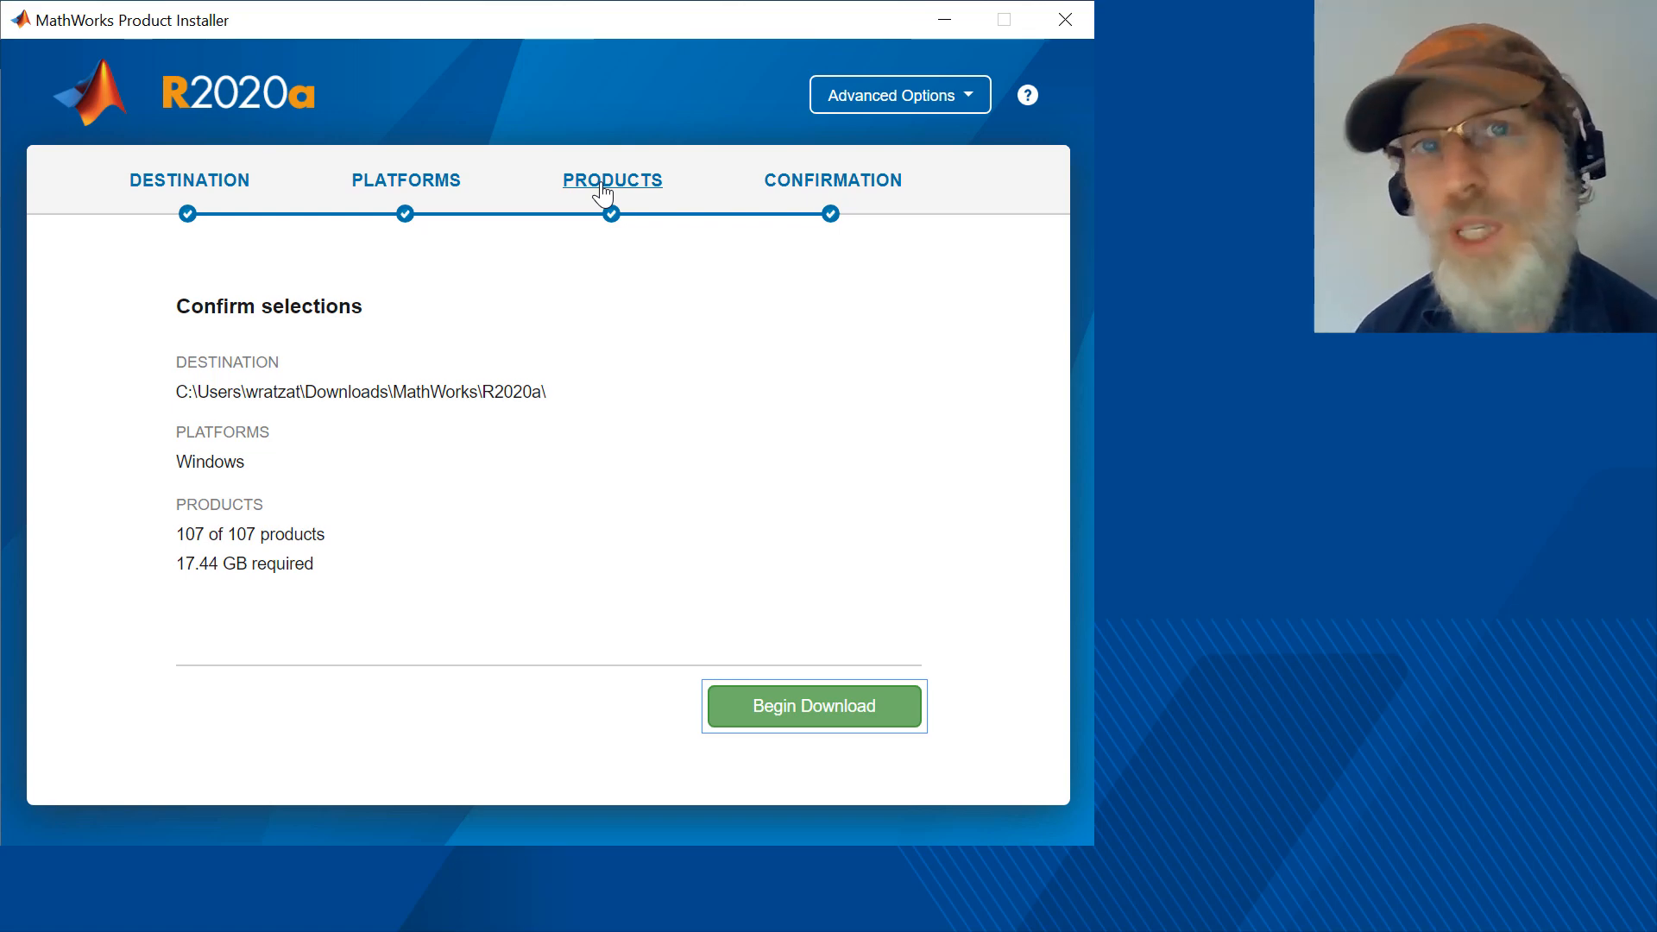
Download all selected R2020a products, then close the installer with Open Downloads folder checked.
click(813, 706)
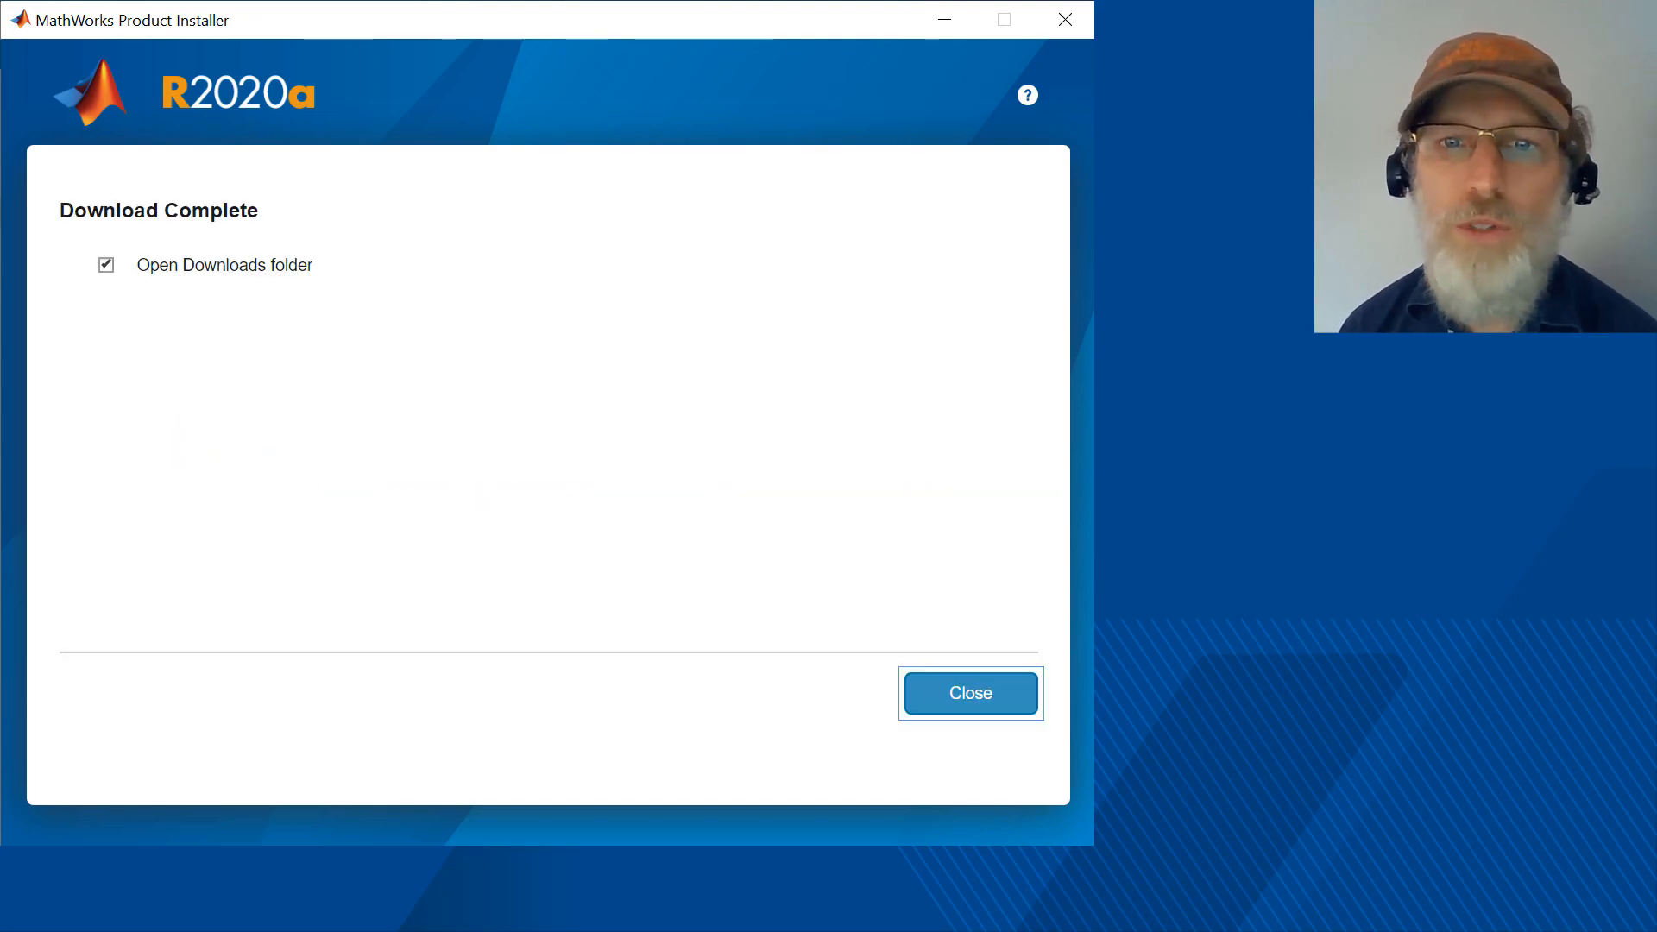
click(968, 694)
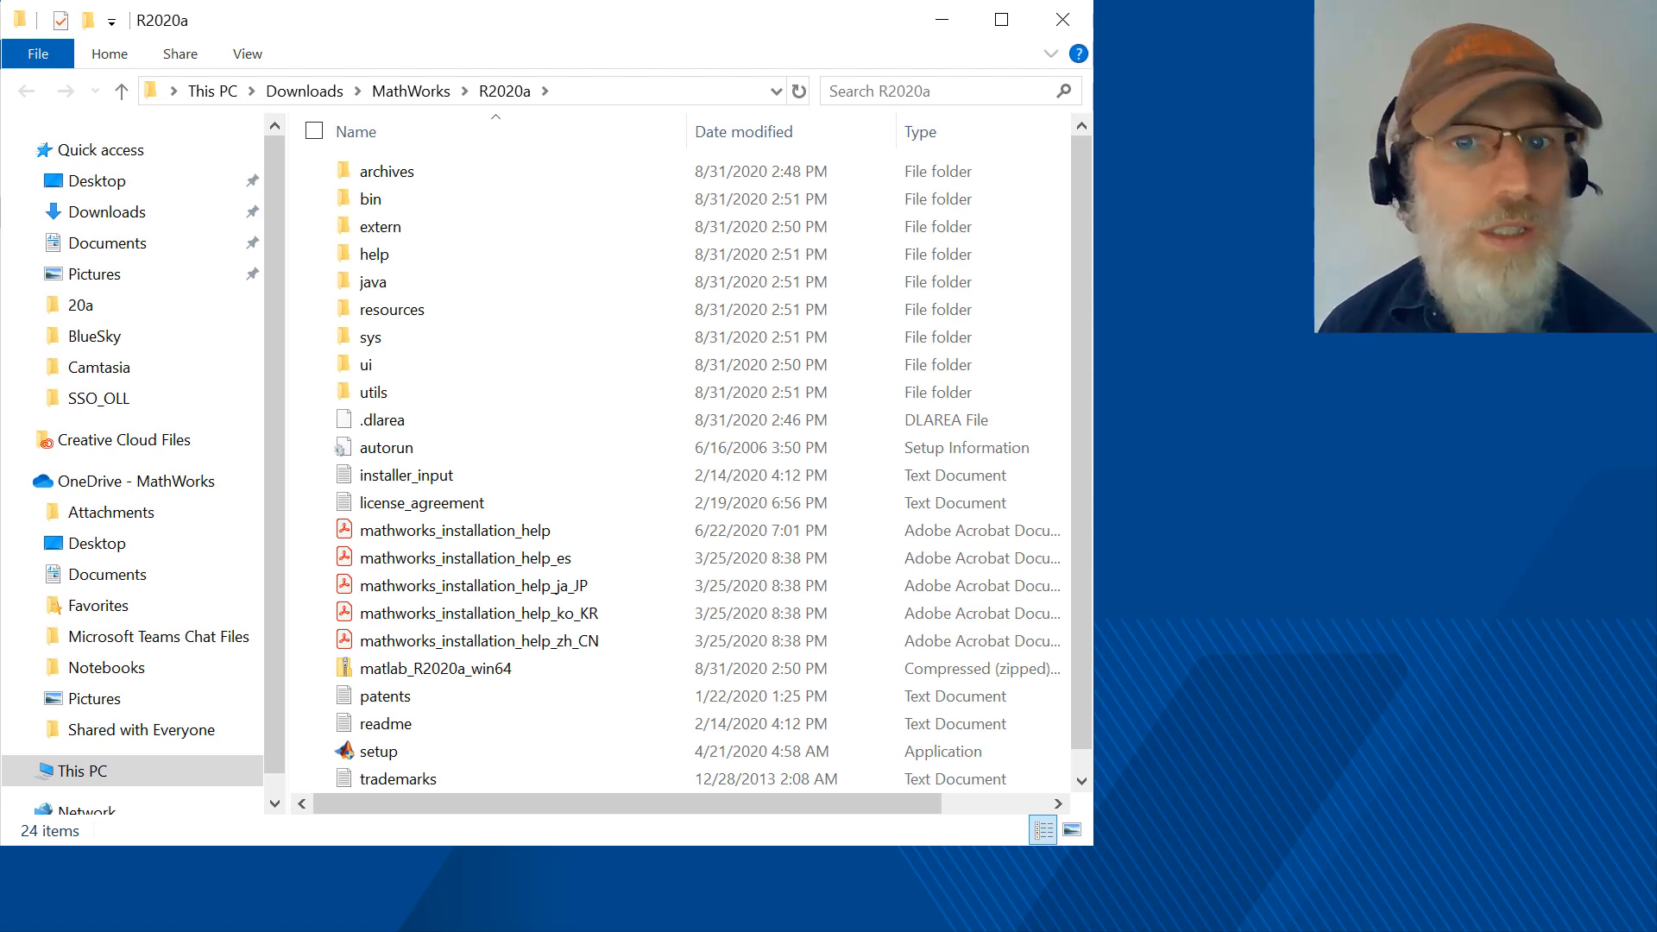
click(407, 475)
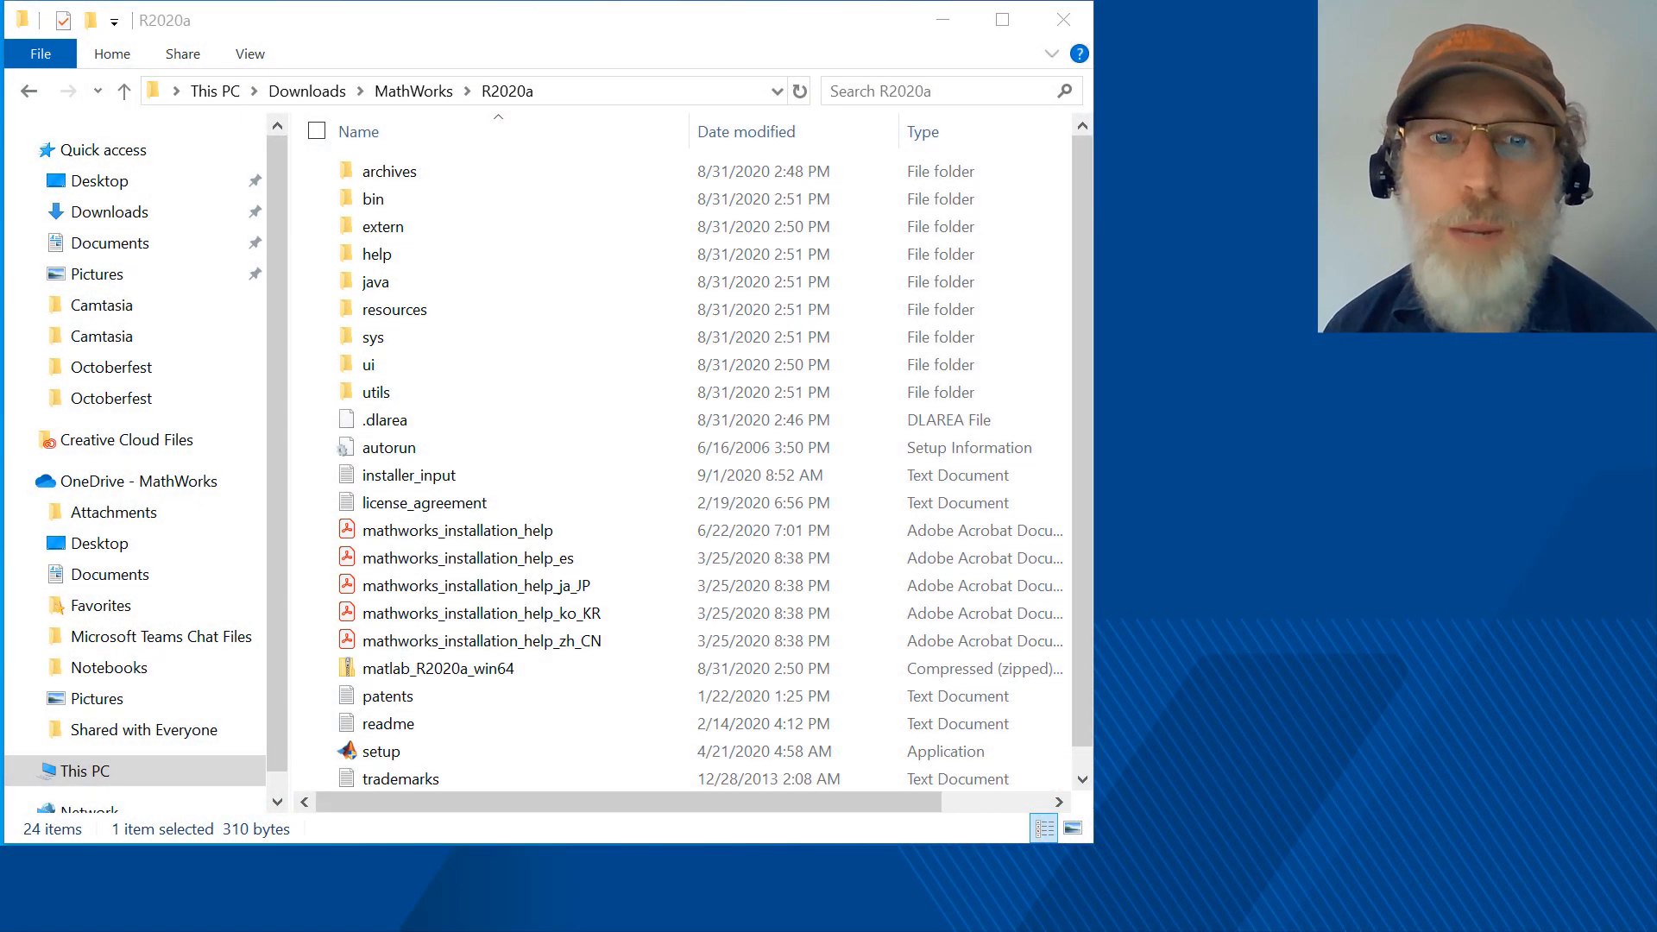
Review installer_input.txt in Notepad, scrolling through its license and product settings.
double_click(408, 475)
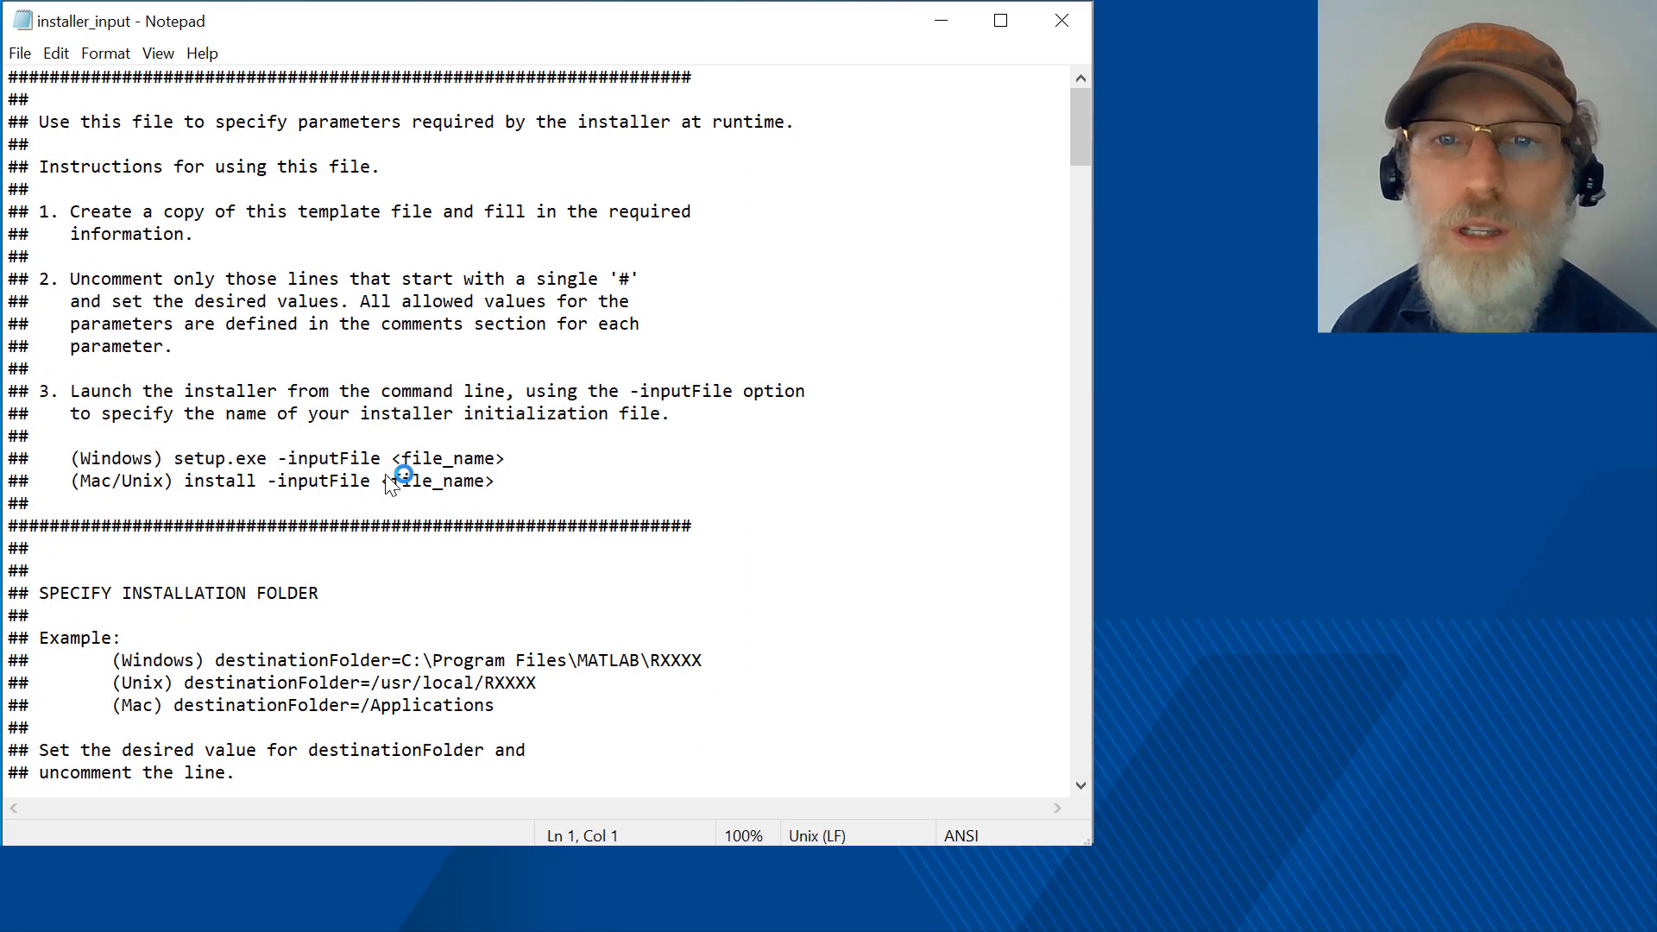
scroll(down, 3)
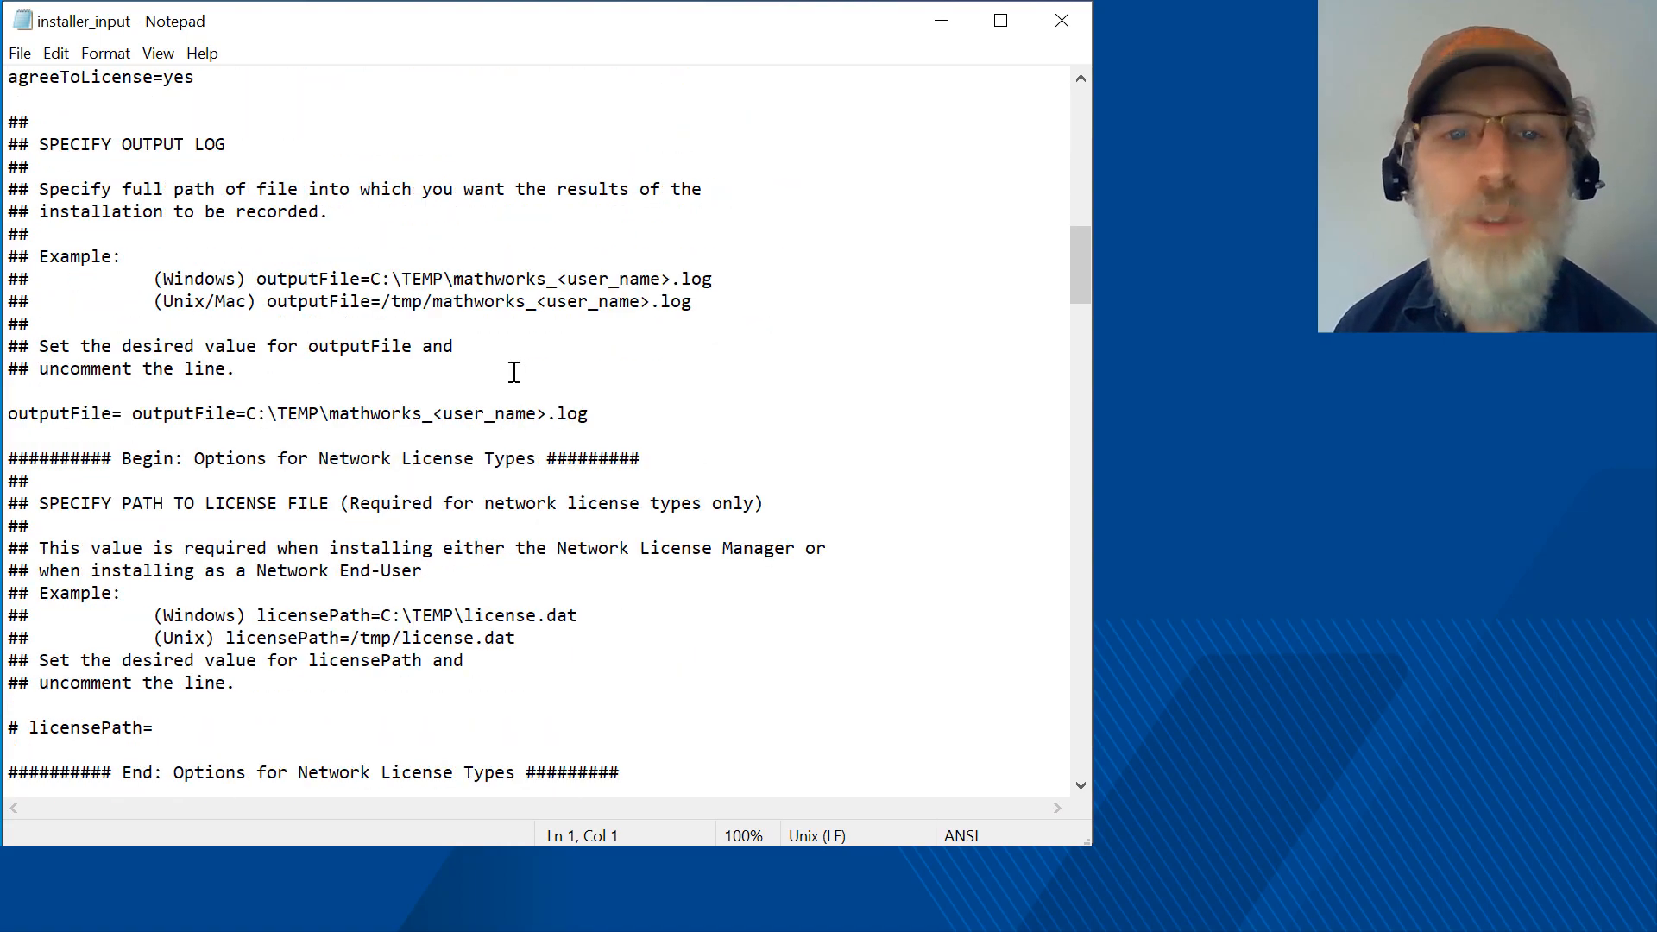
scroll(down, 3)
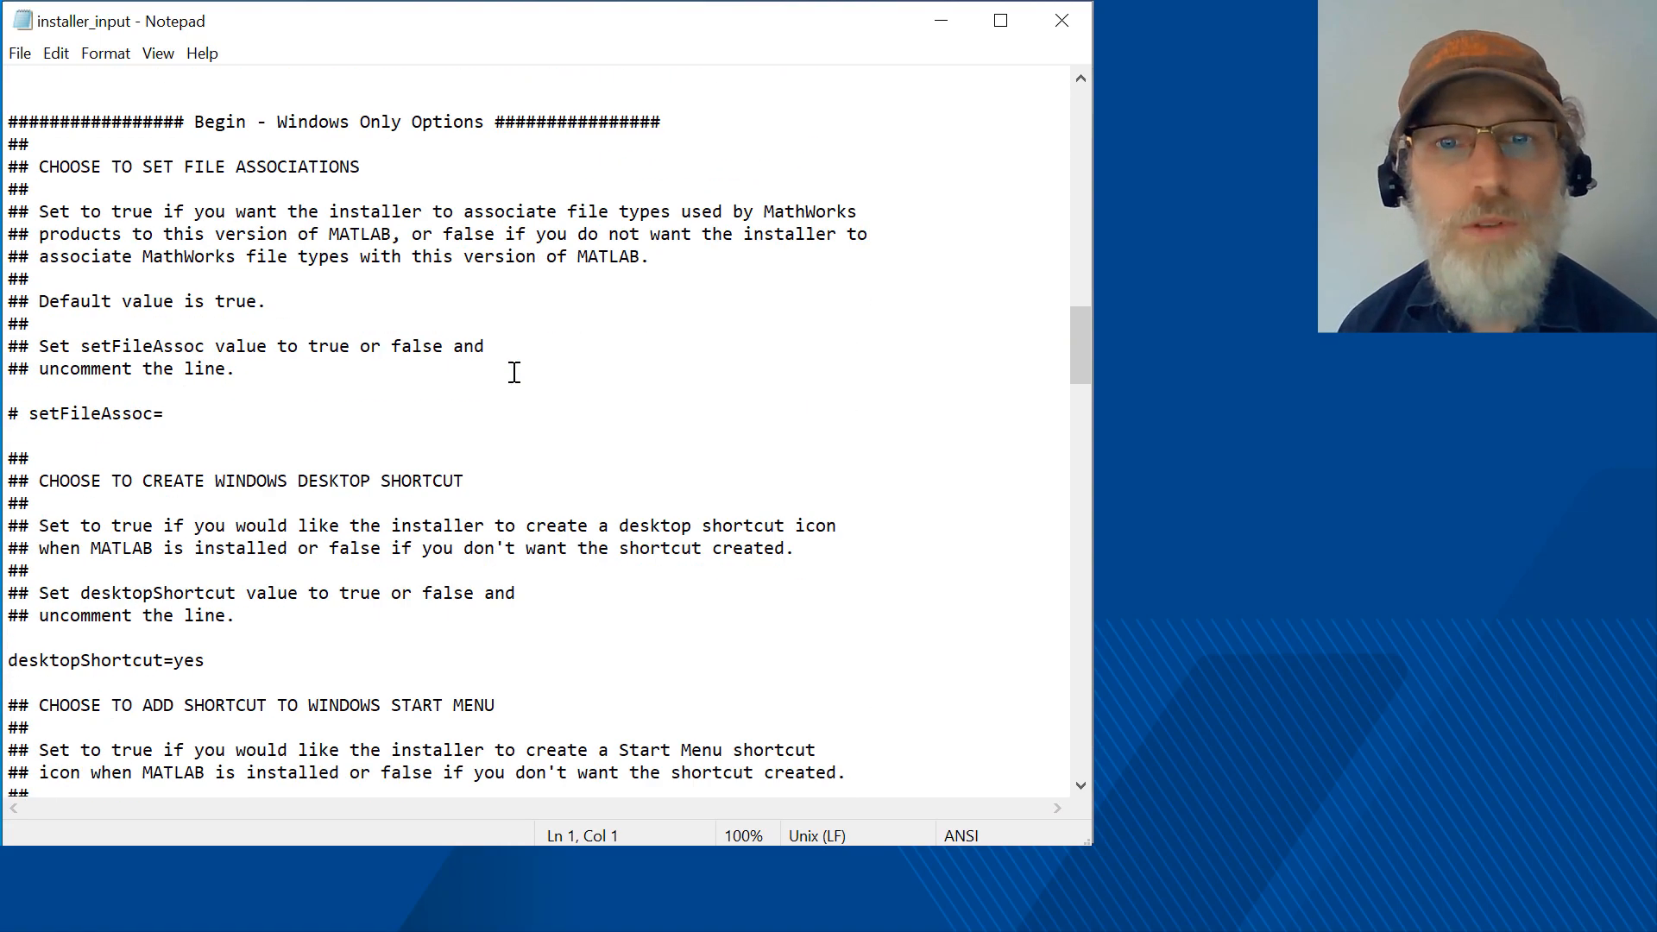
scroll(down, 3)
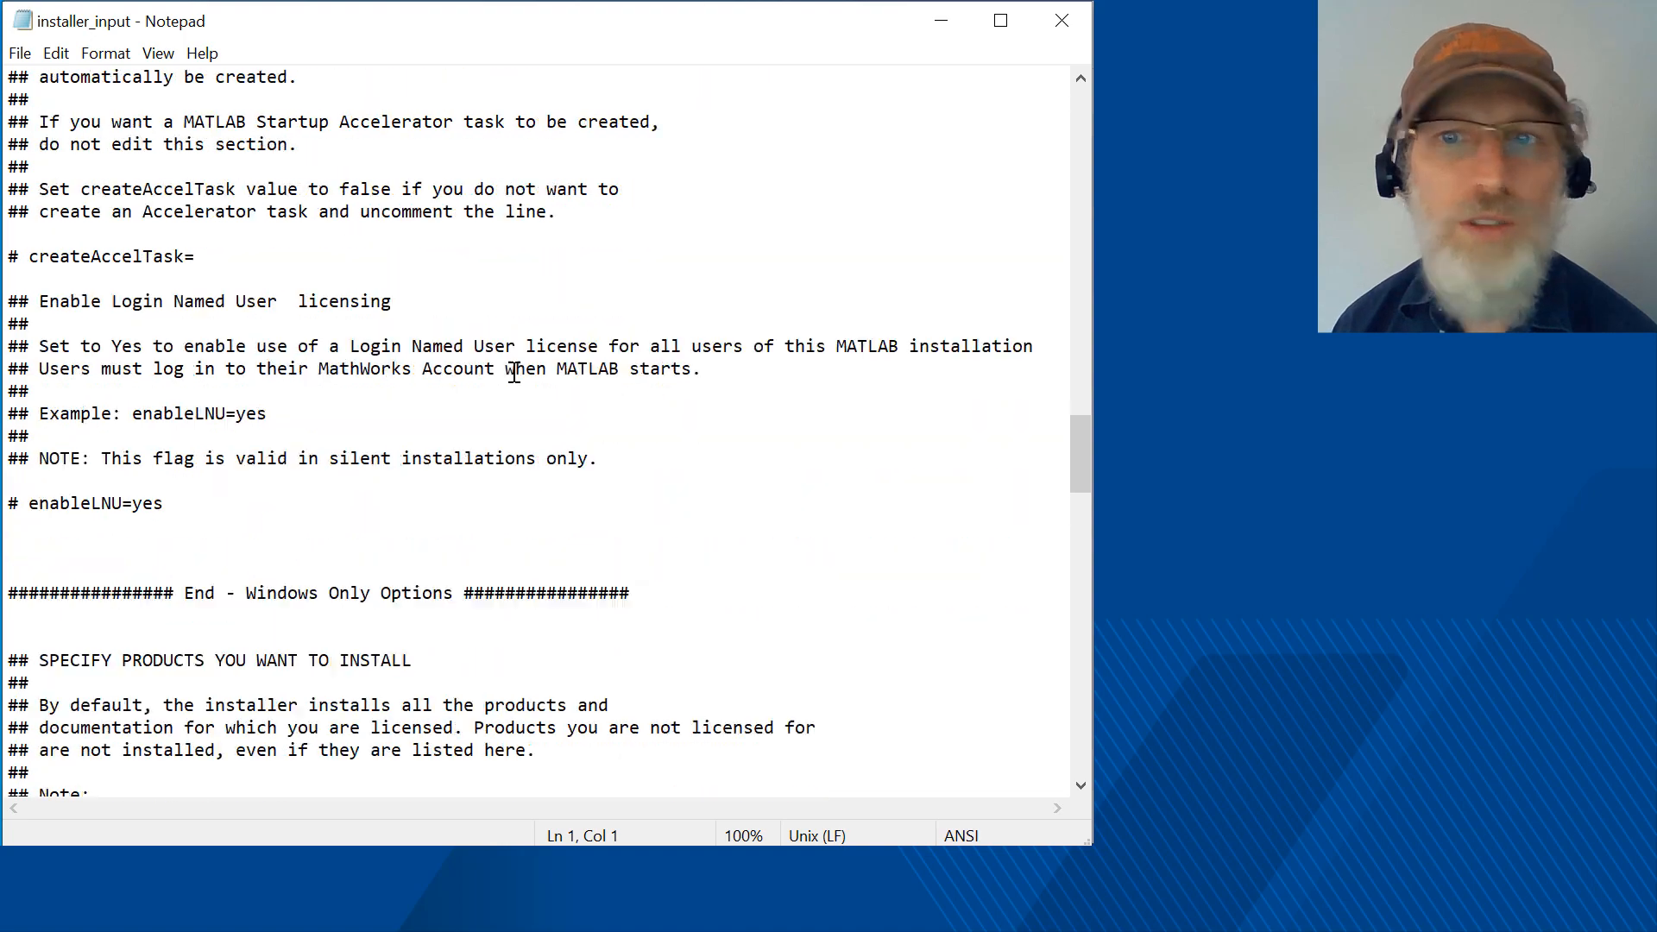
scroll(down, 3)
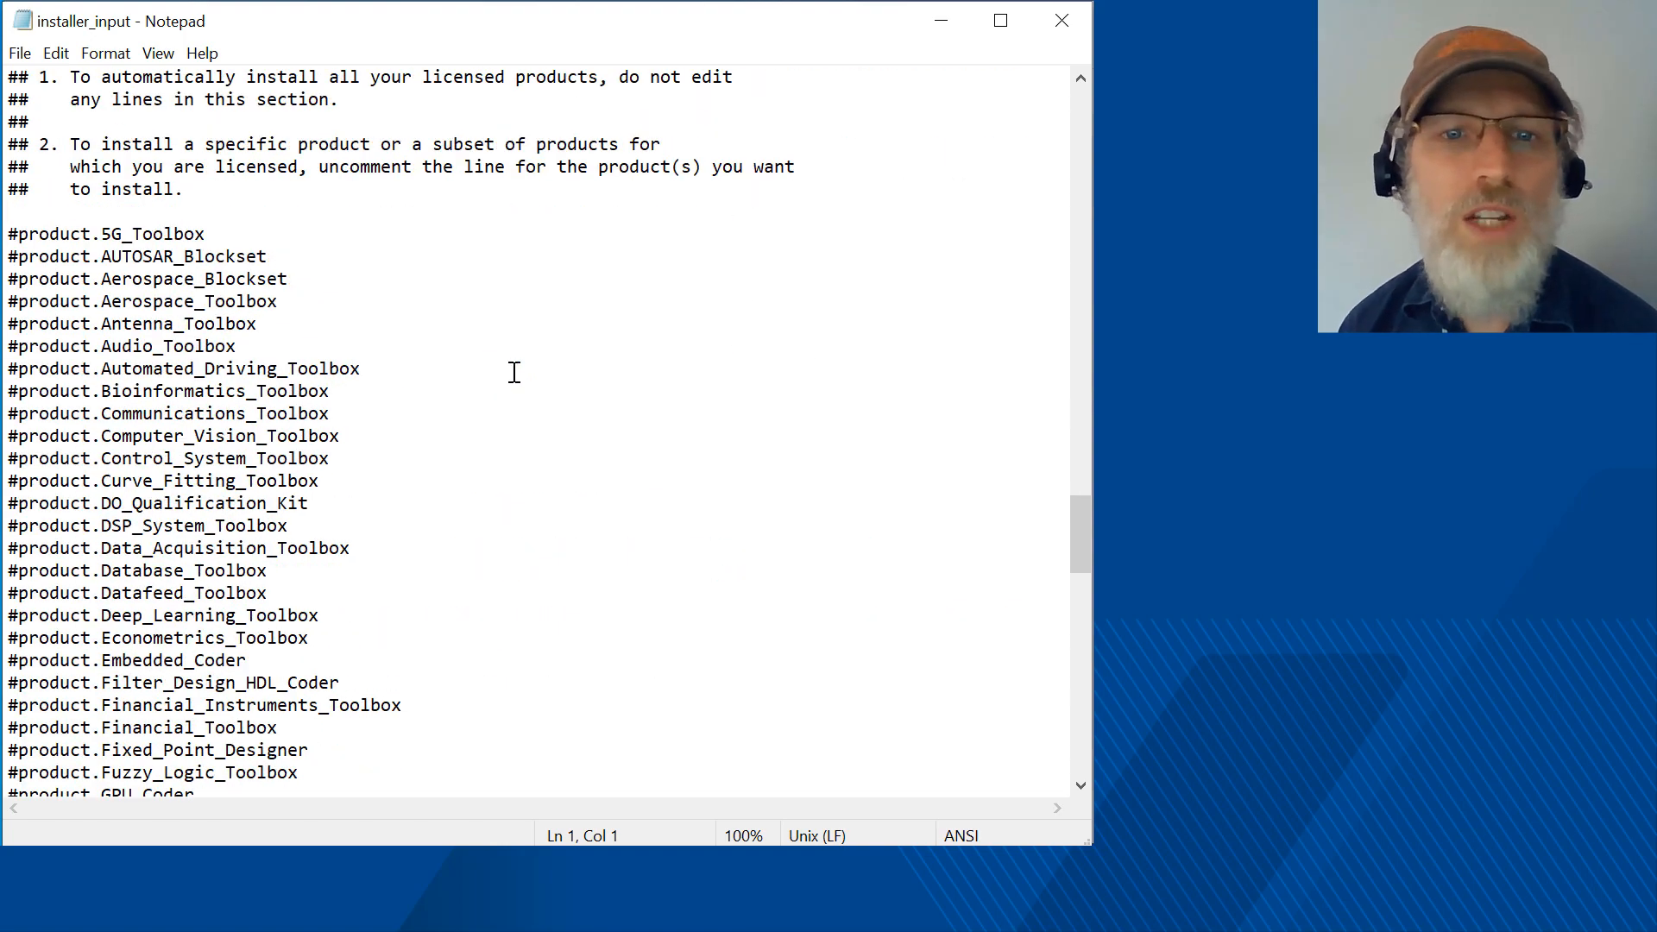
scroll(down, 3)
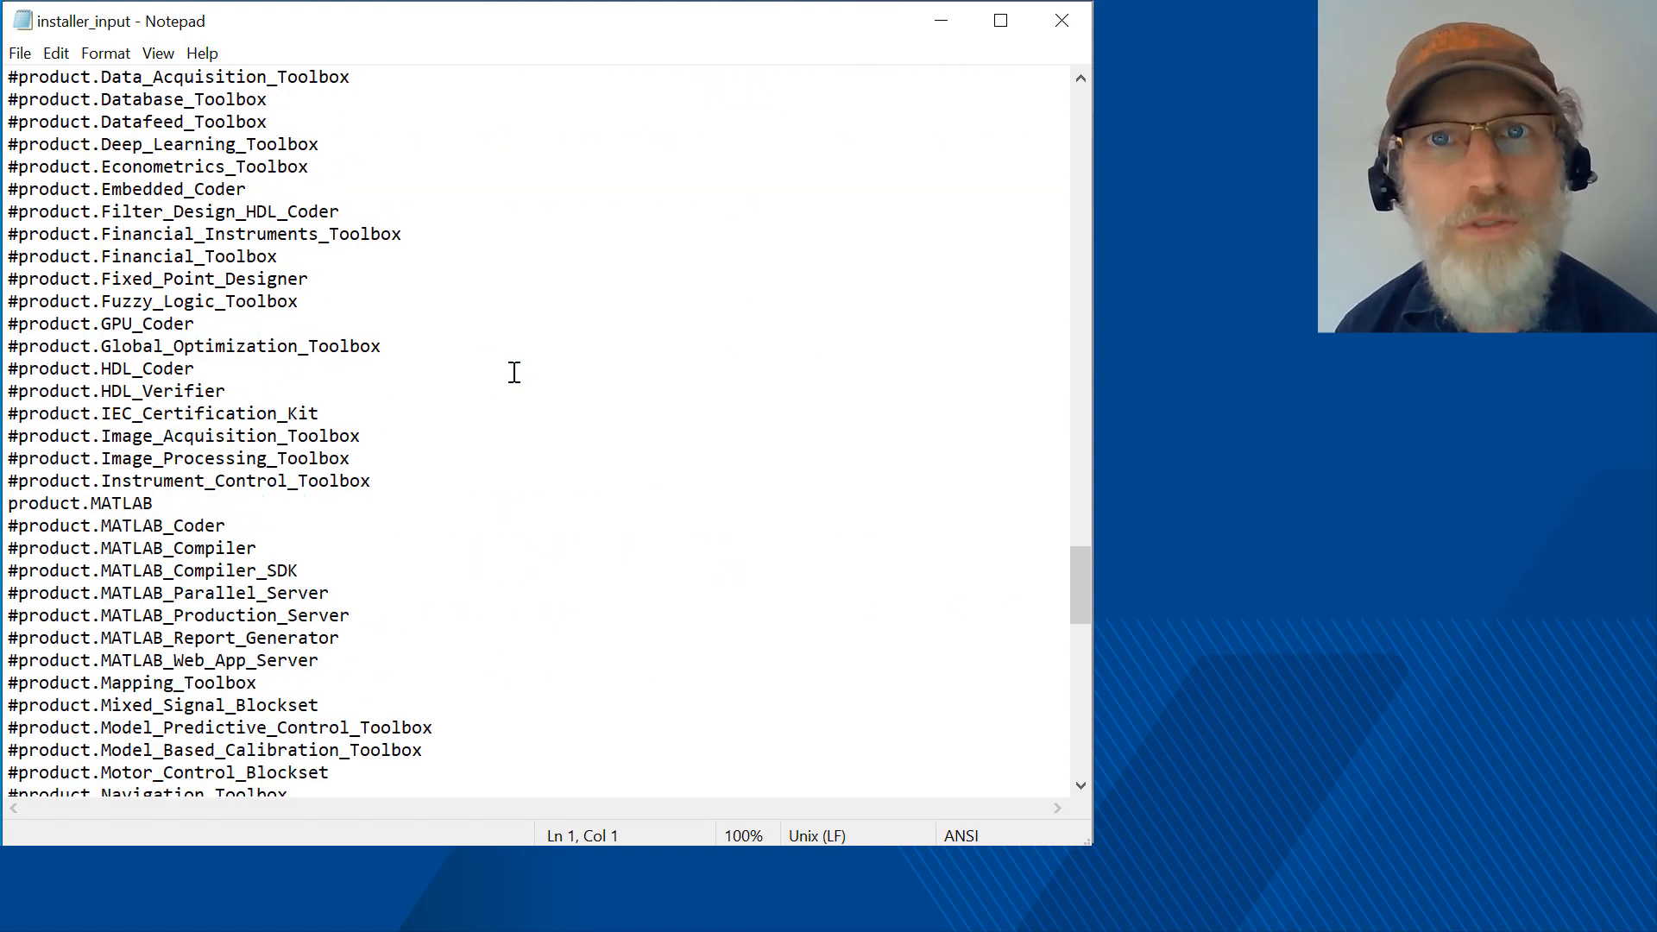
scroll(down, 3)
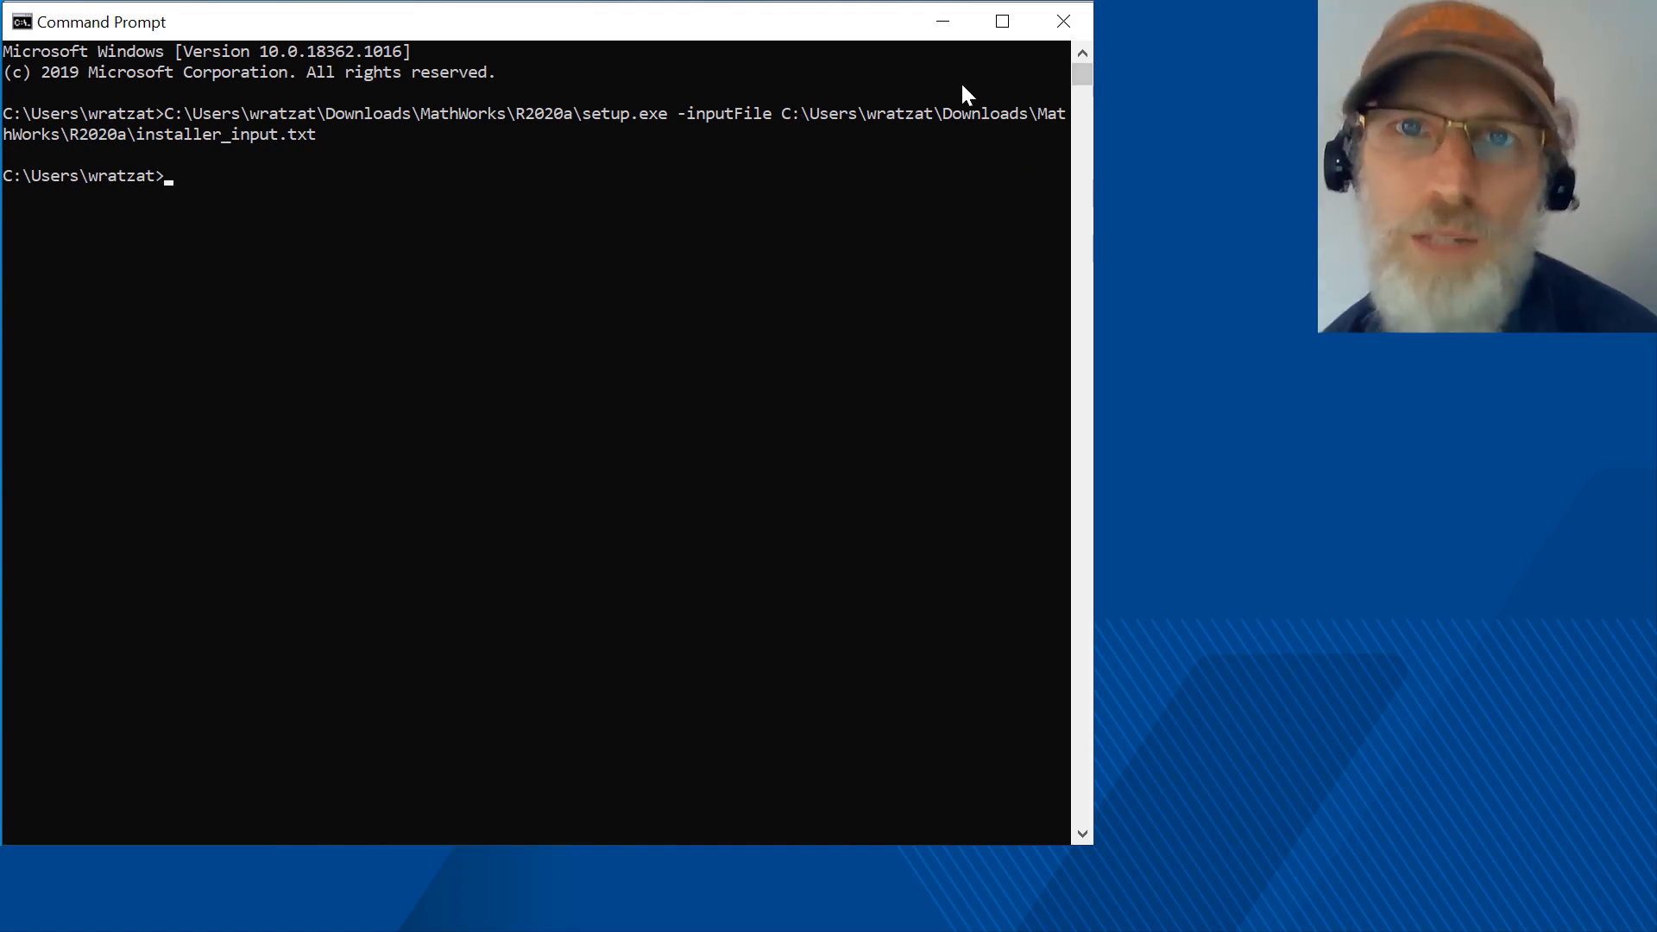
mouse_move(943, 21)
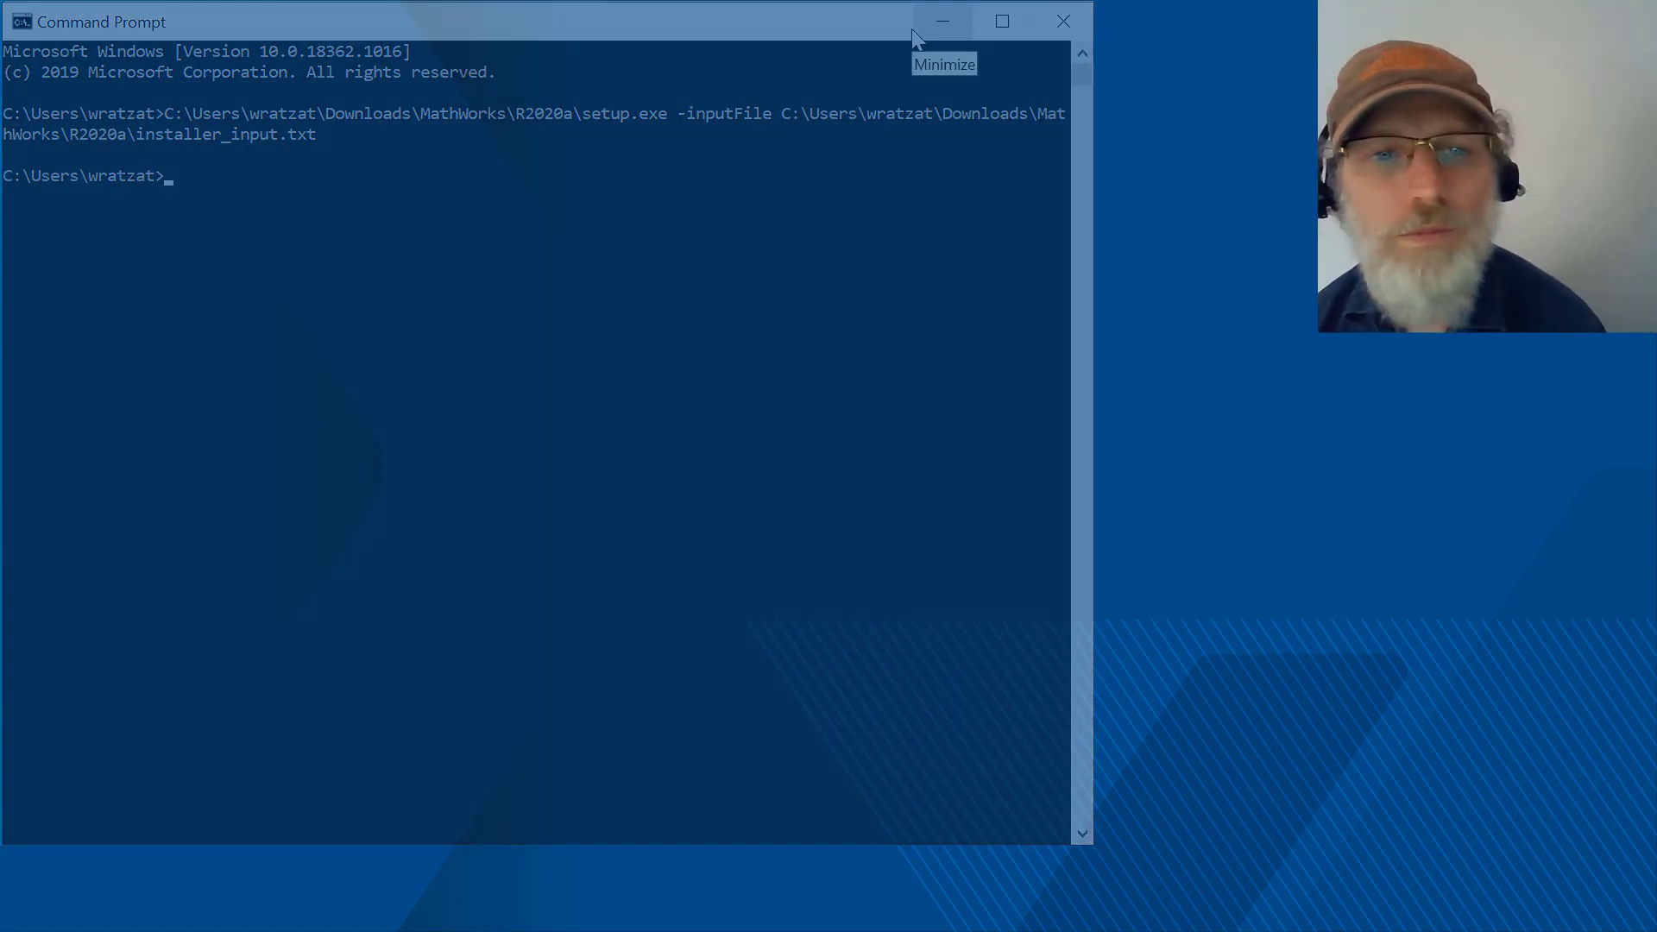
Minimize the Command Prompt to reveal the MathWorks R2020a downloads page.
click(940, 21)
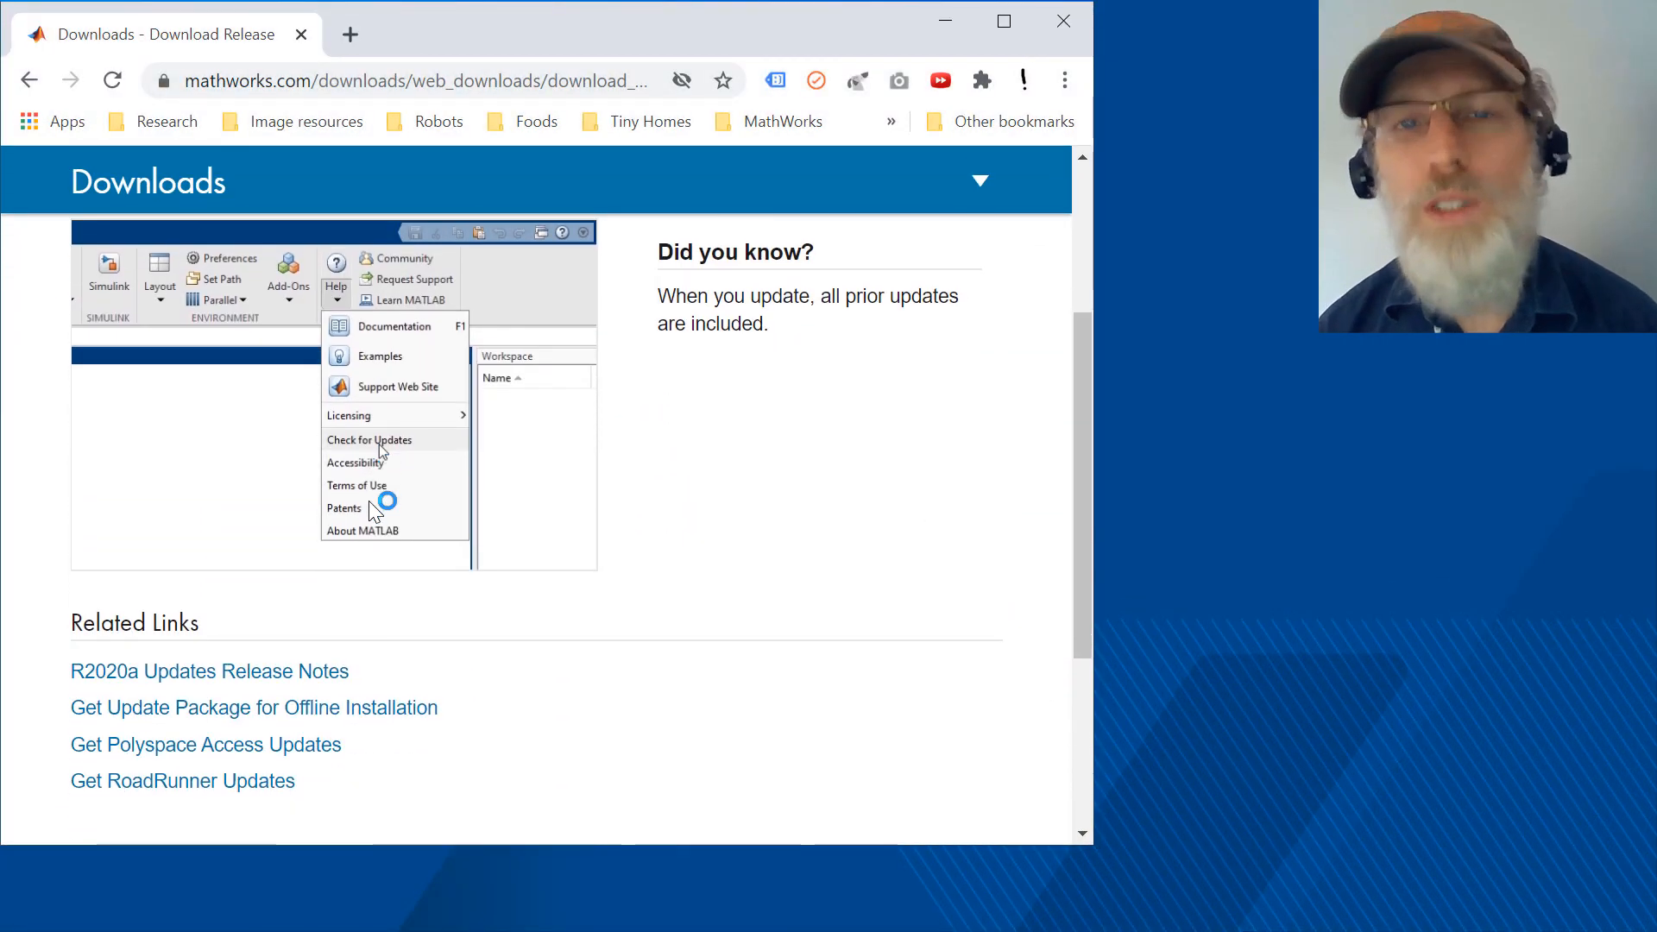
Go to the Get Update Package for Offline Installation page.
scroll(down, 3)
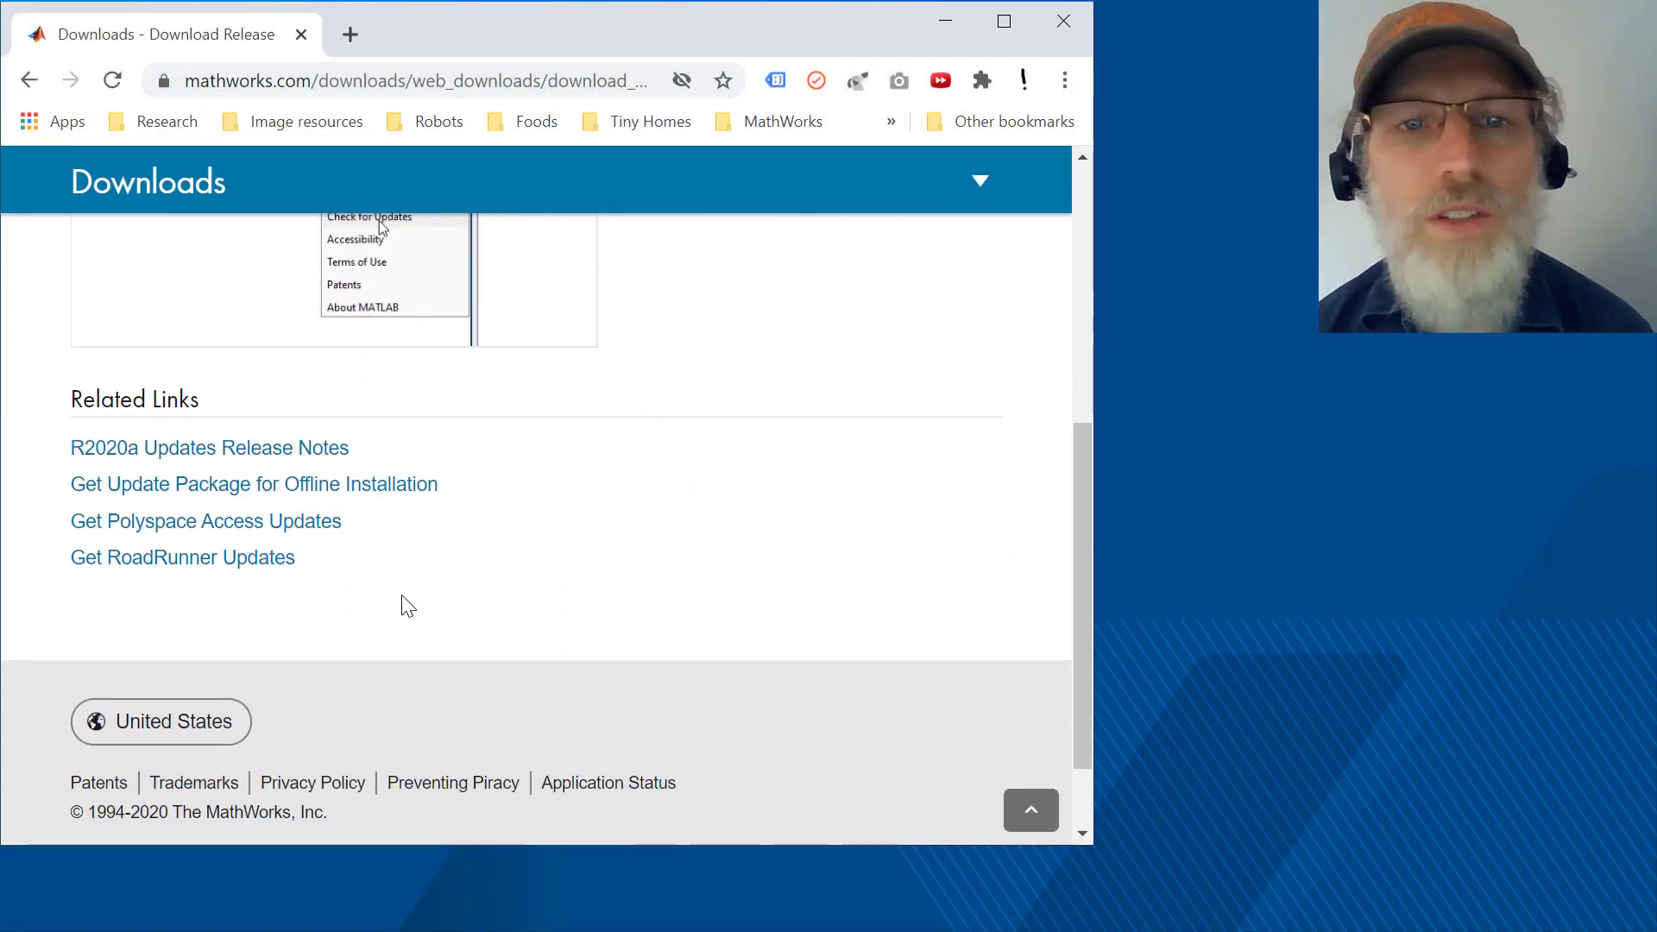
mouse_move(254, 483)
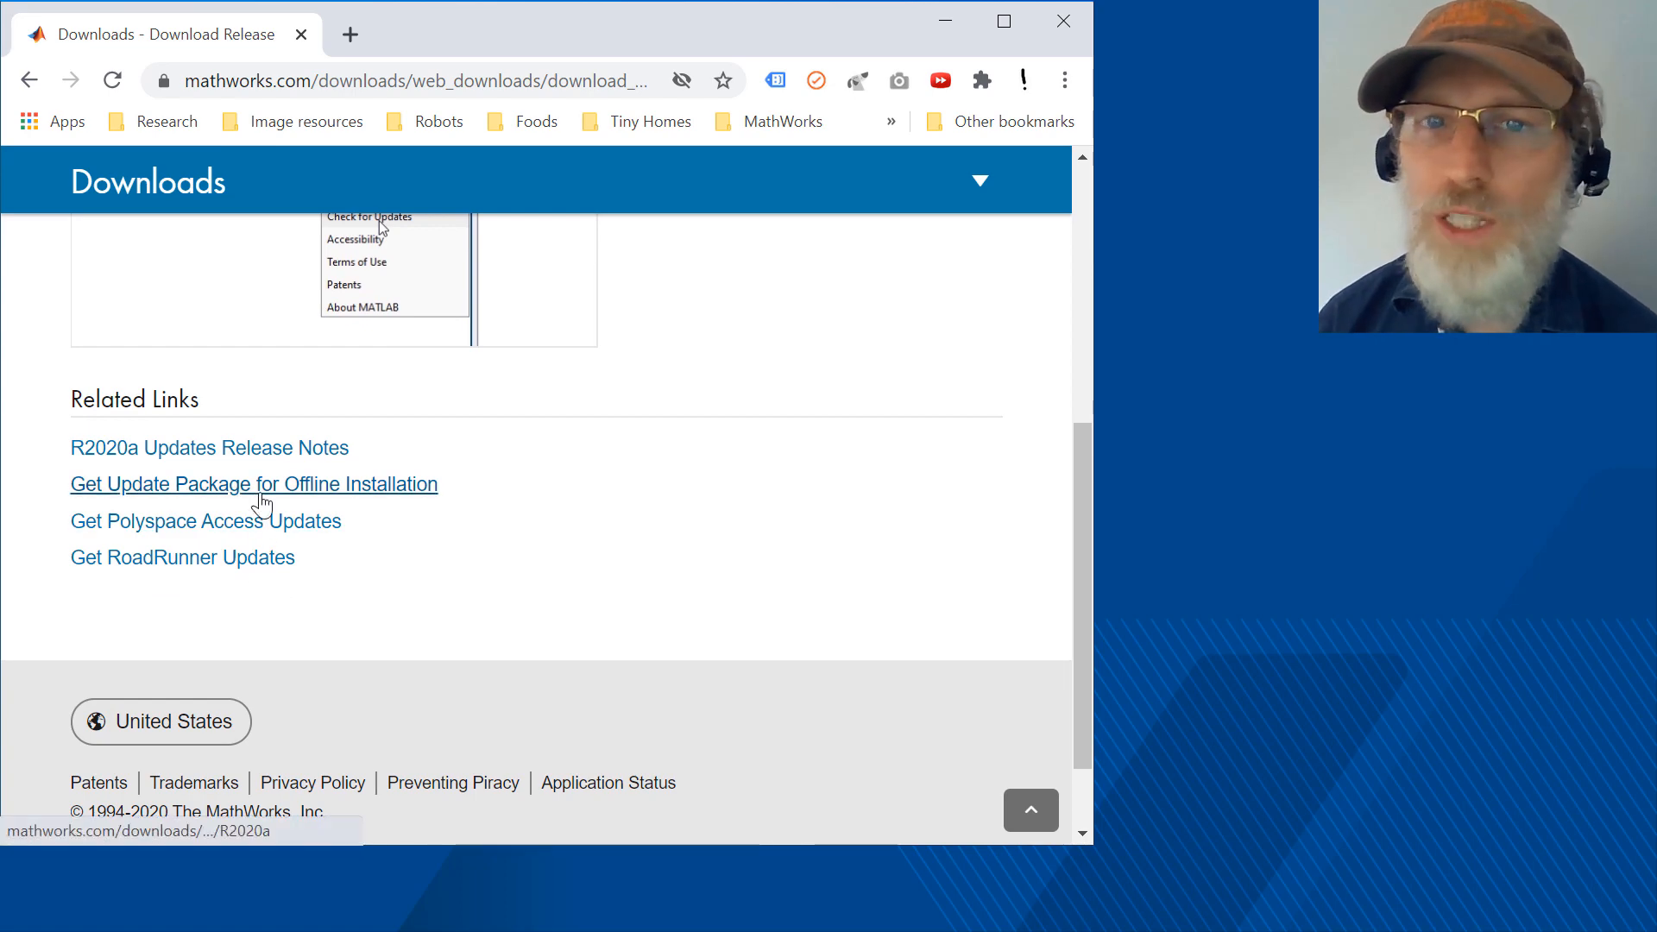
click(253, 483)
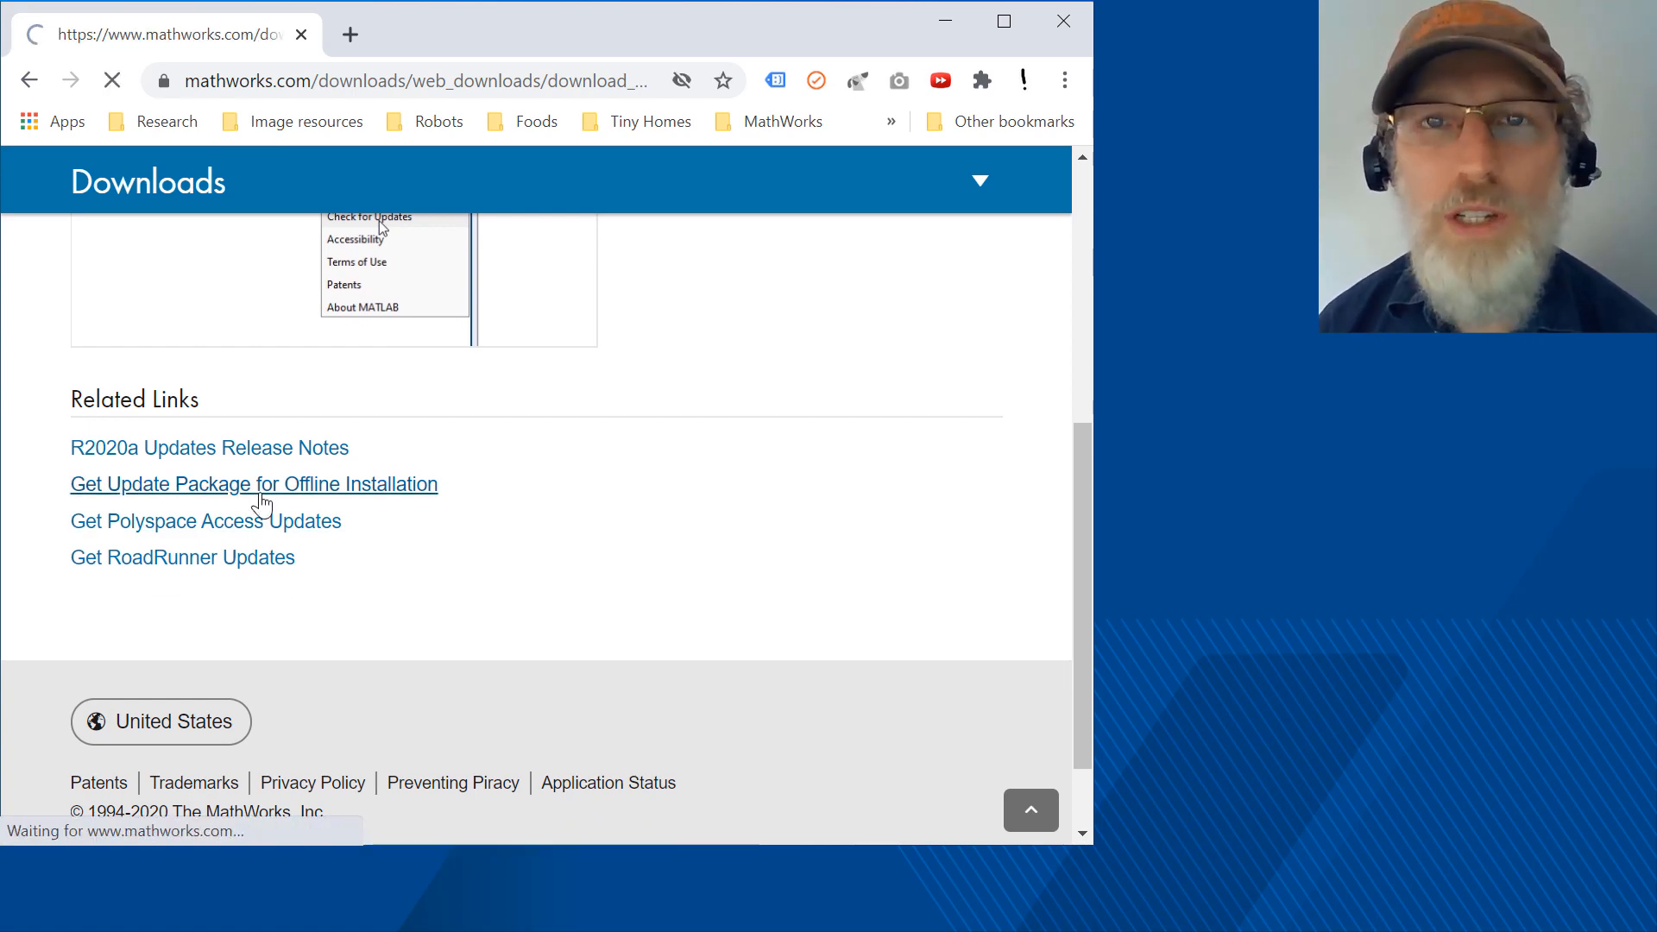
click(254, 483)
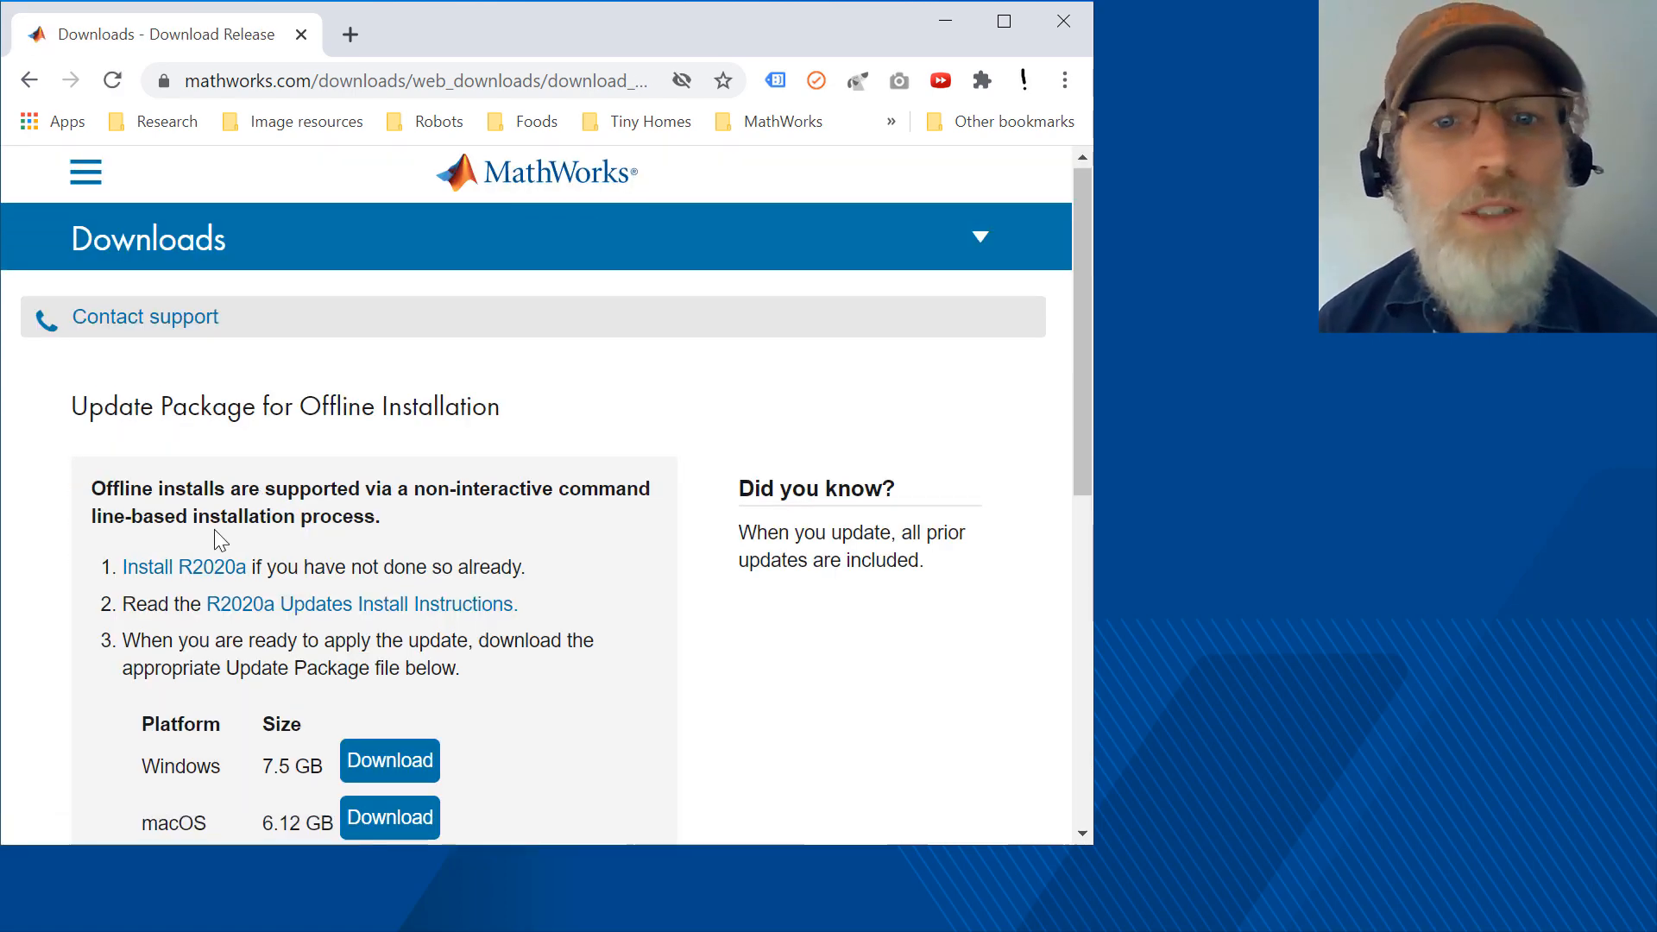
Start downloading the 7.5 GB Windows R2020a update package.
scroll(down, 3)
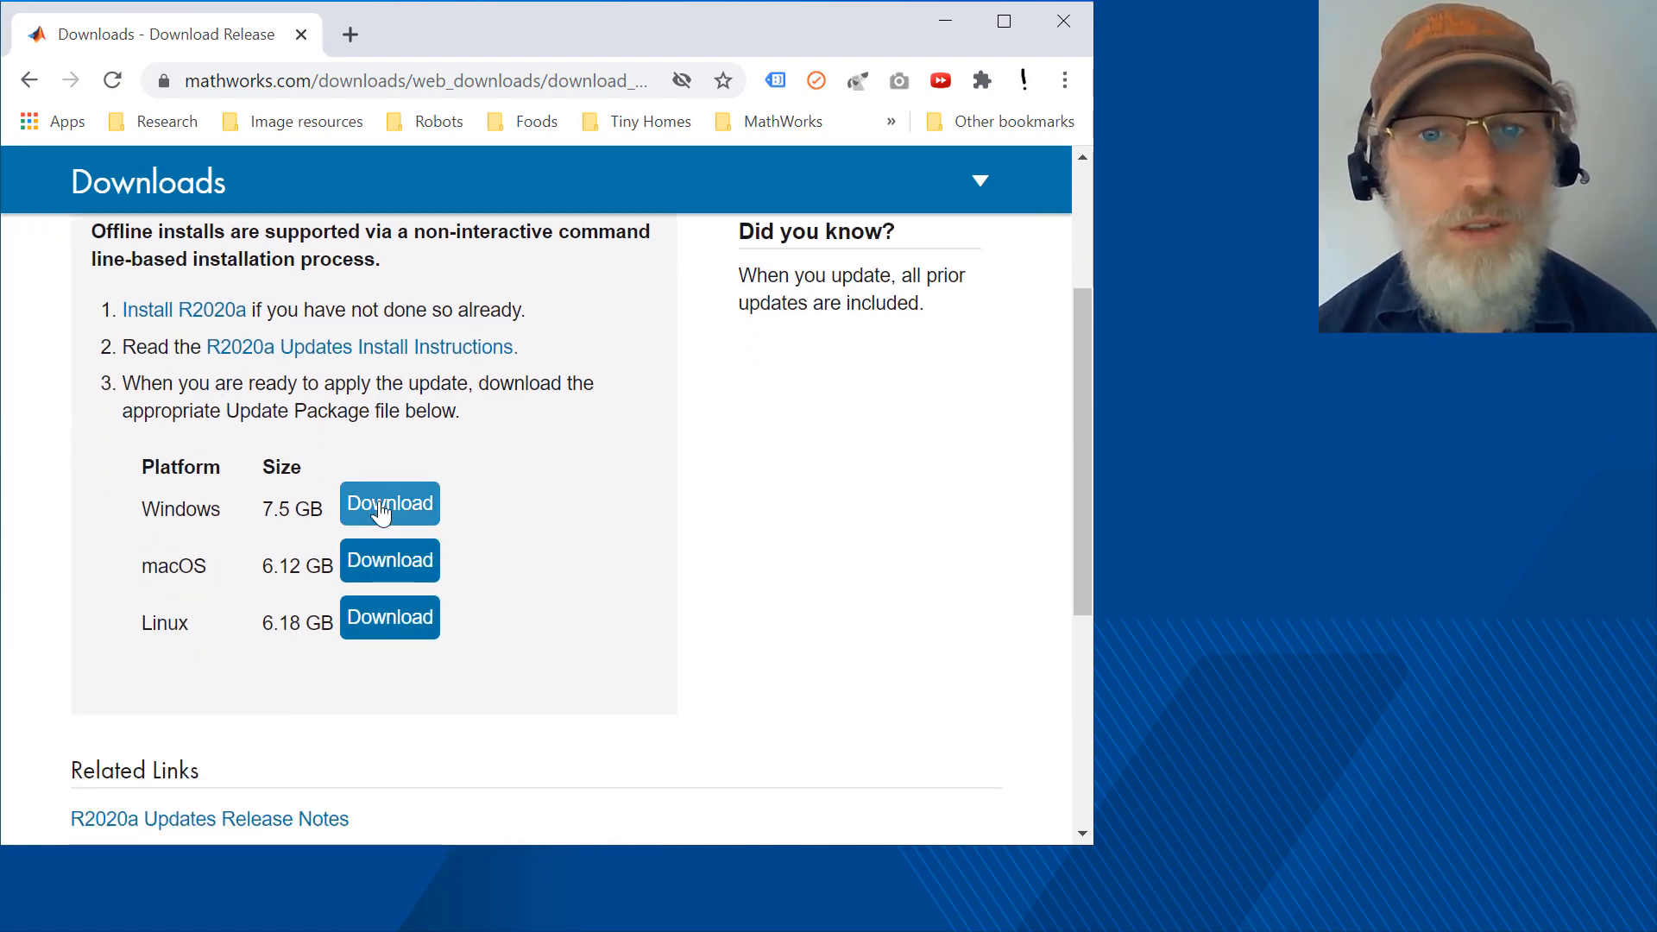
click(388, 502)
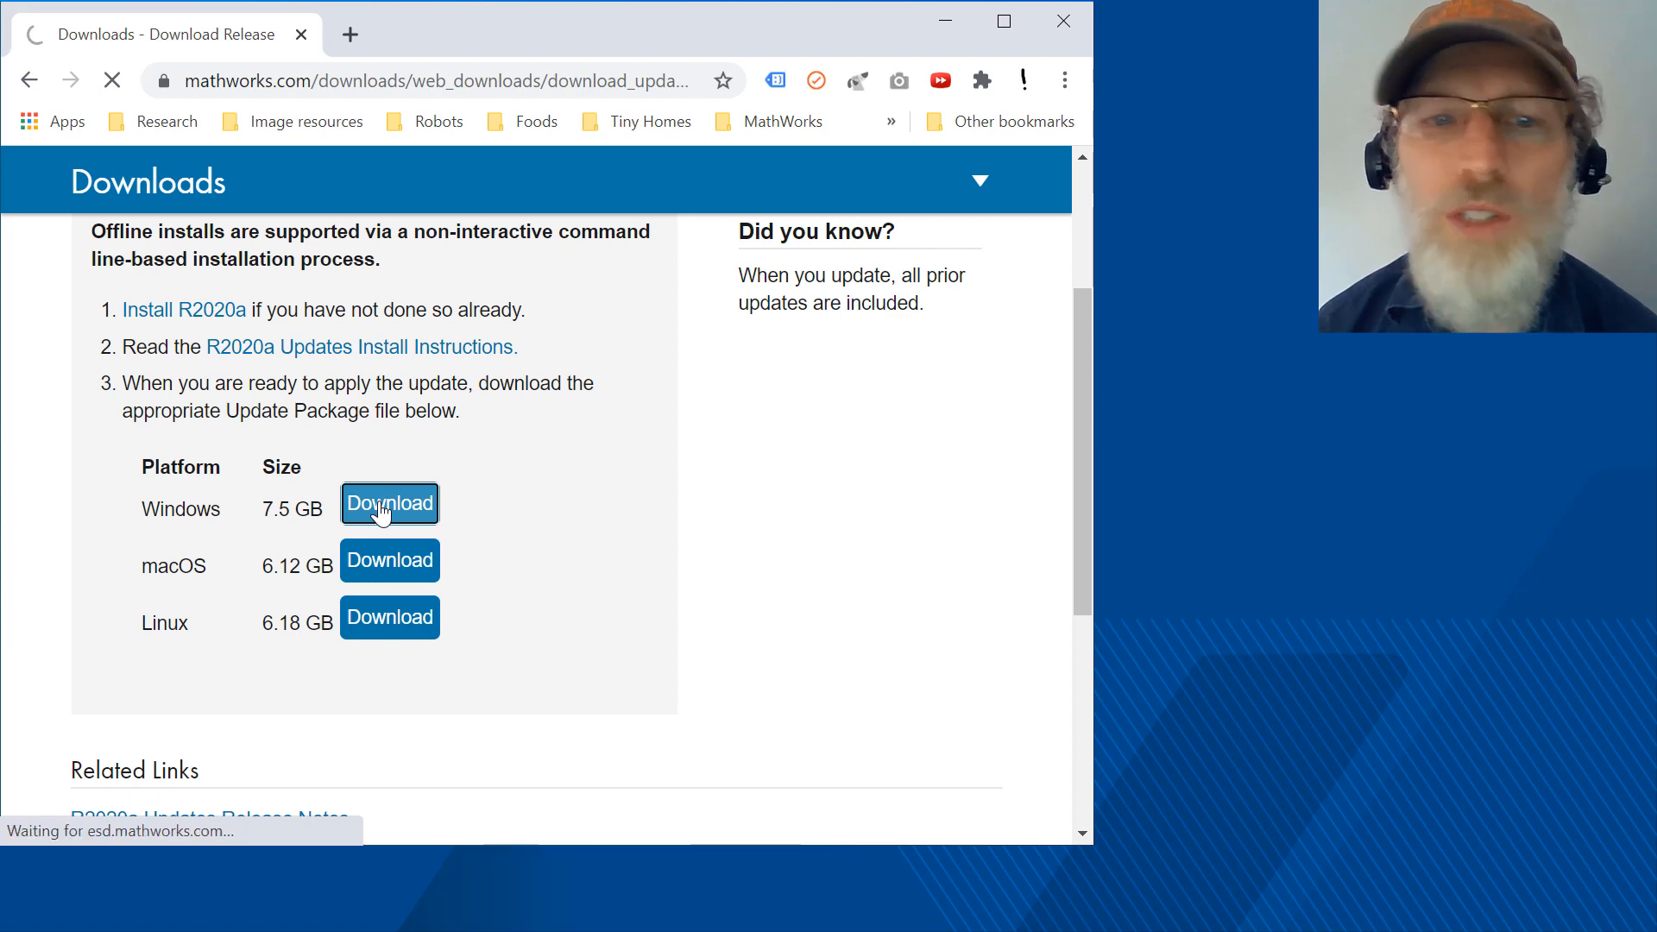
click(389, 502)
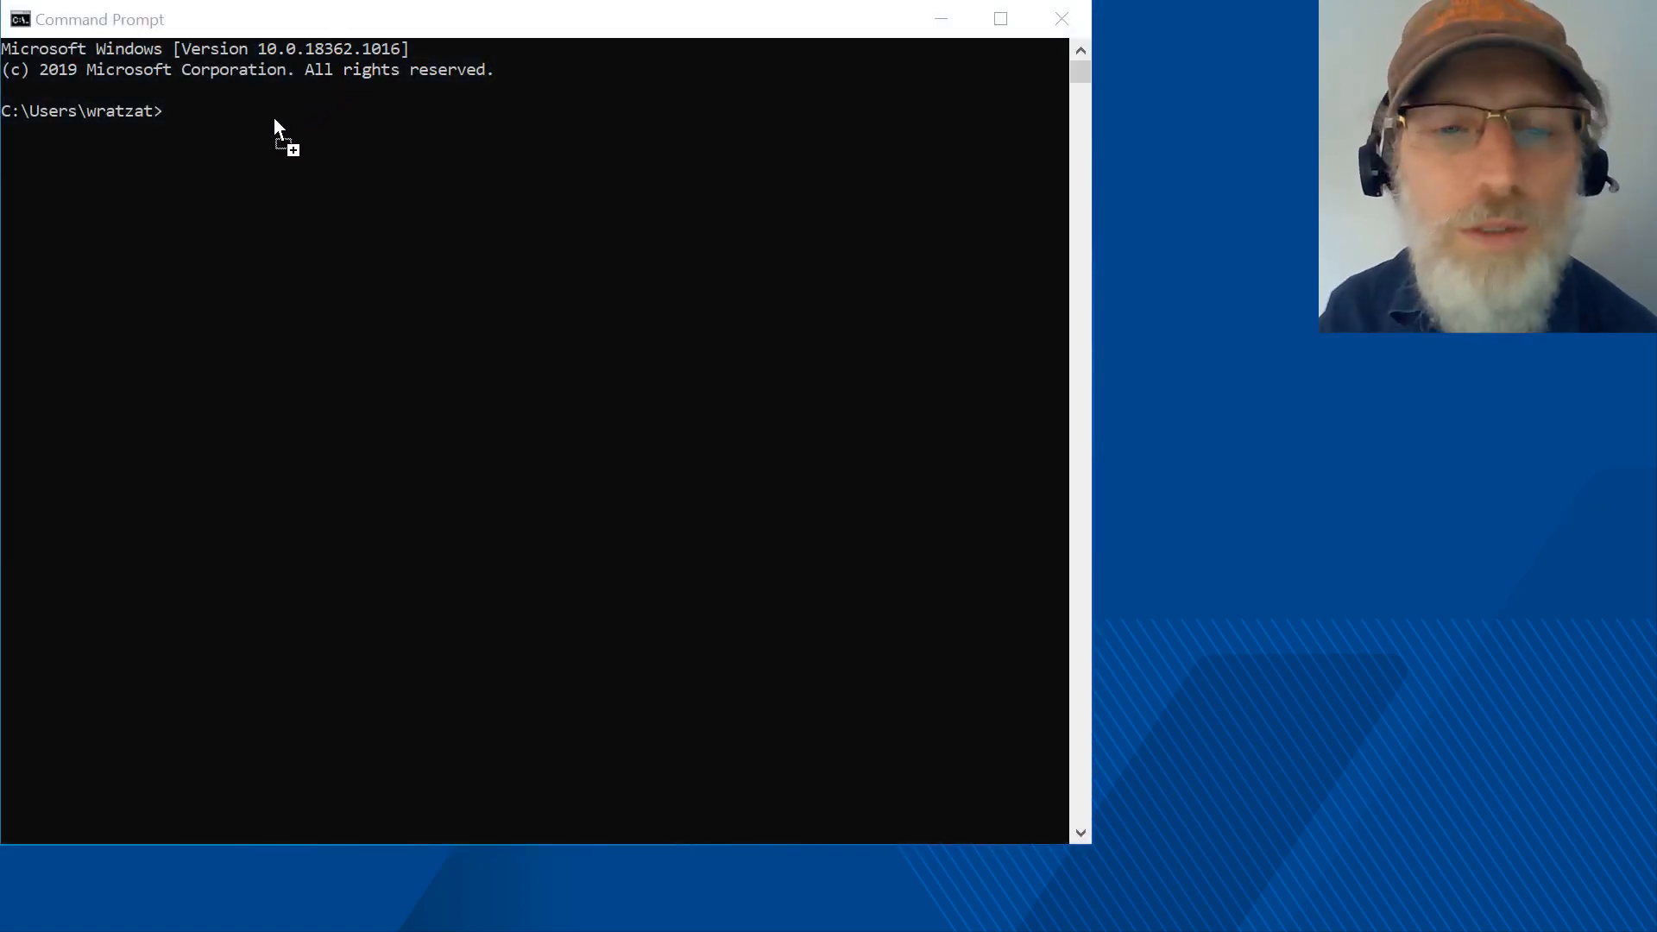
Run update_installer.exe -updatepackage on Downloads\R2020a_Update_5_Windows_package to apply the offline update.
text("C:\Program Files\MATLAB\R2020a\bin\win64\update_installer.exe" -updatepackage)
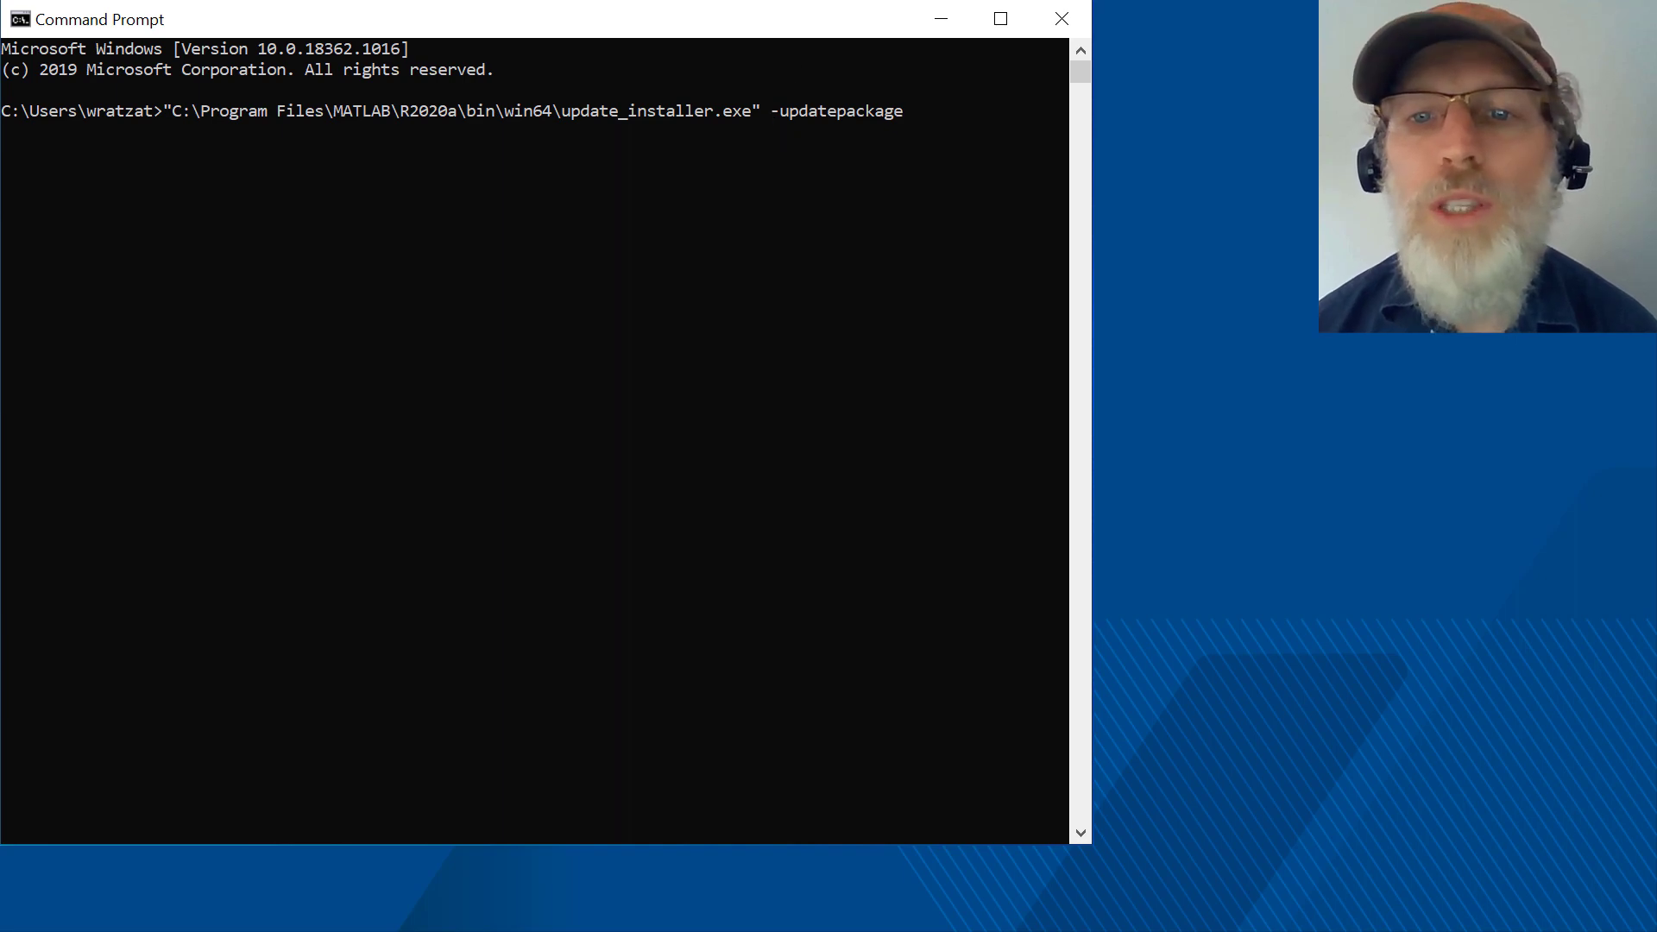
text(C:\Users\wratzat\Downloads\R2020a_Update_5_Windows_package)
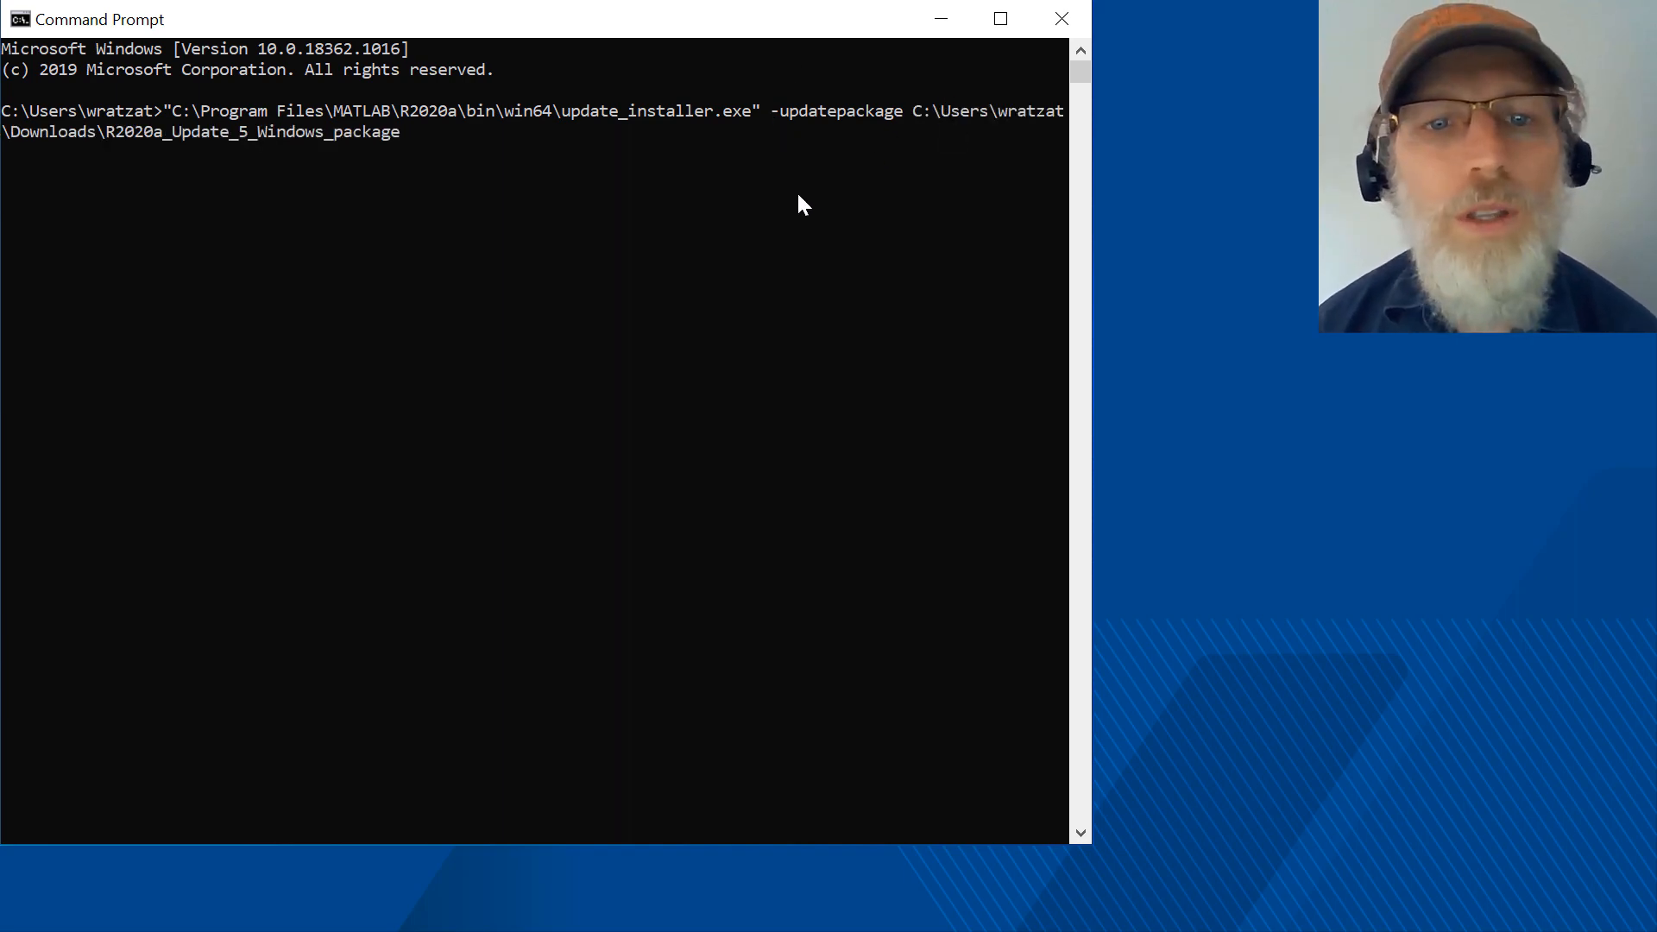
key(Return)
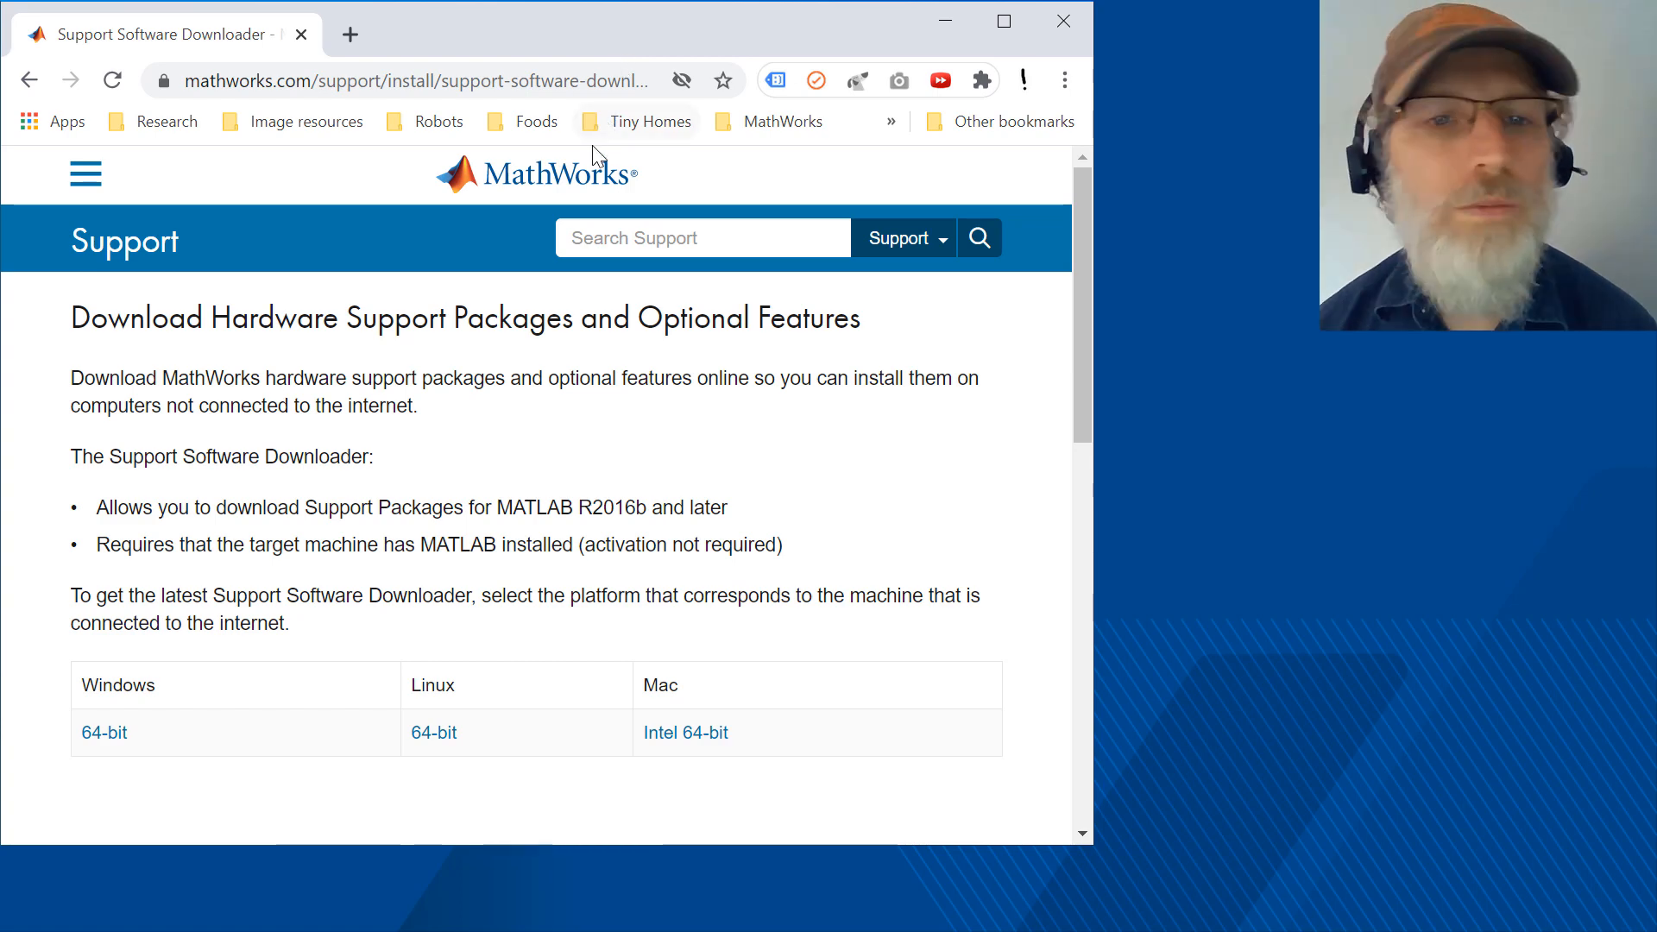
mouse_move(162, 497)
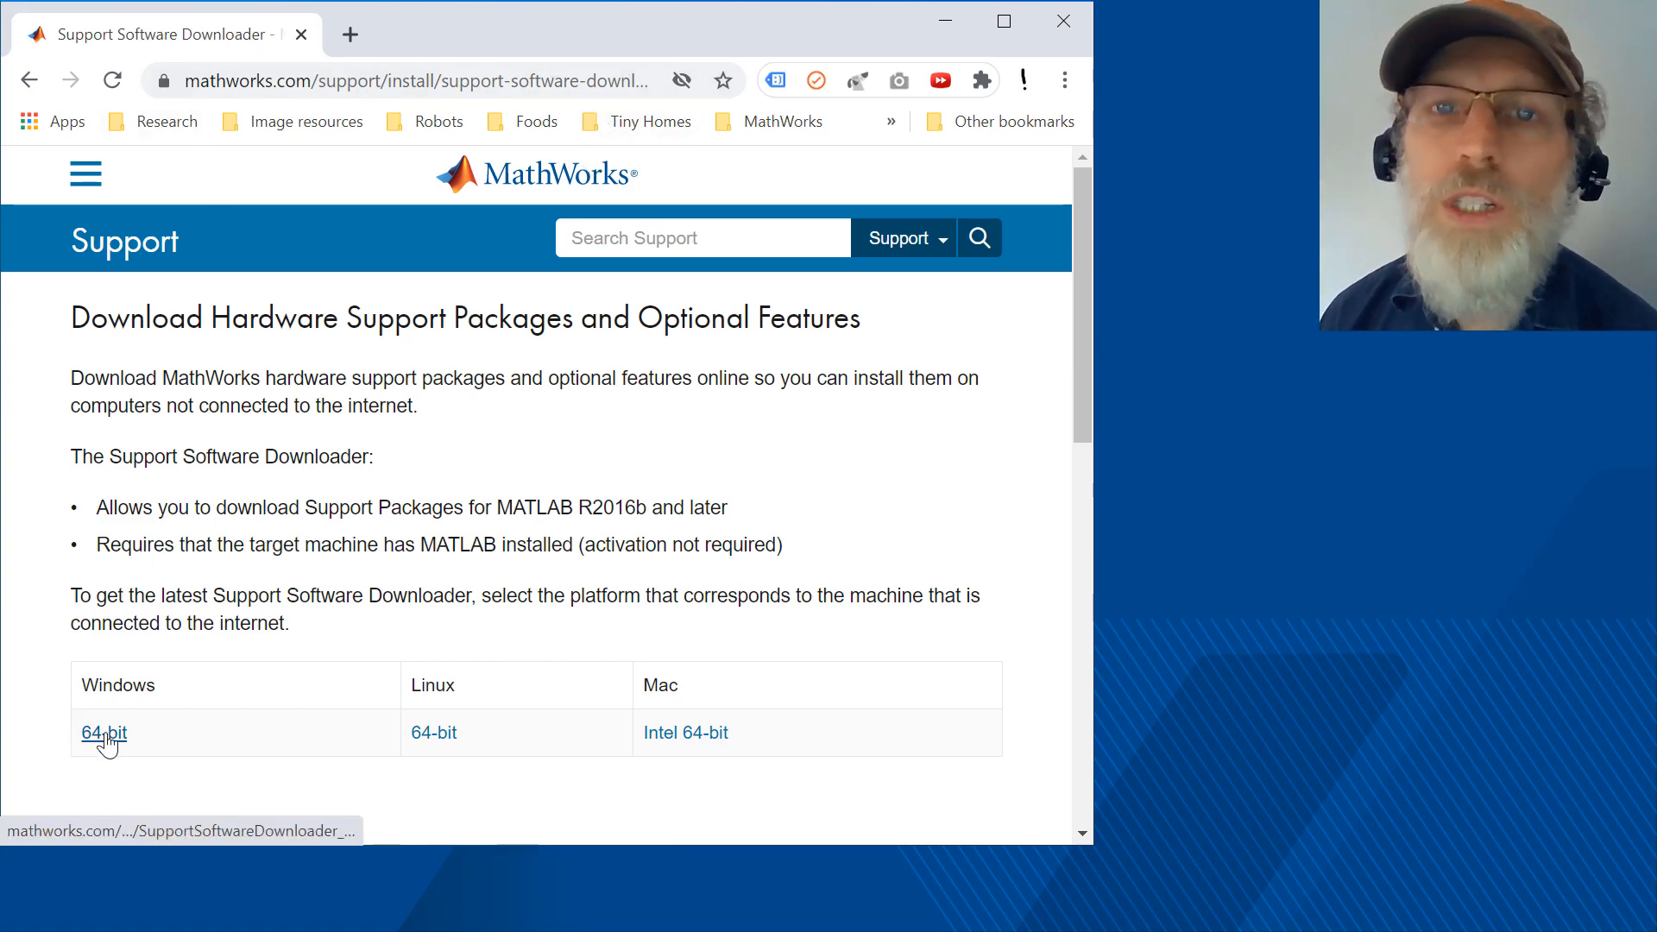
Download the Windows 64-bit Support Software Downloader and launch it from the download bar.
click(102, 734)
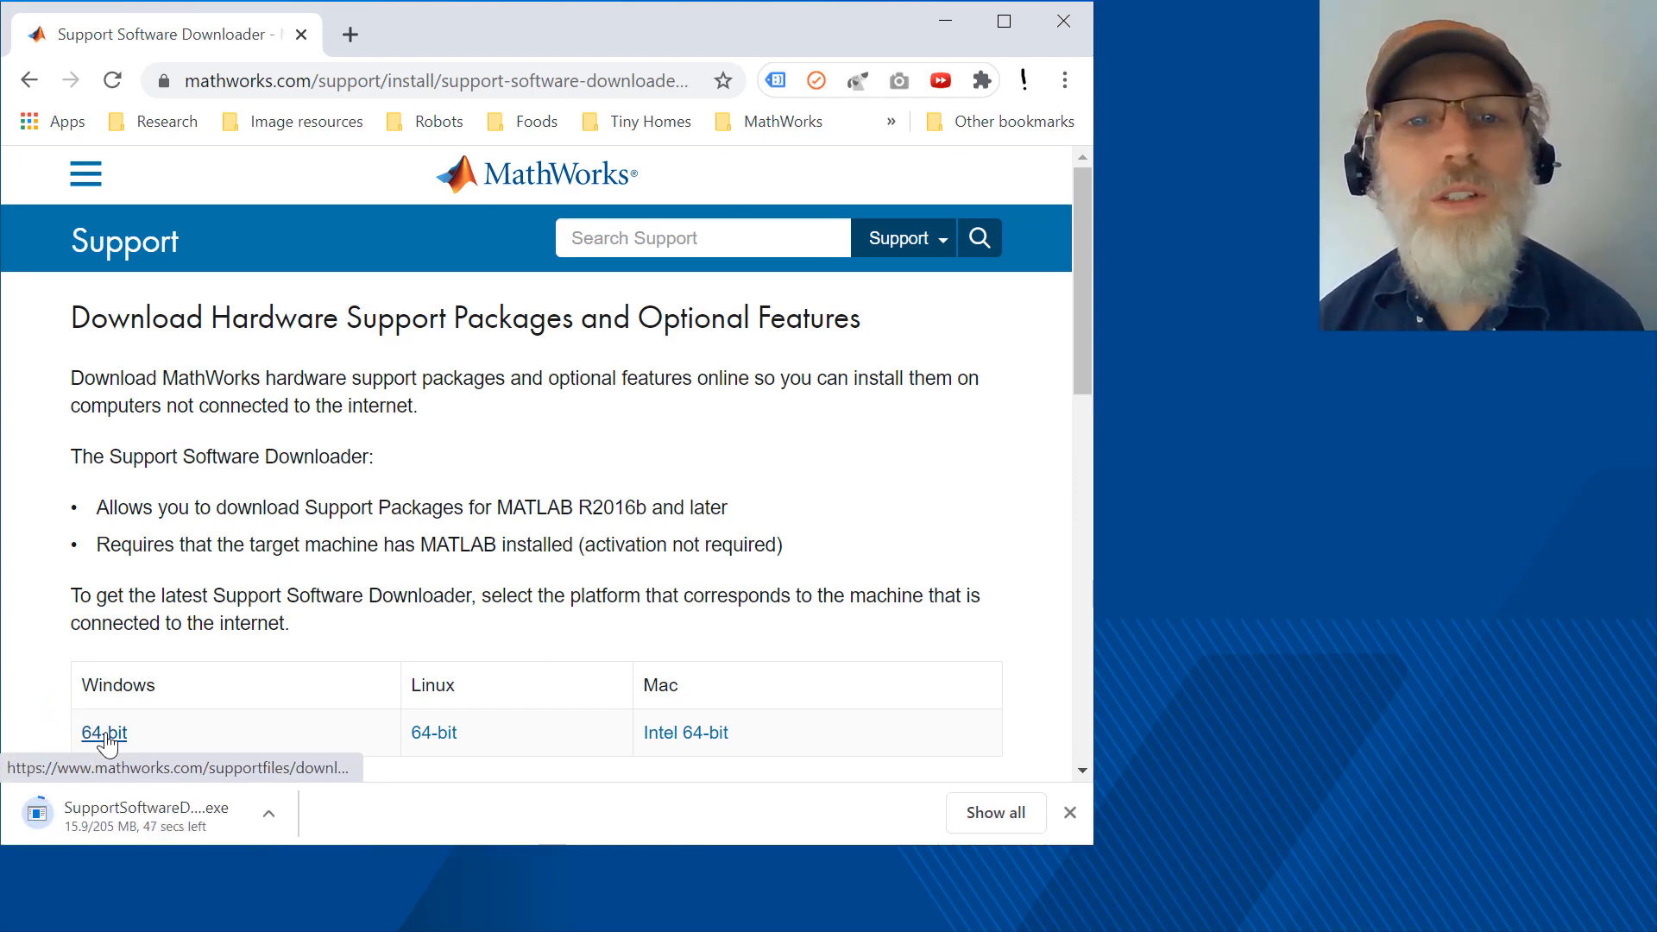
click(145, 813)
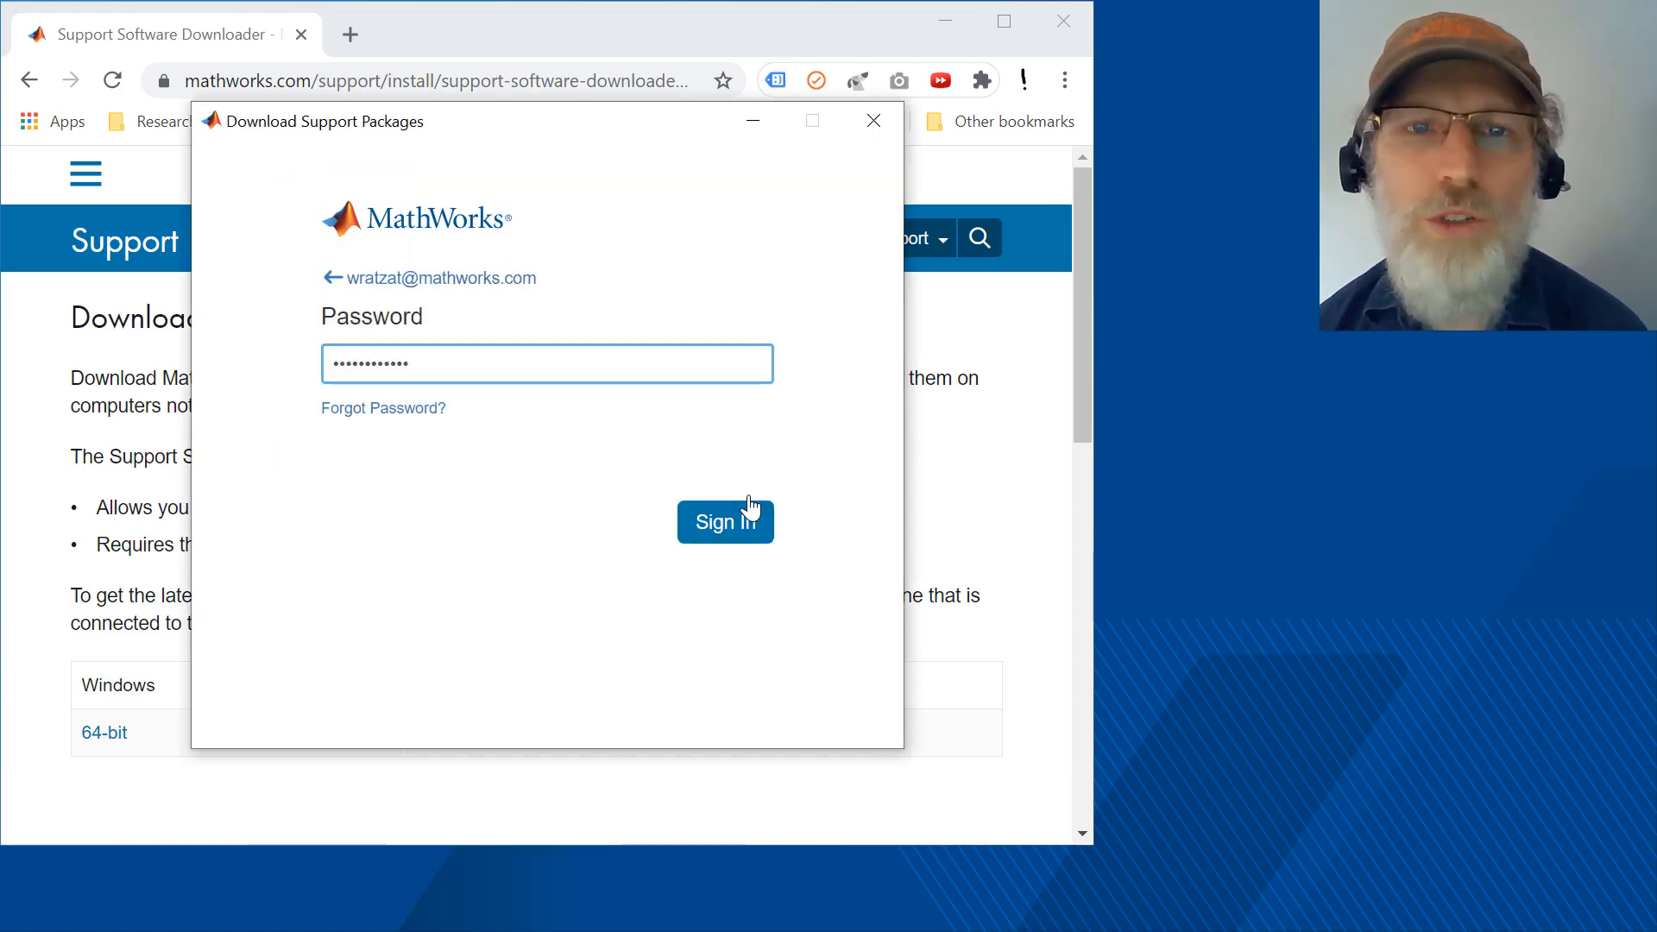
Sign in and choose release R2020a to reach the support package list.
click(725, 521)
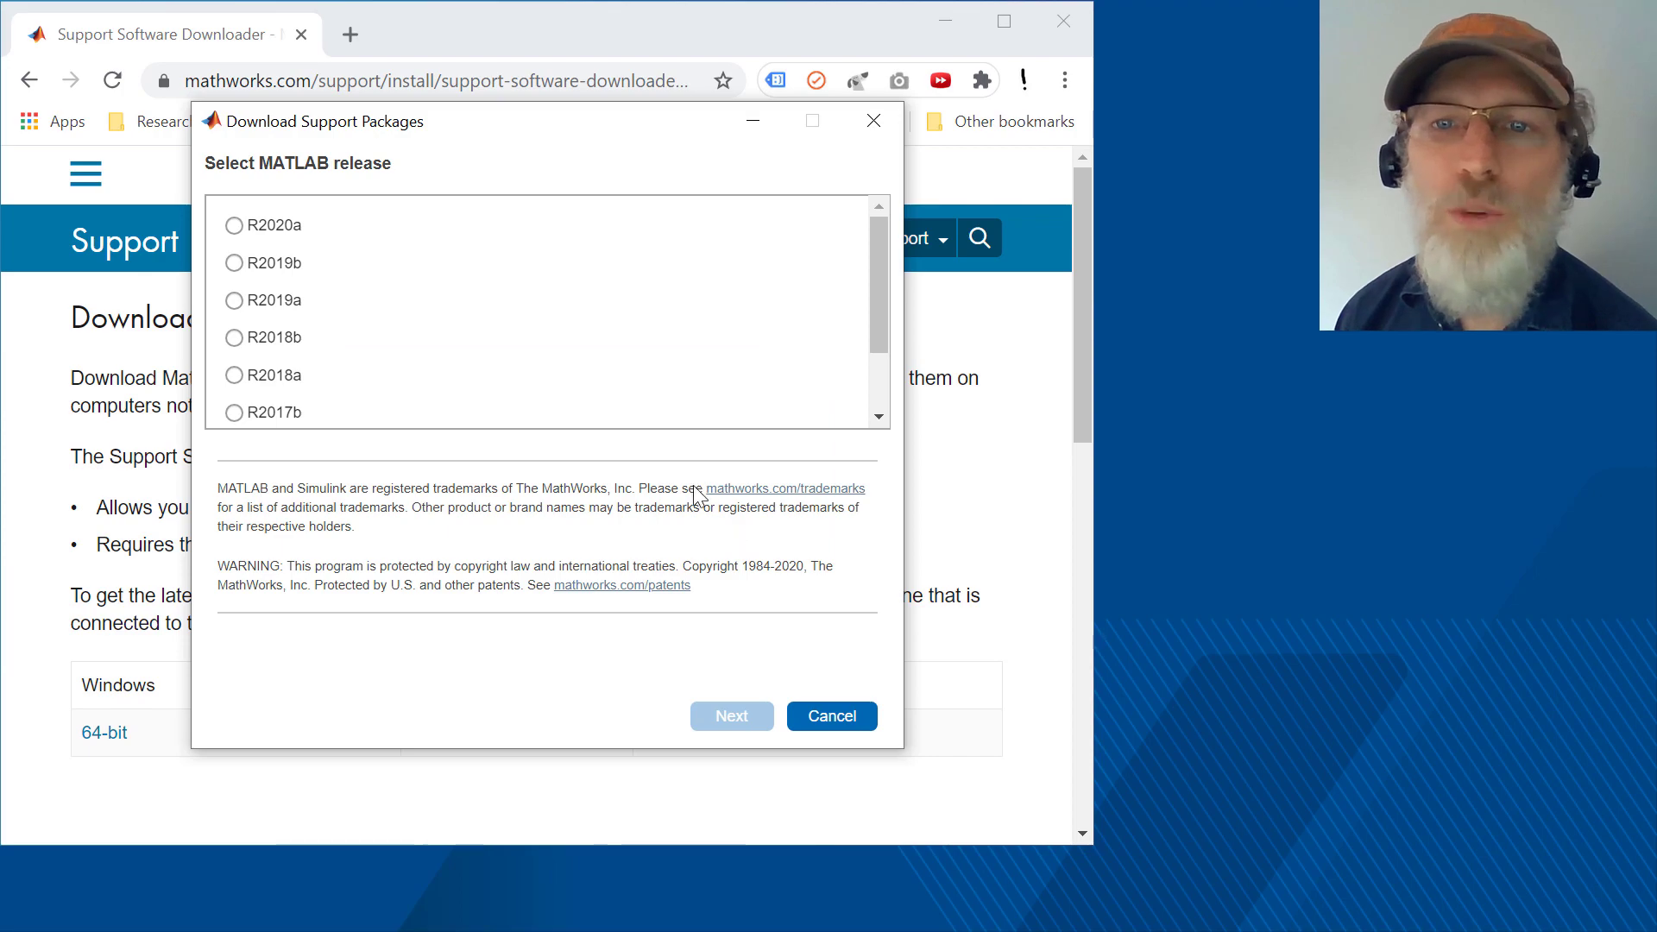
click(235, 224)
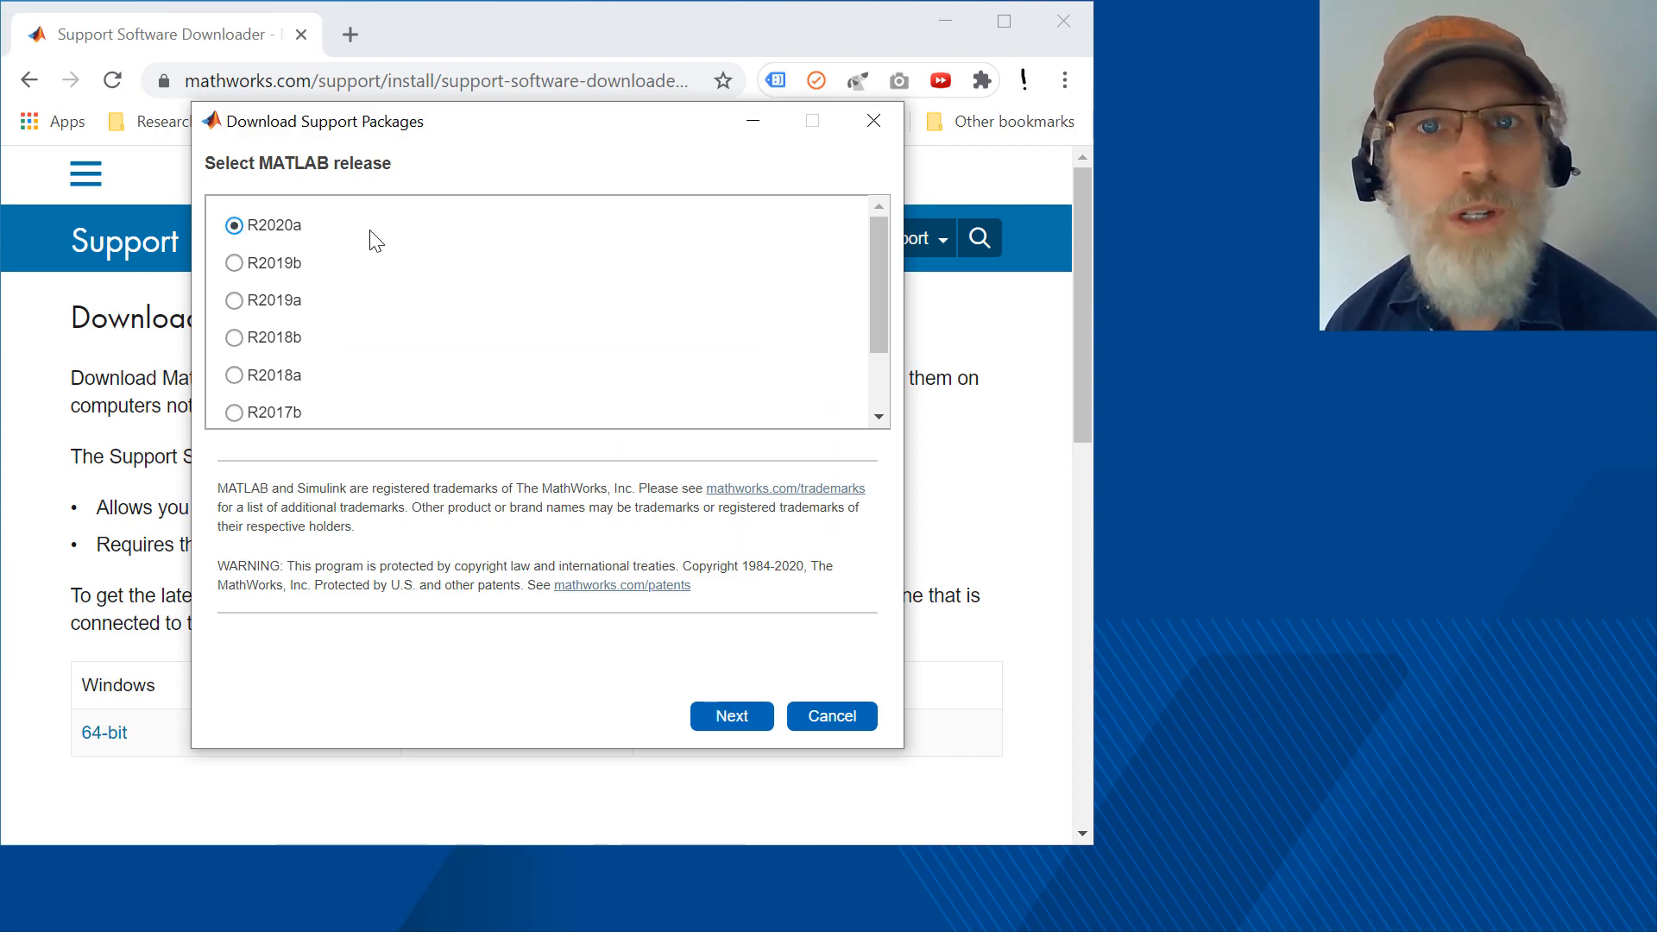
click(730, 715)
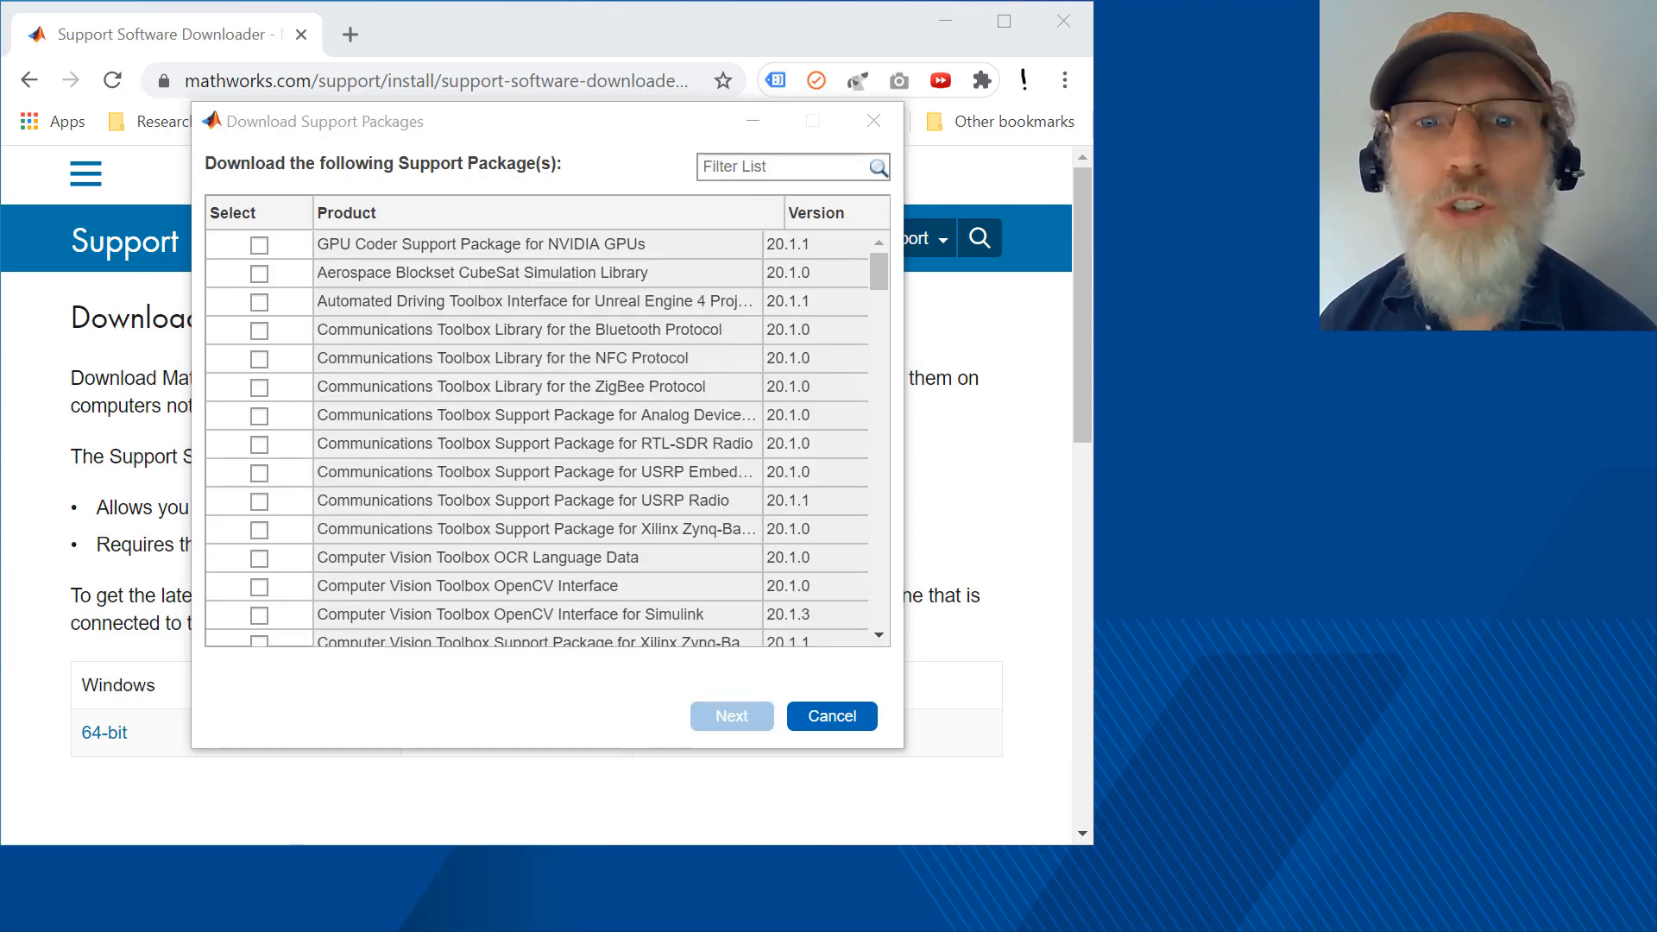
Filter the package list with 'arm' to show ARM support packages.
click(792, 167)
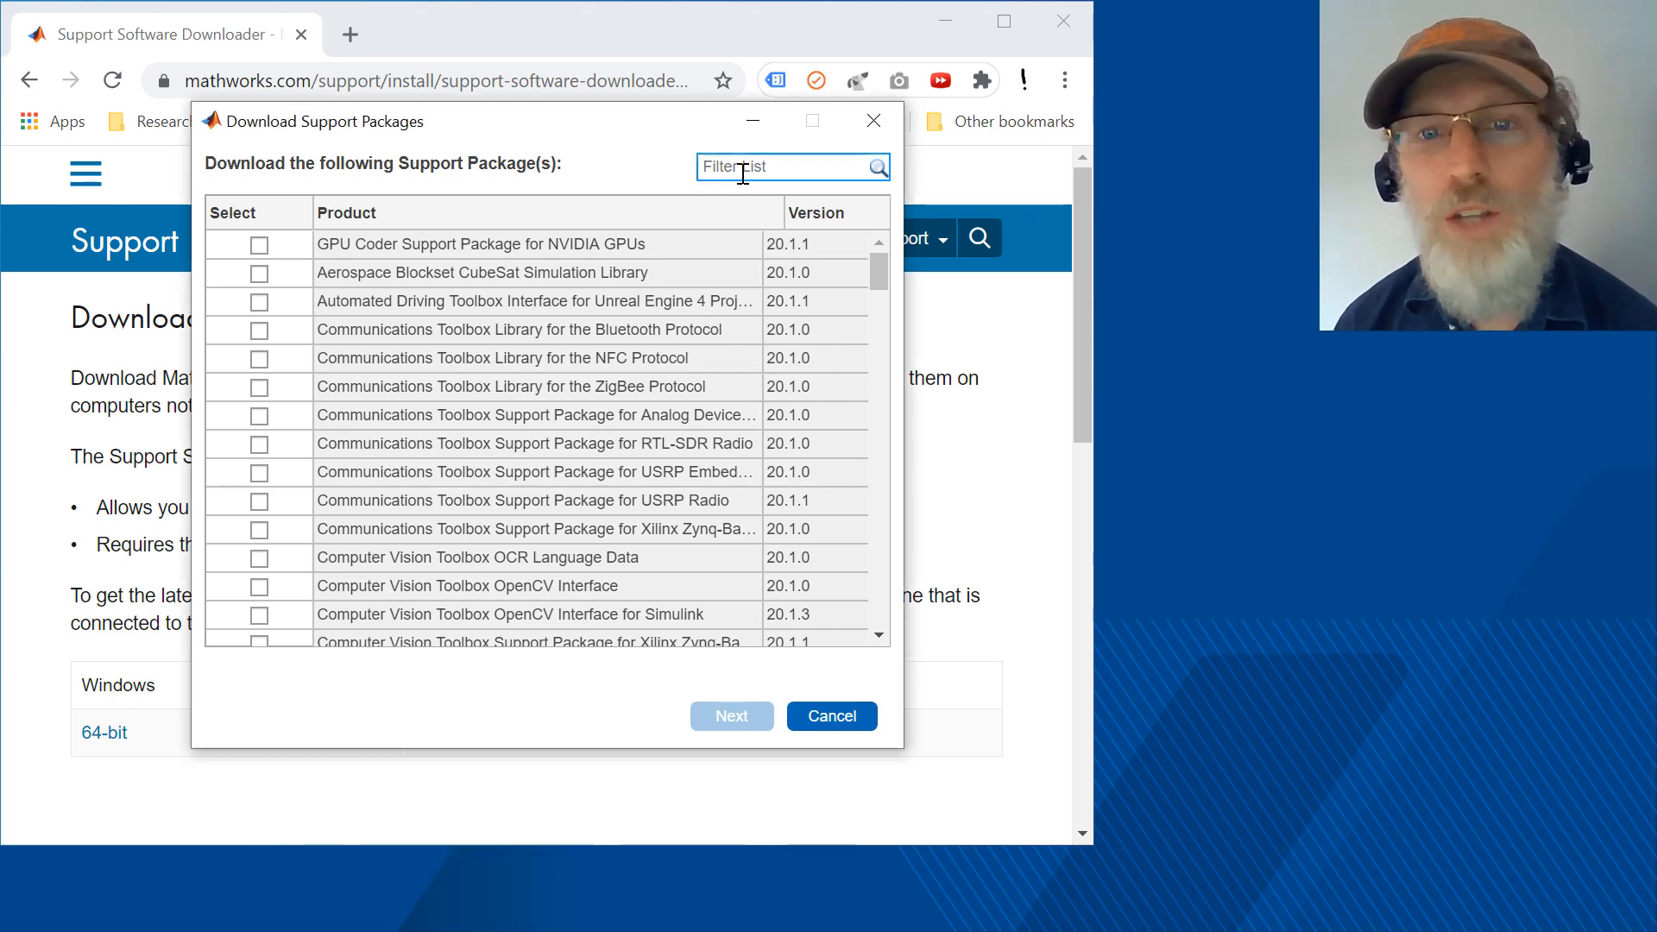
text(arm)
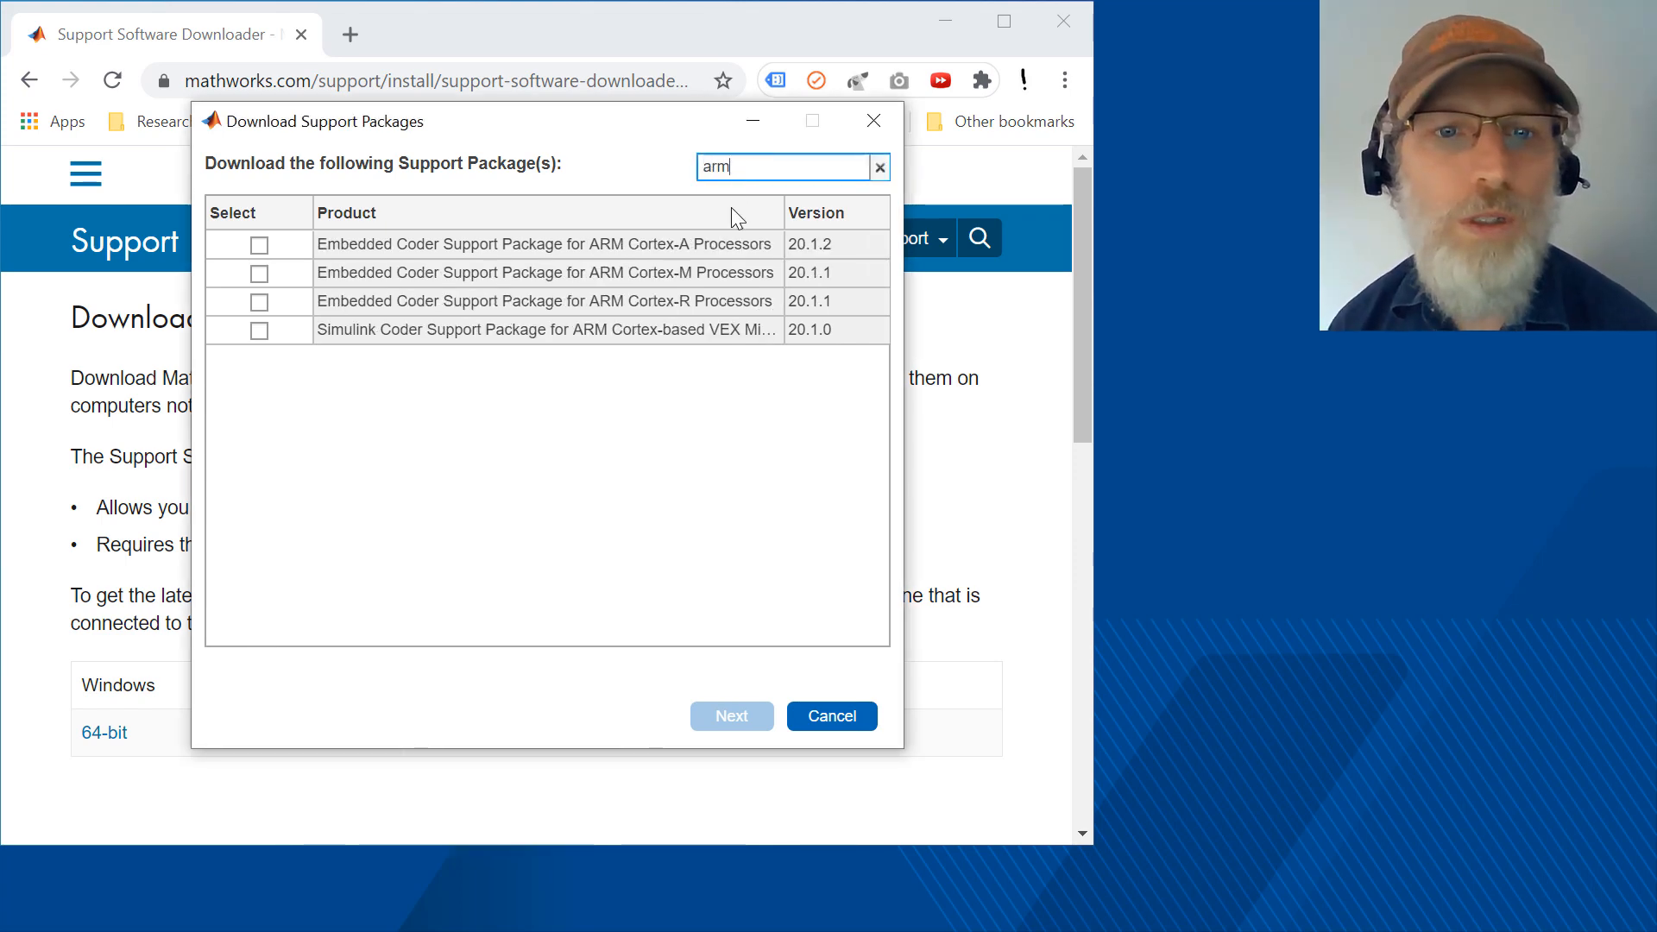
Proceed with the ARM Cortex-A package into the default SupportPackages folder and accept its license.
click(730, 715)
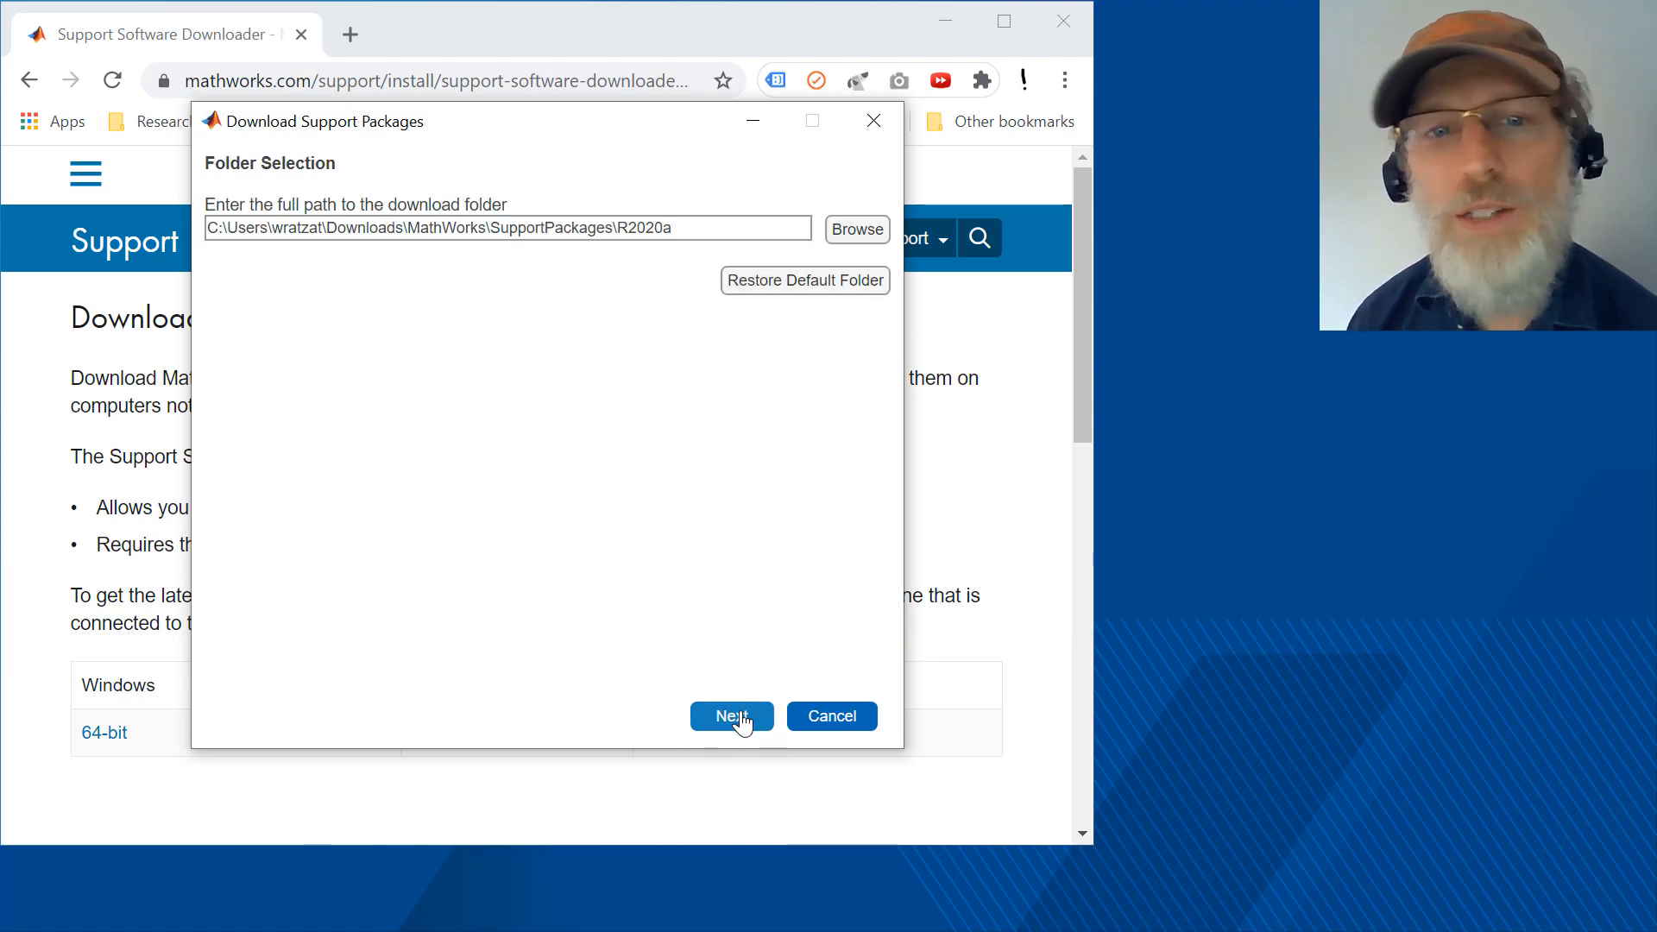
click(732, 715)
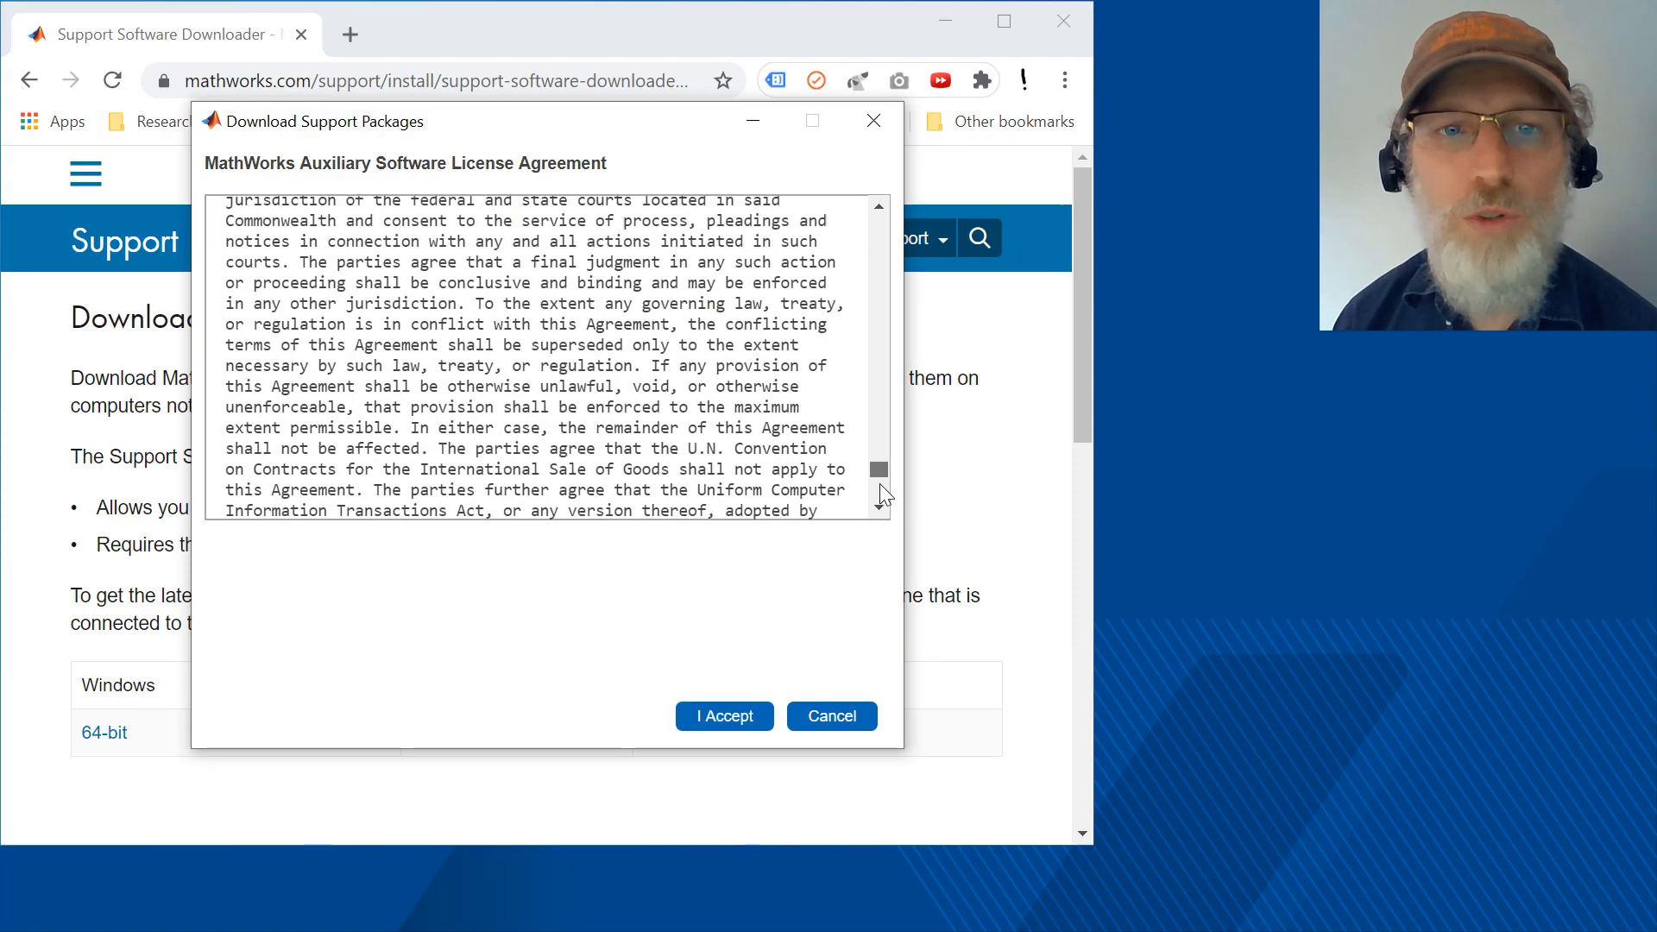
click(723, 714)
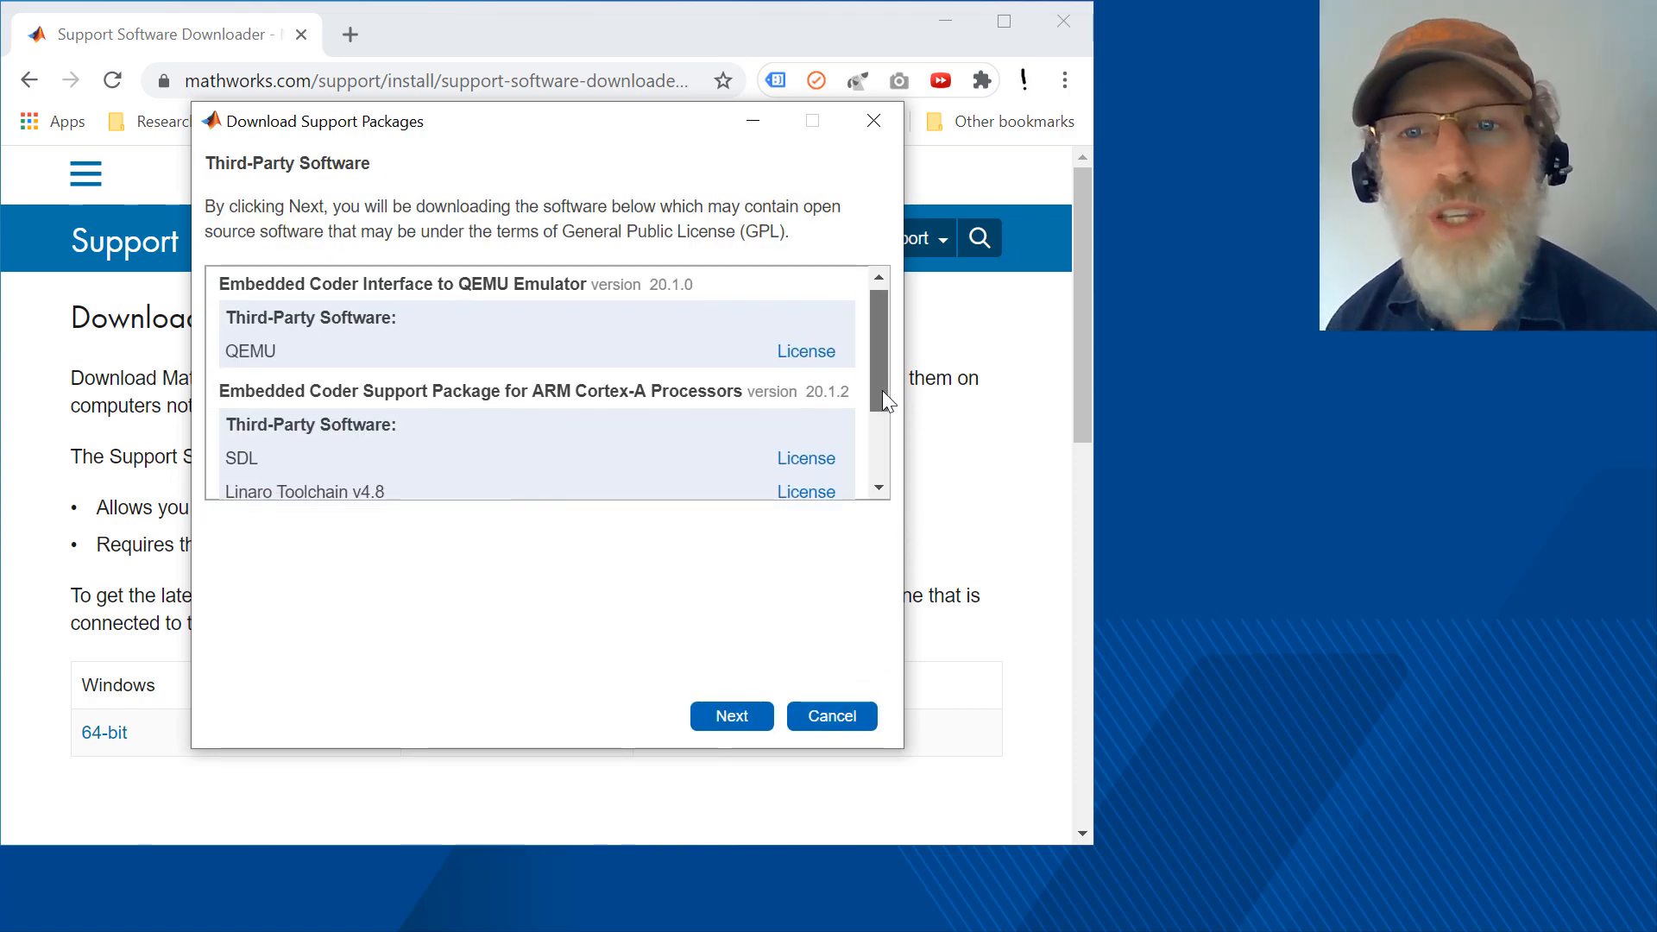
Acknowledge third-party software, complete the download and close to open its folder.
scroll(down, 3)
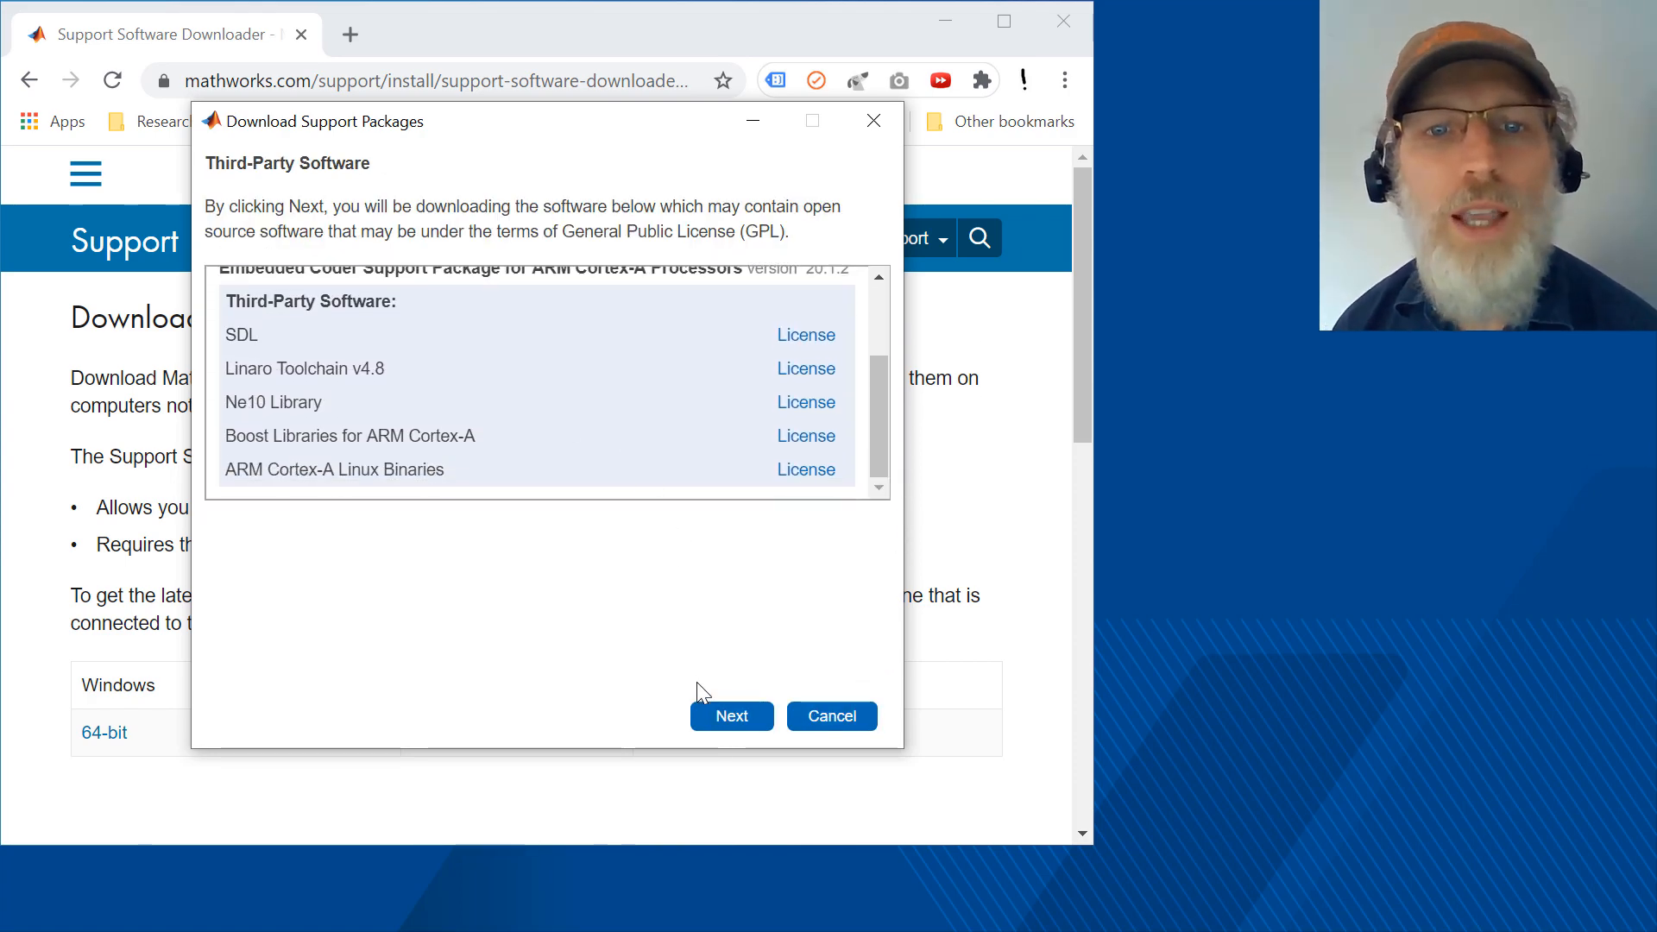
click(732, 715)
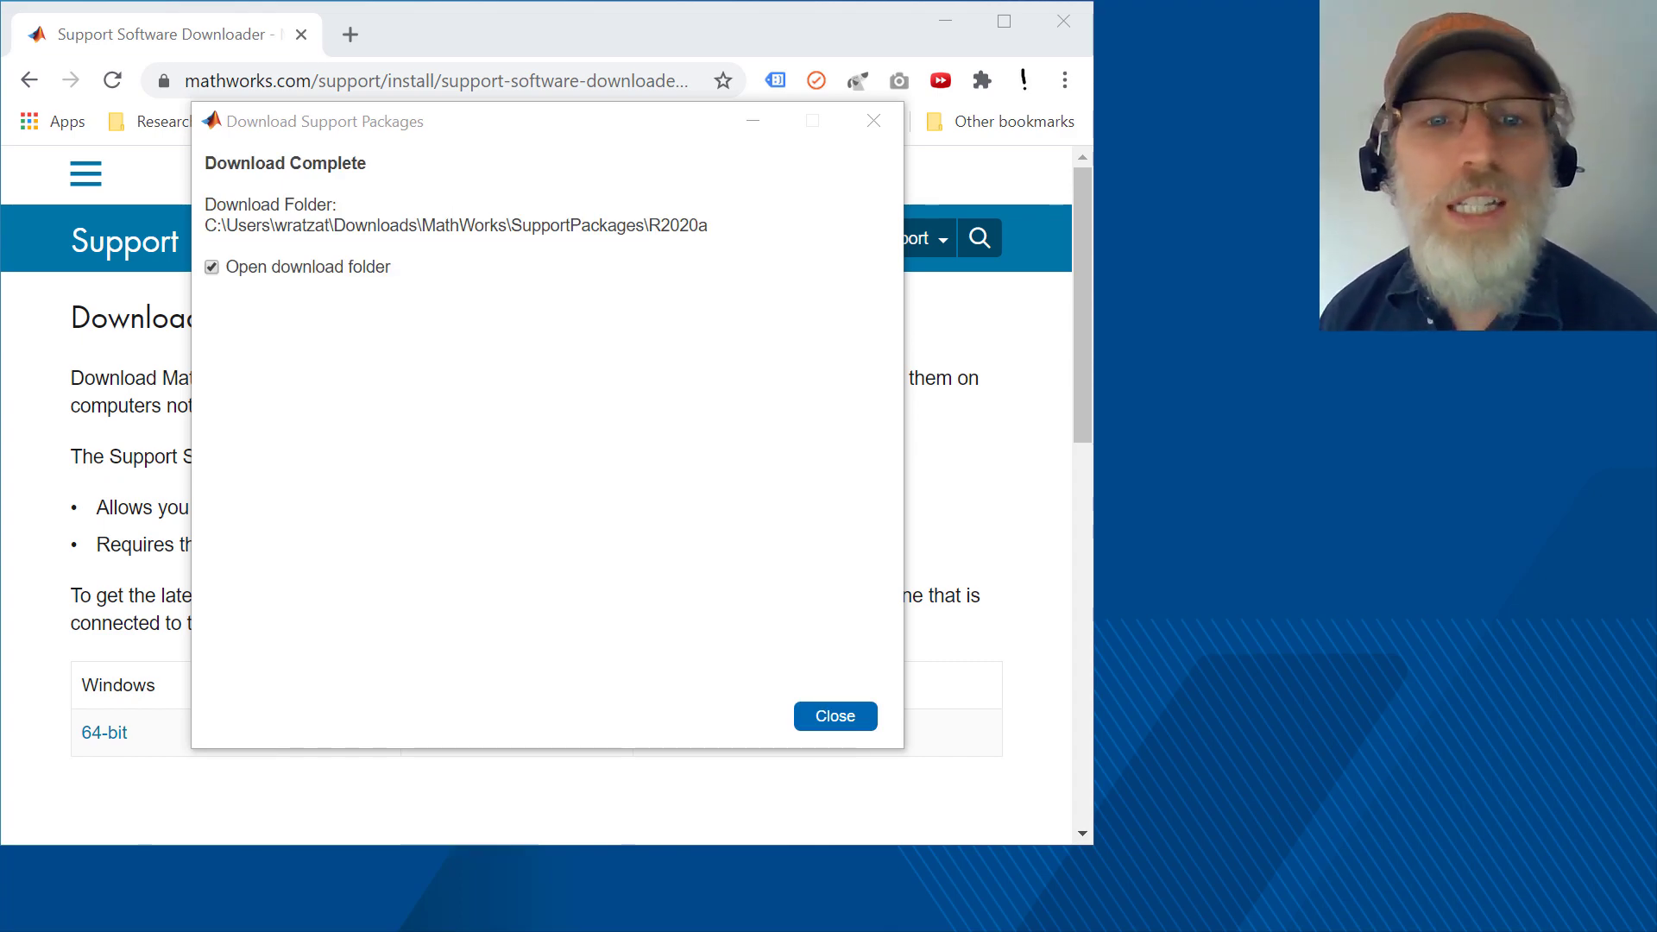
click(834, 714)
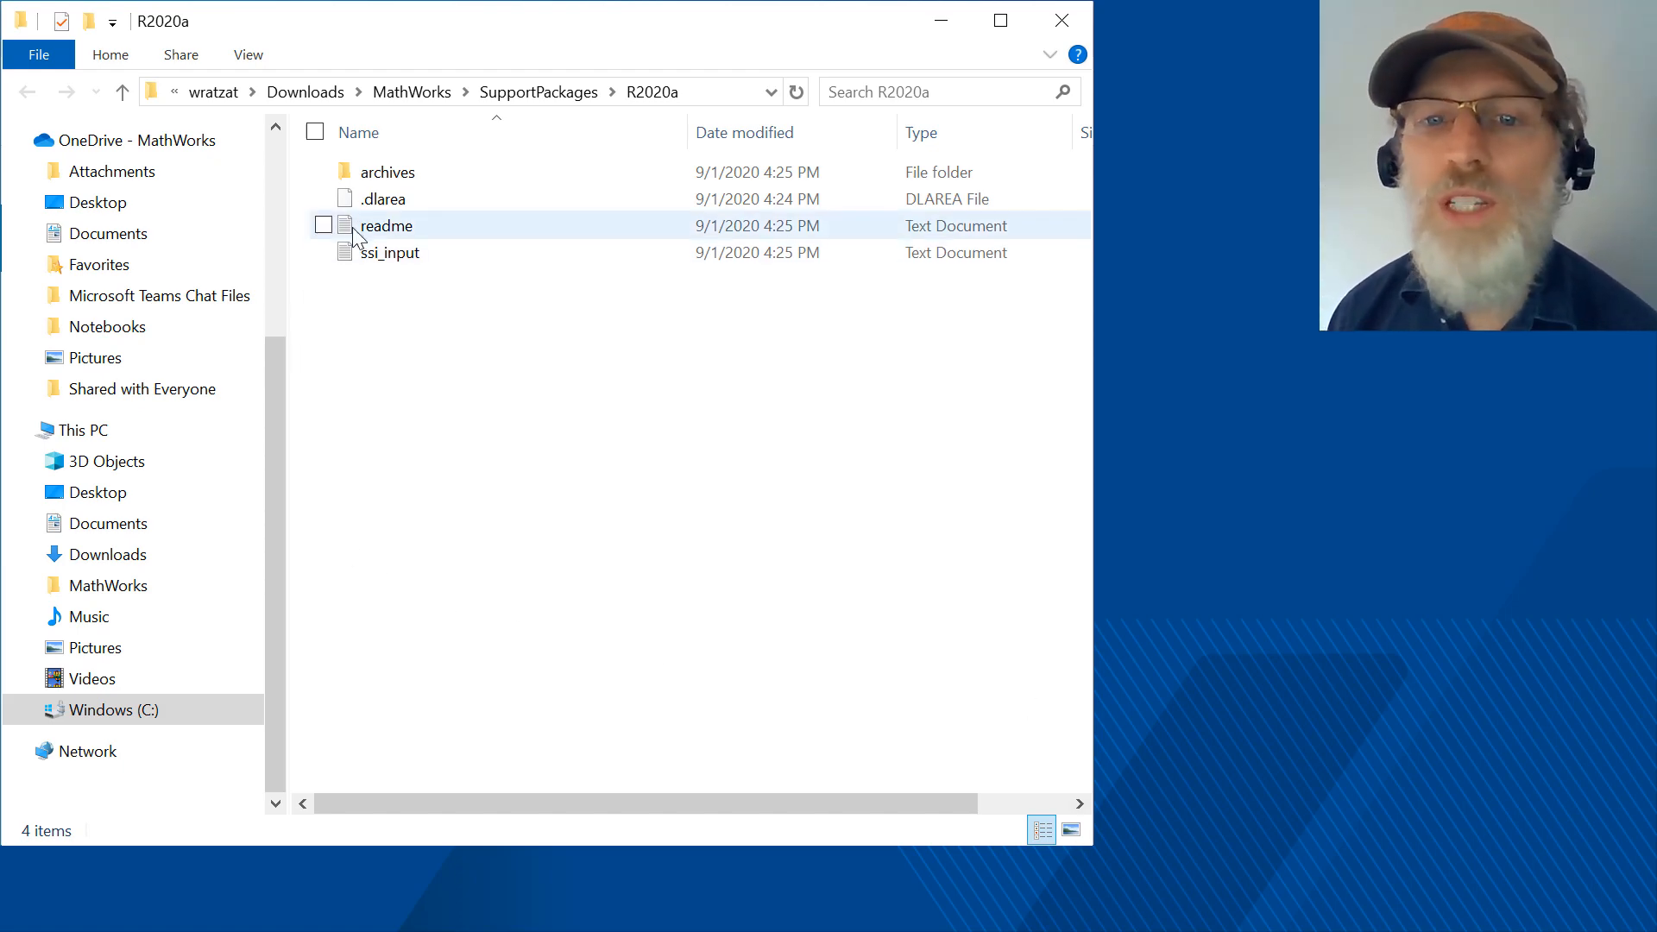
Open the readme file from the downloaded R2020a support packages folder.
click(322, 225)
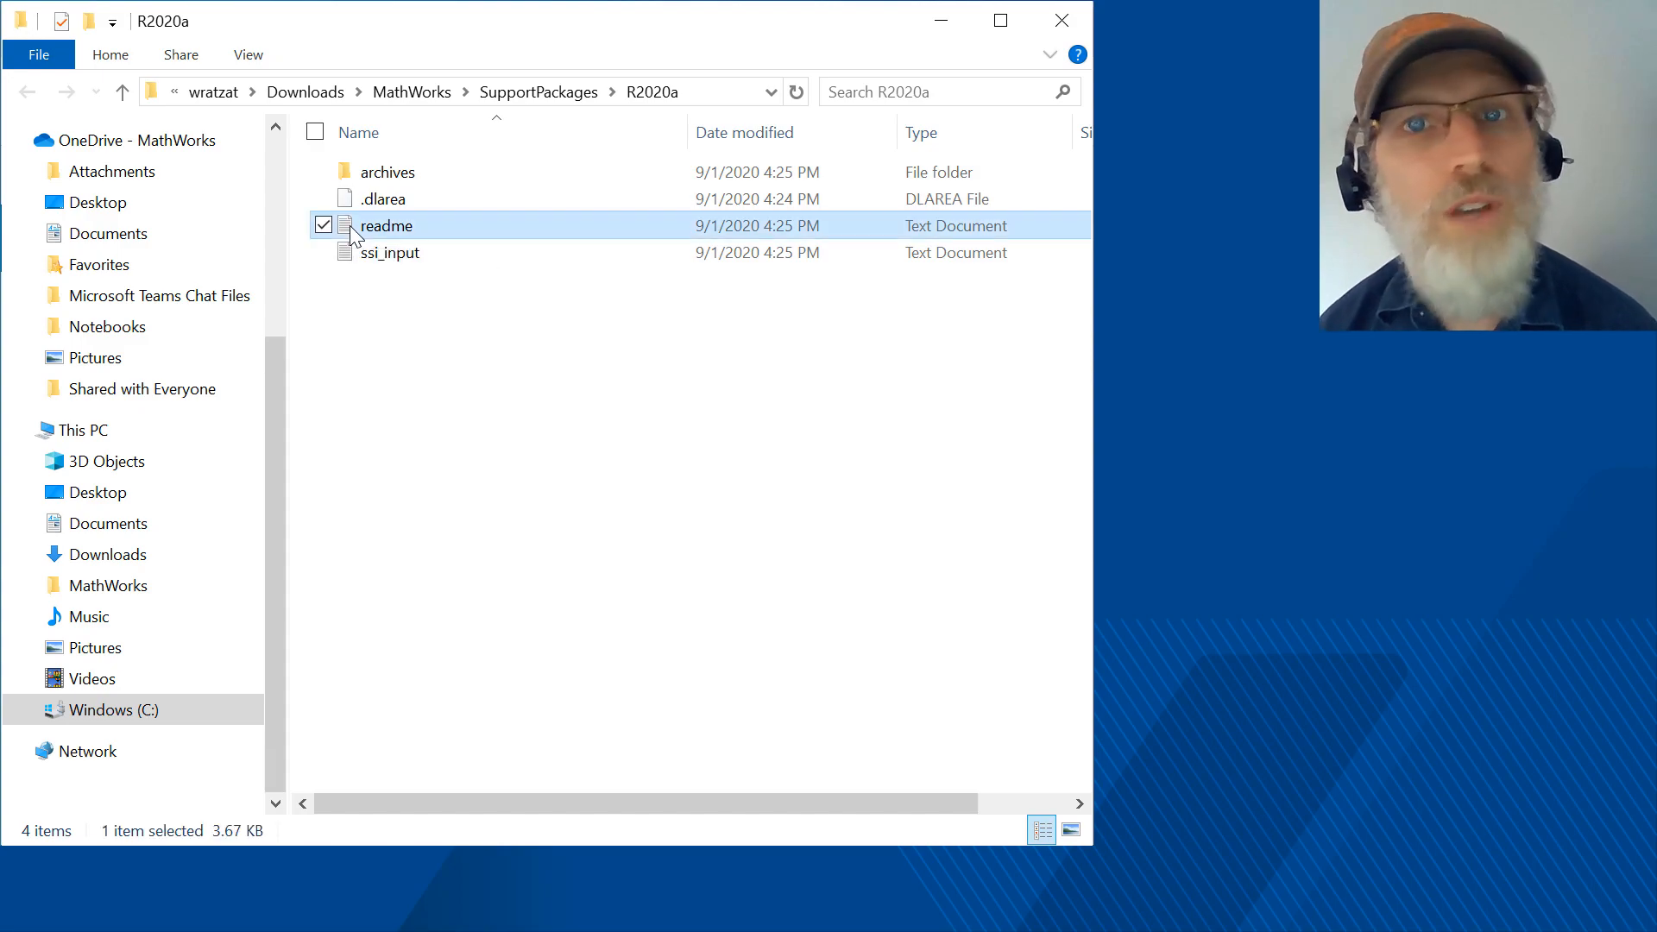
double_click(385, 224)
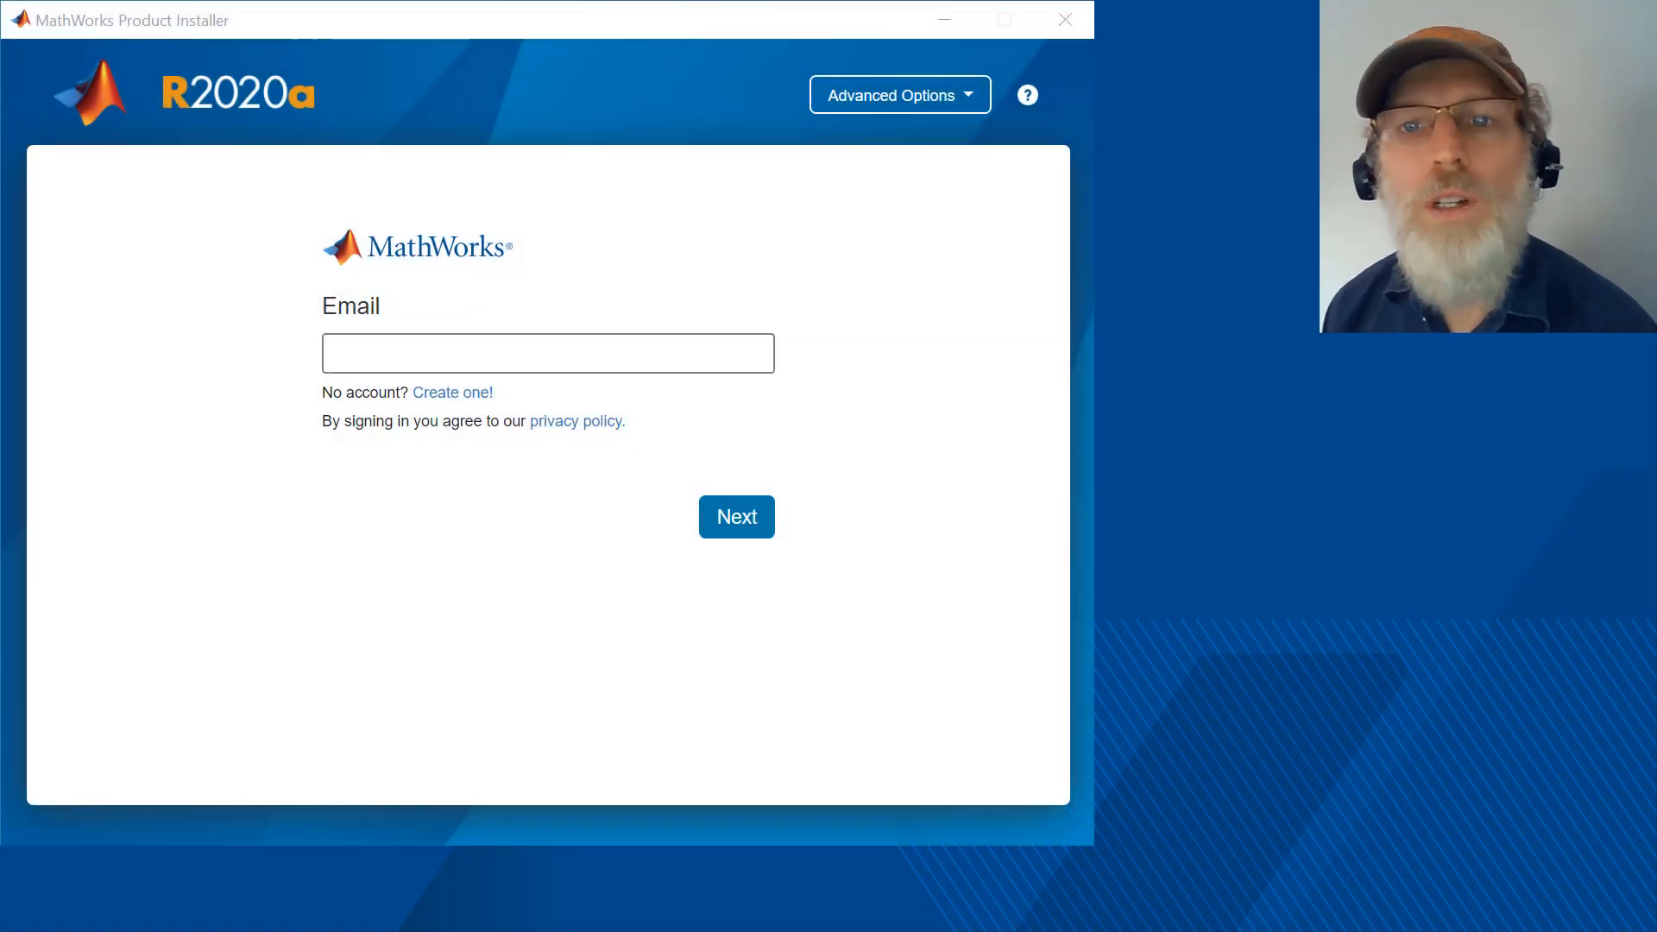
mouse_move(918, 497)
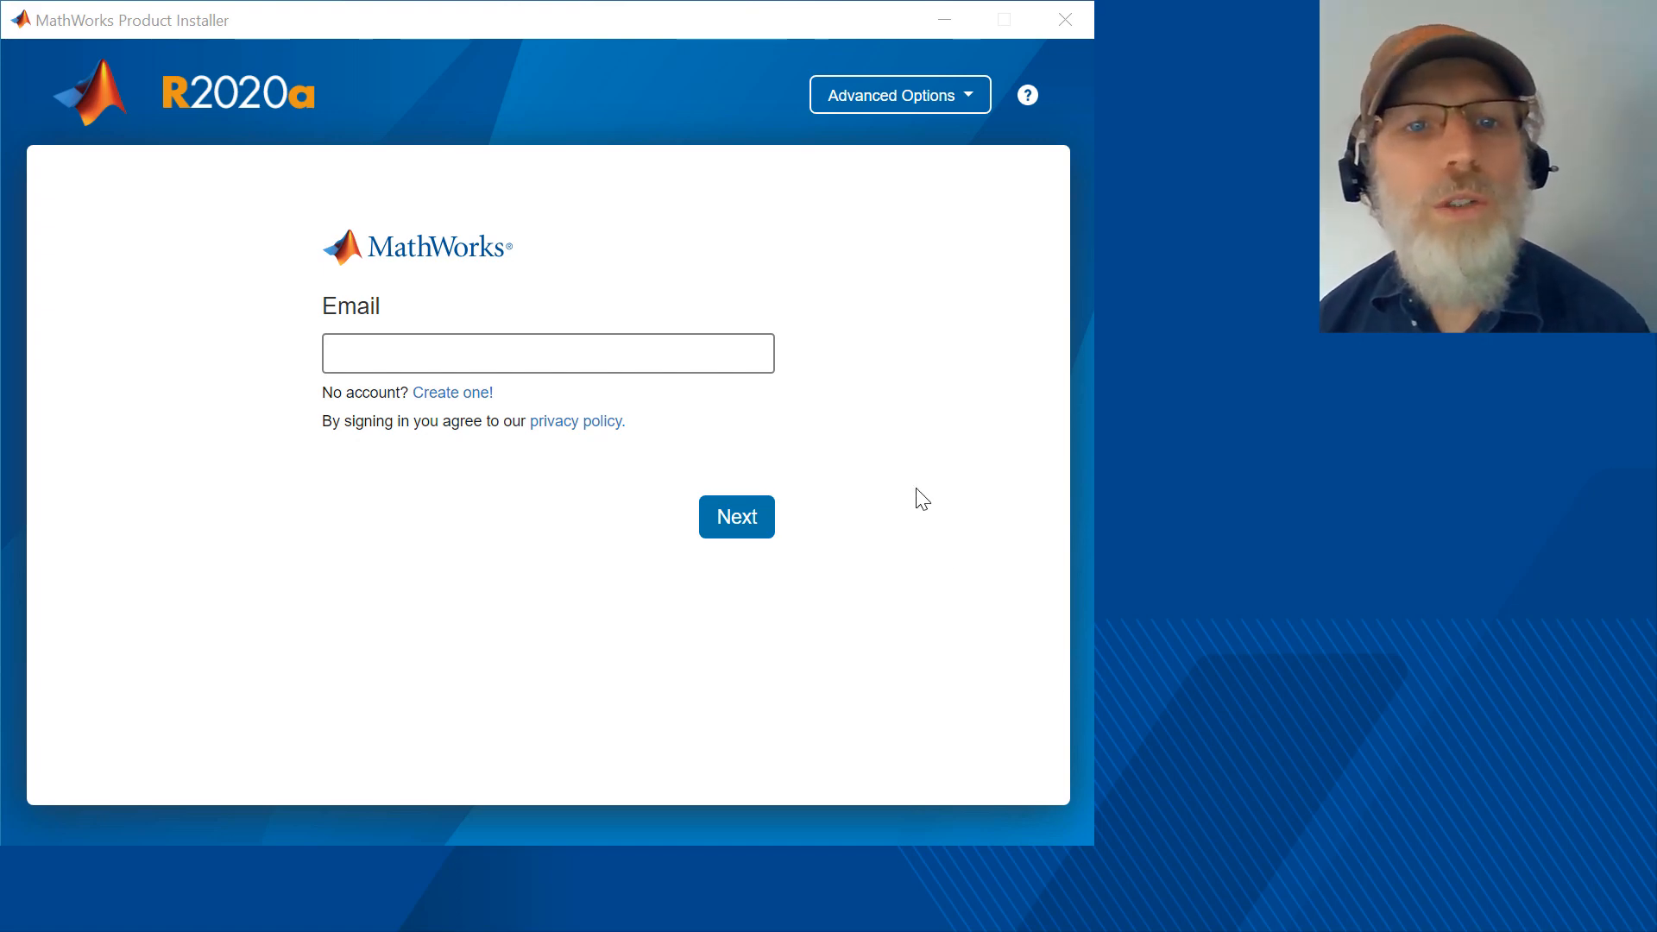
mouse_move(981, 145)
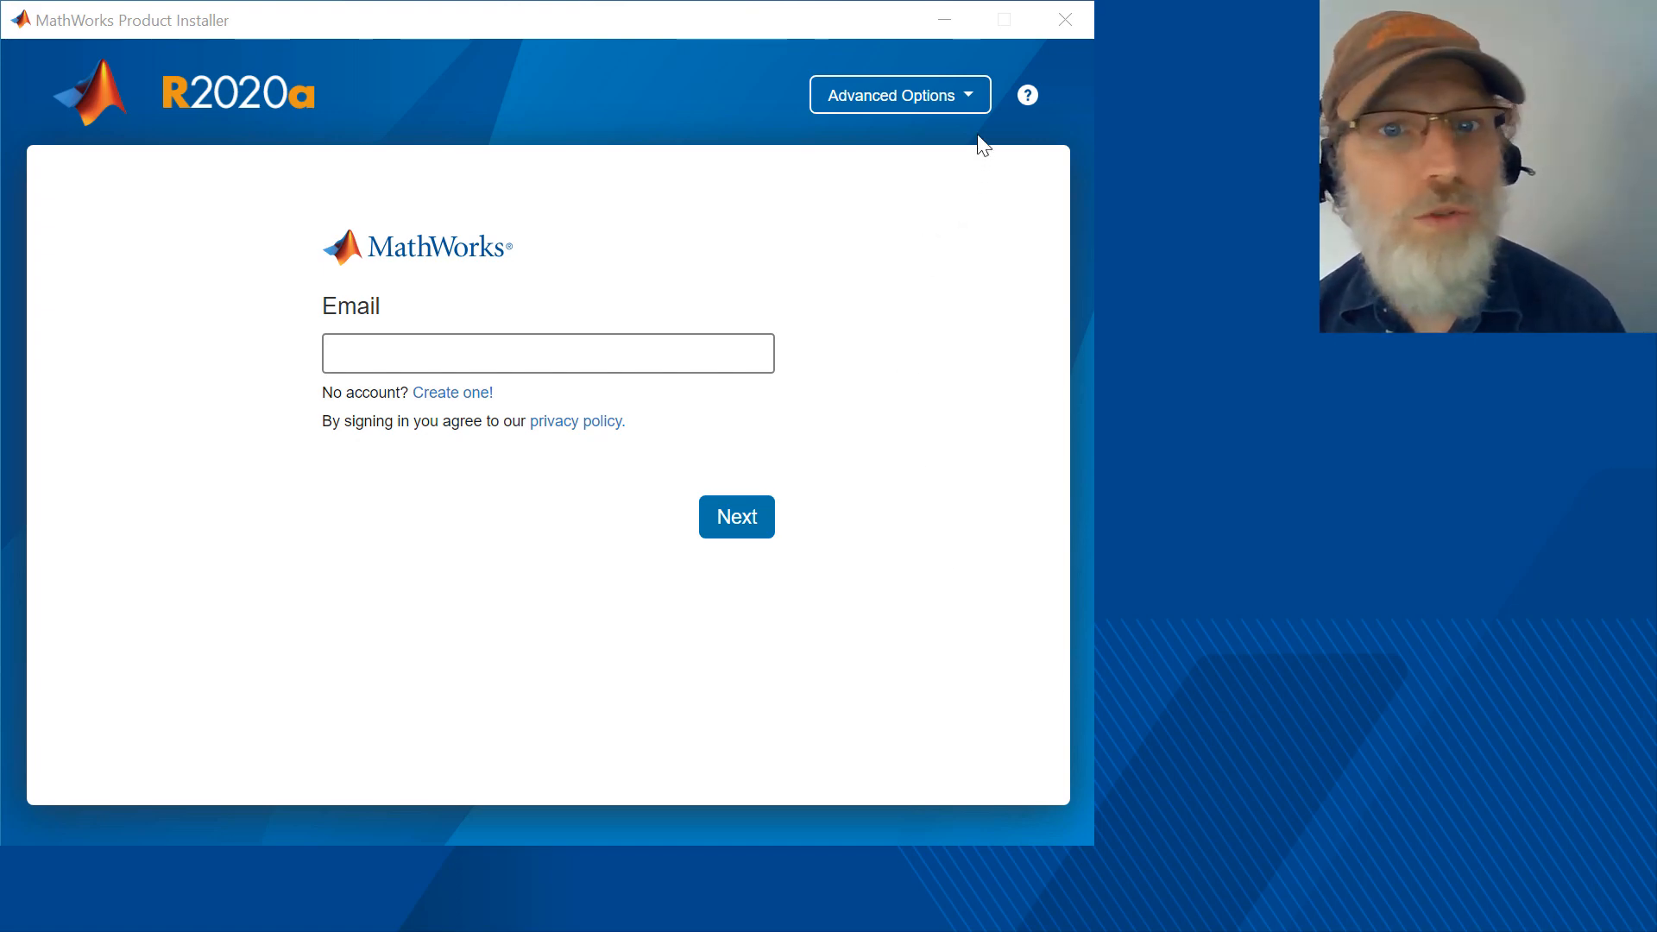
Show the Advanced Options list with File Installation Key and network license manager choices.
click(898, 93)
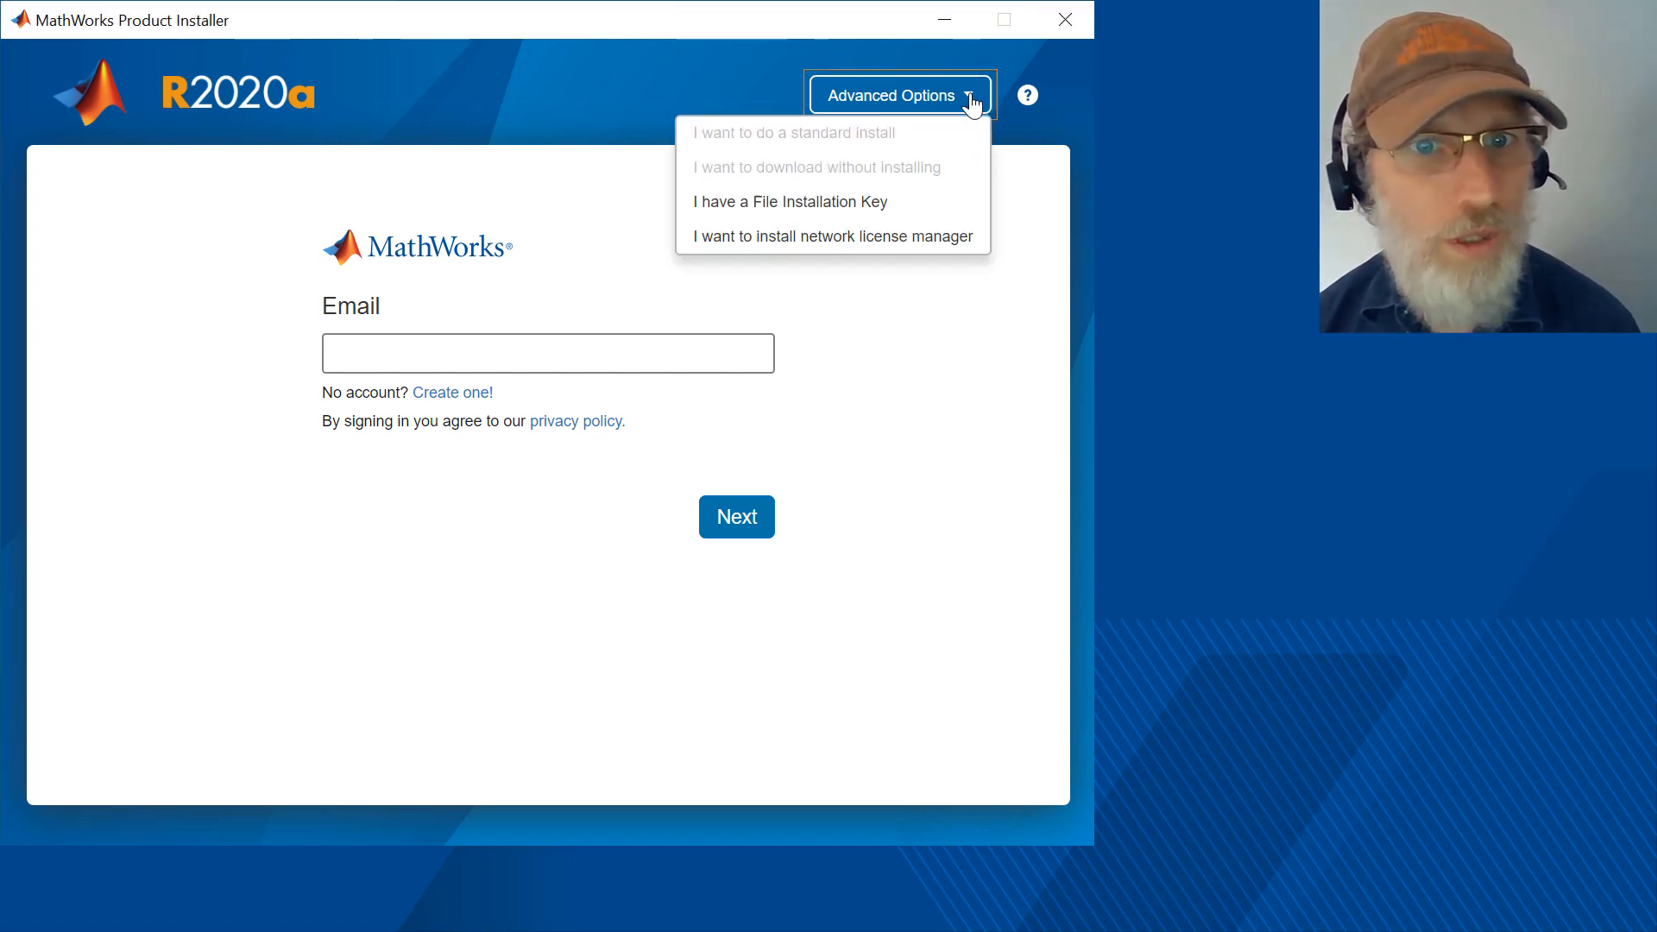
mouse_move(947, 140)
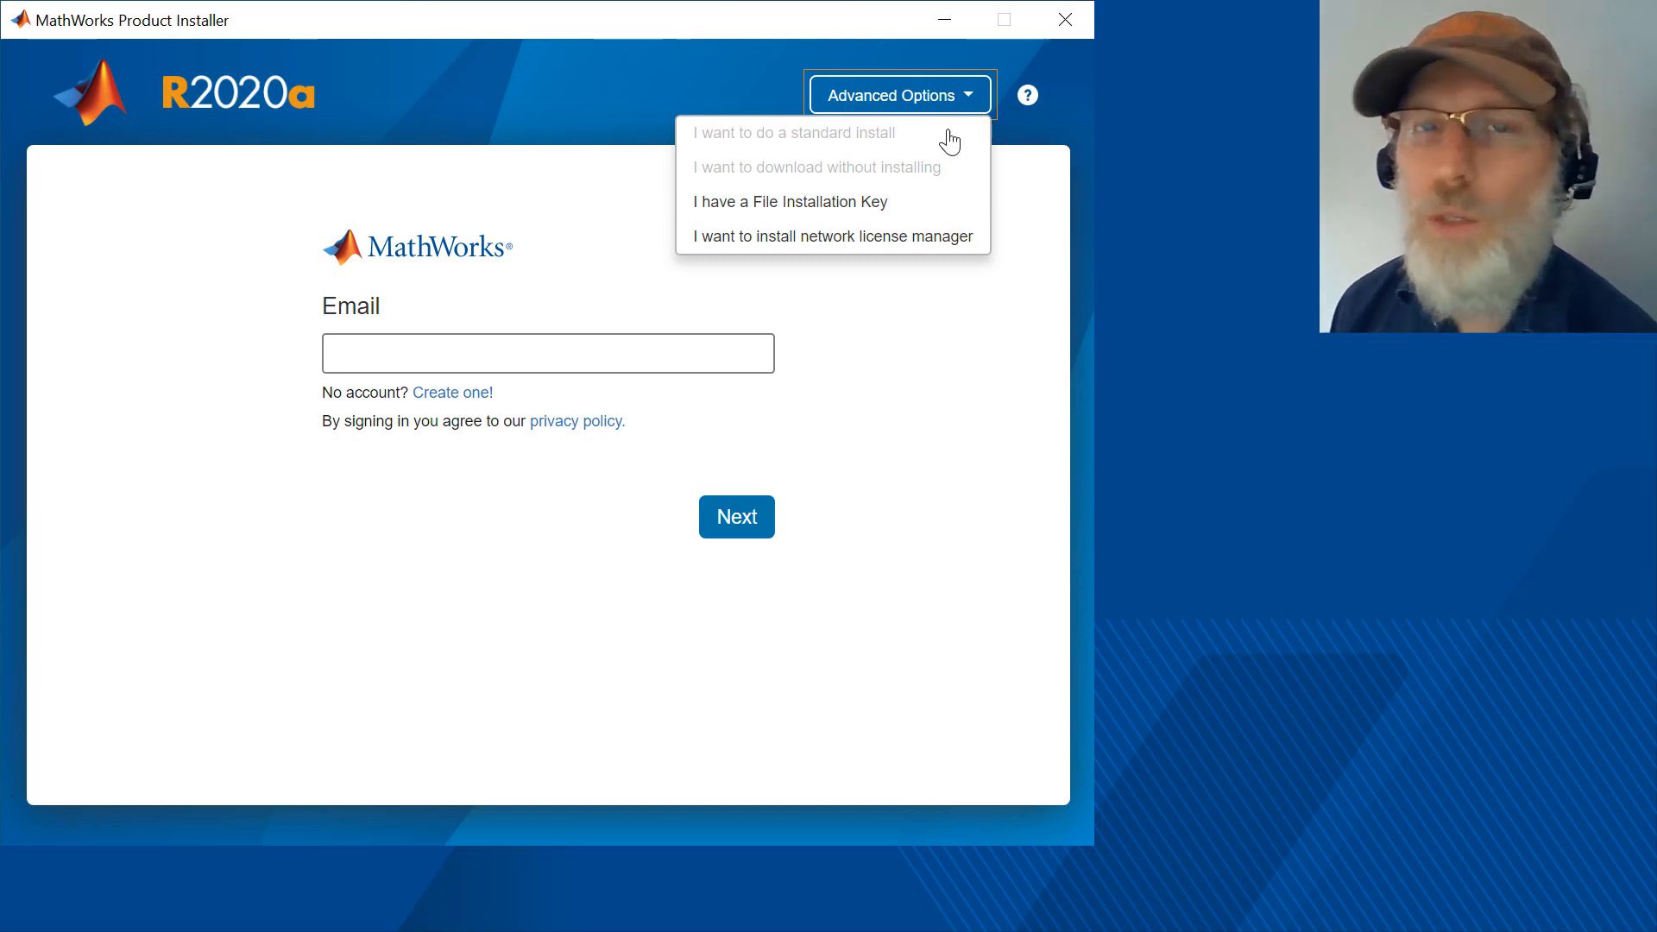
mouse_move(866, 253)
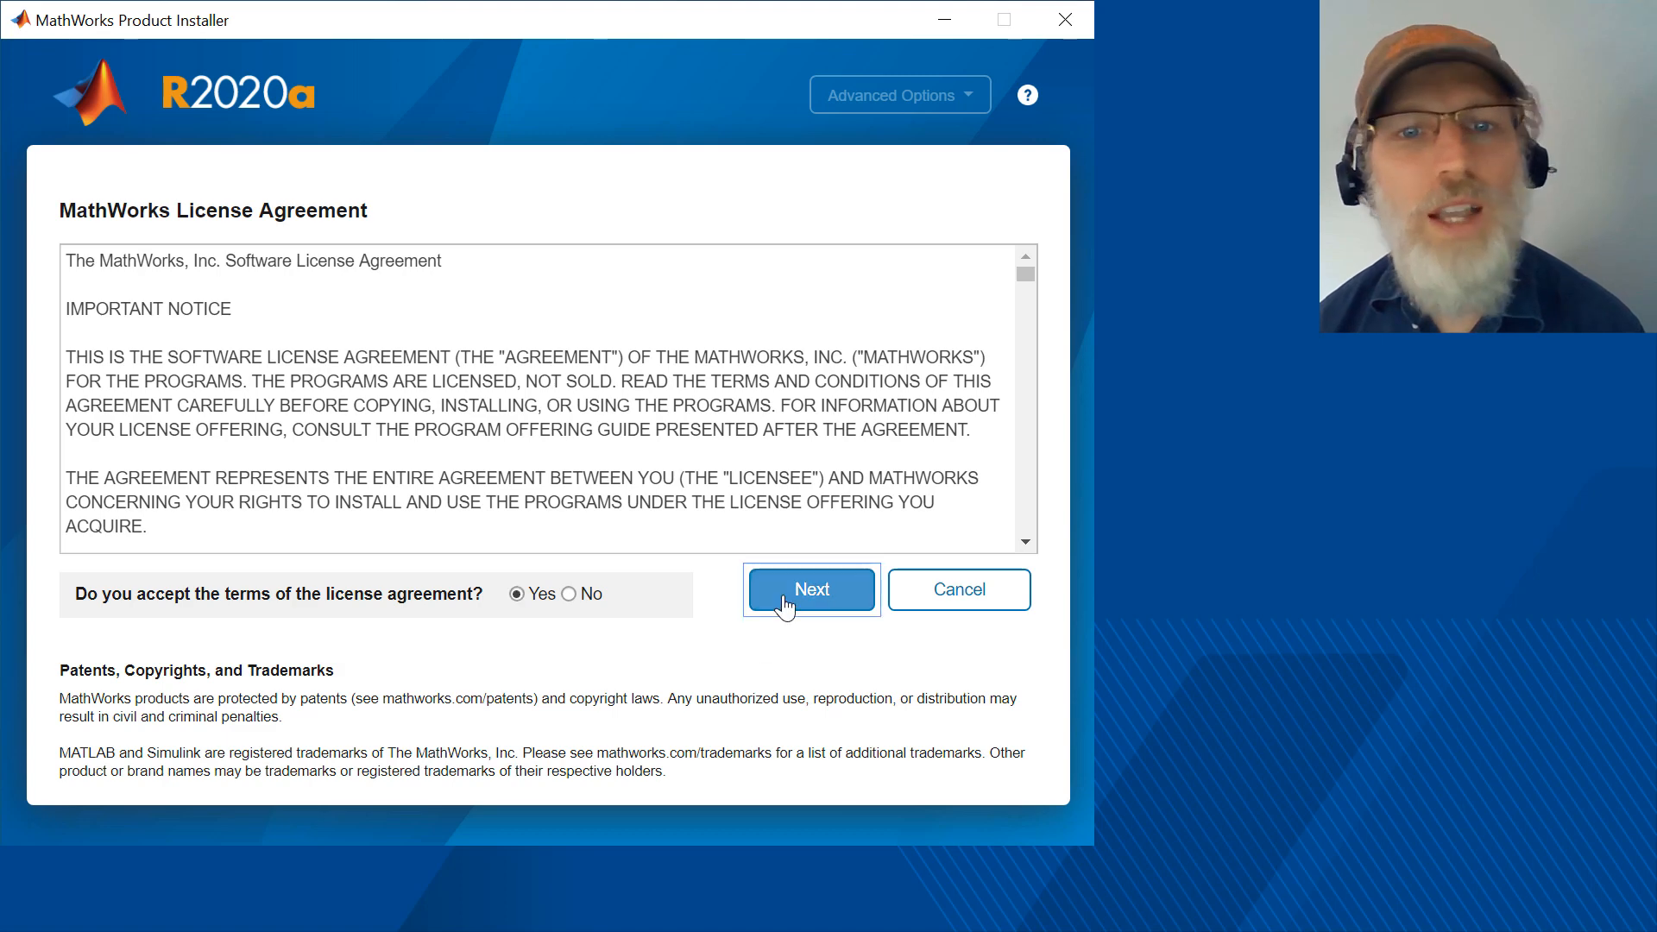
Accept the license agreement and continue with license13.lic.txt as the license file.
click(811, 588)
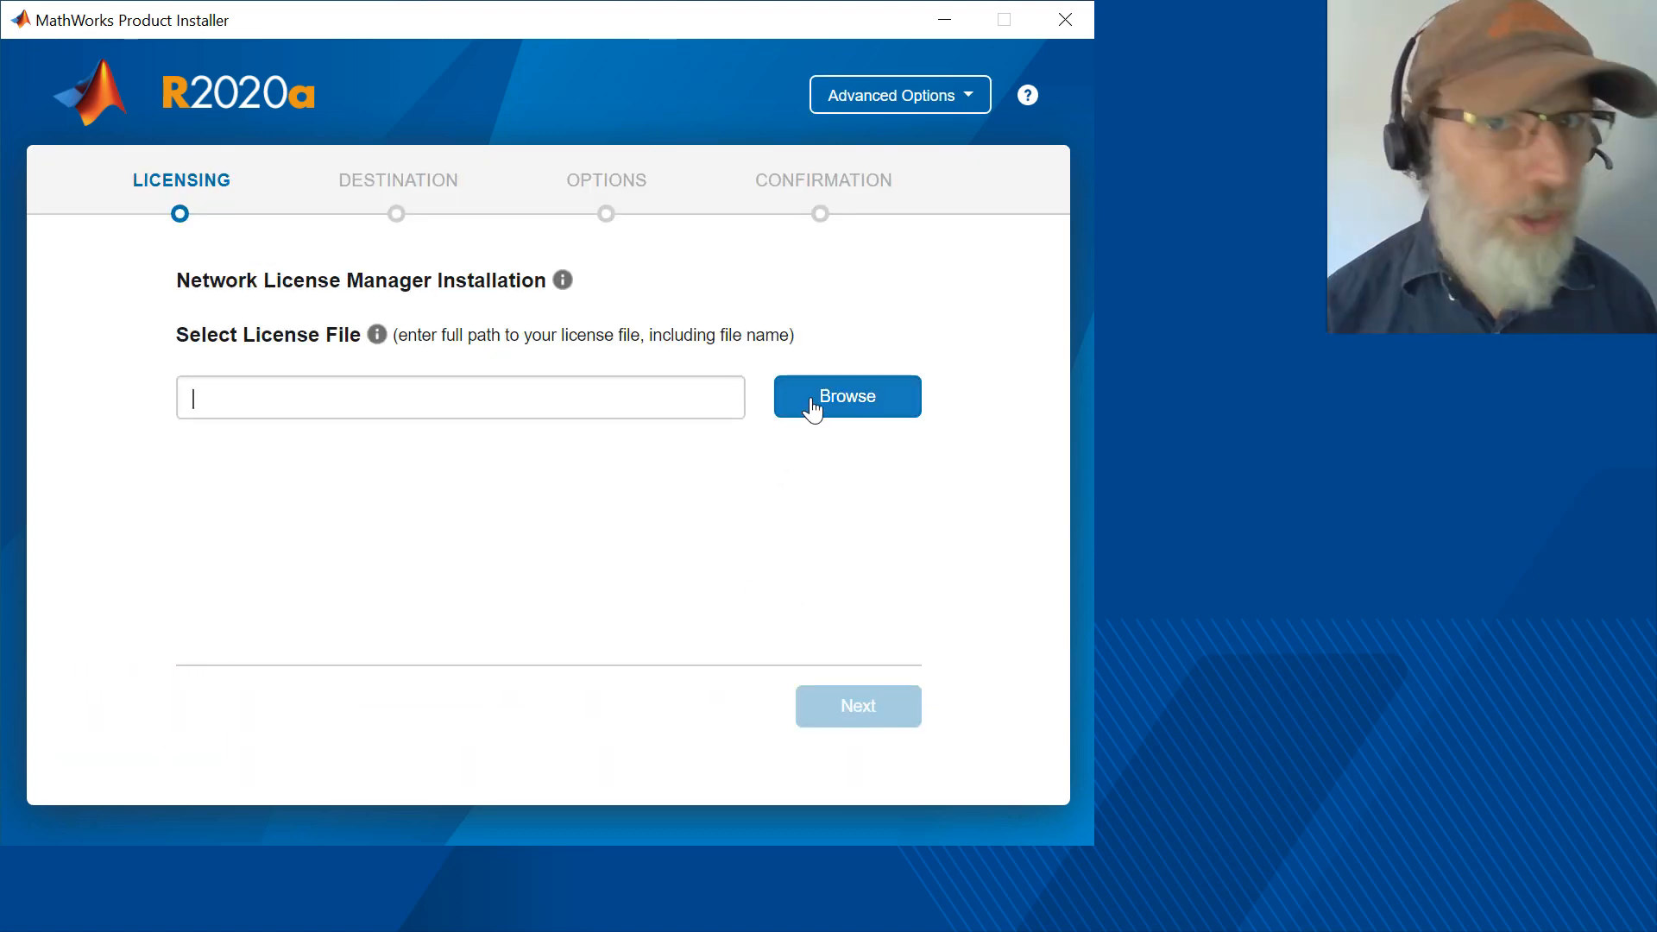
click(845, 397)
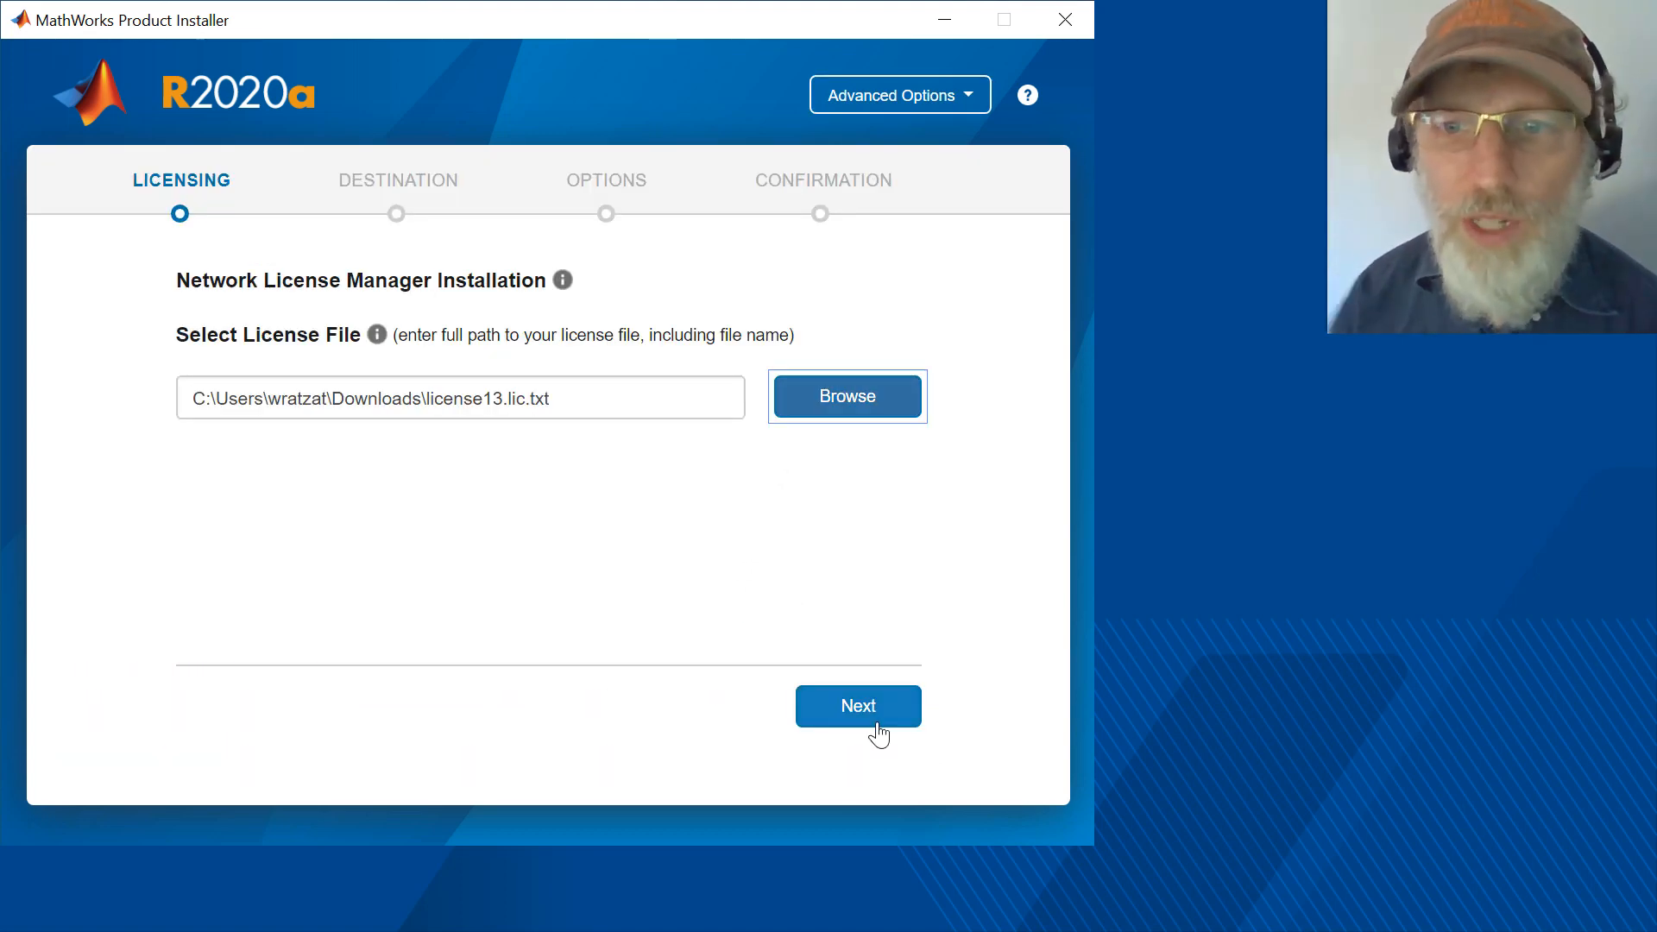
click(858, 706)
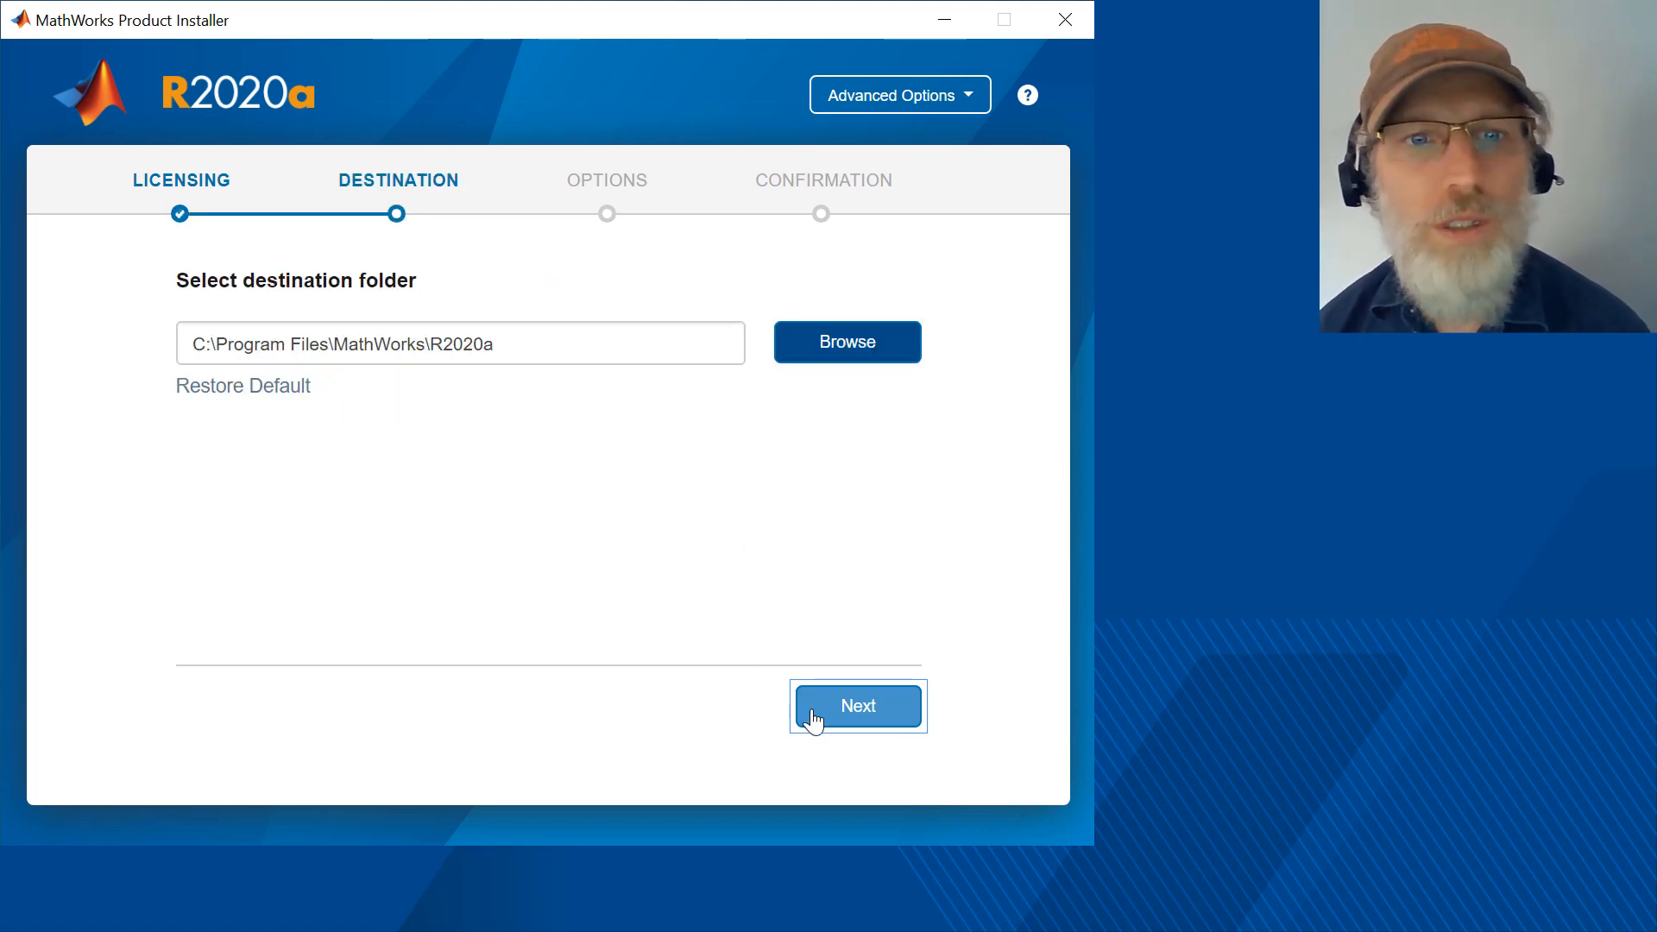
Keep the default R2020a destination and service configuration, then begin installing the network license manager.
click(858, 706)
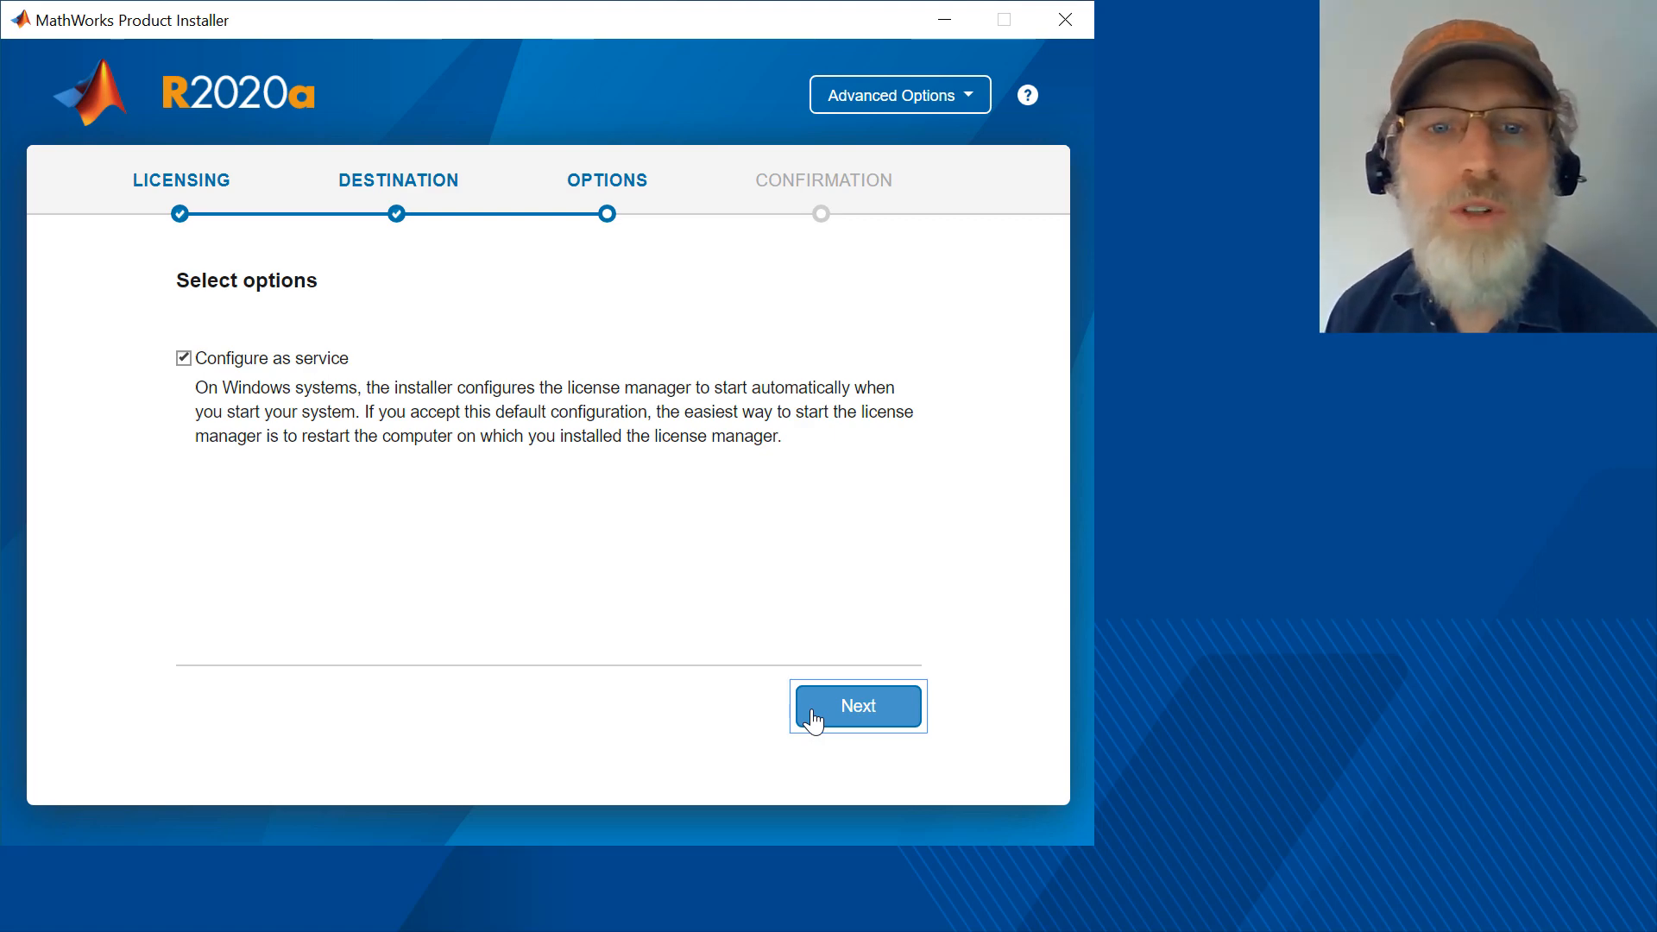
click(858, 706)
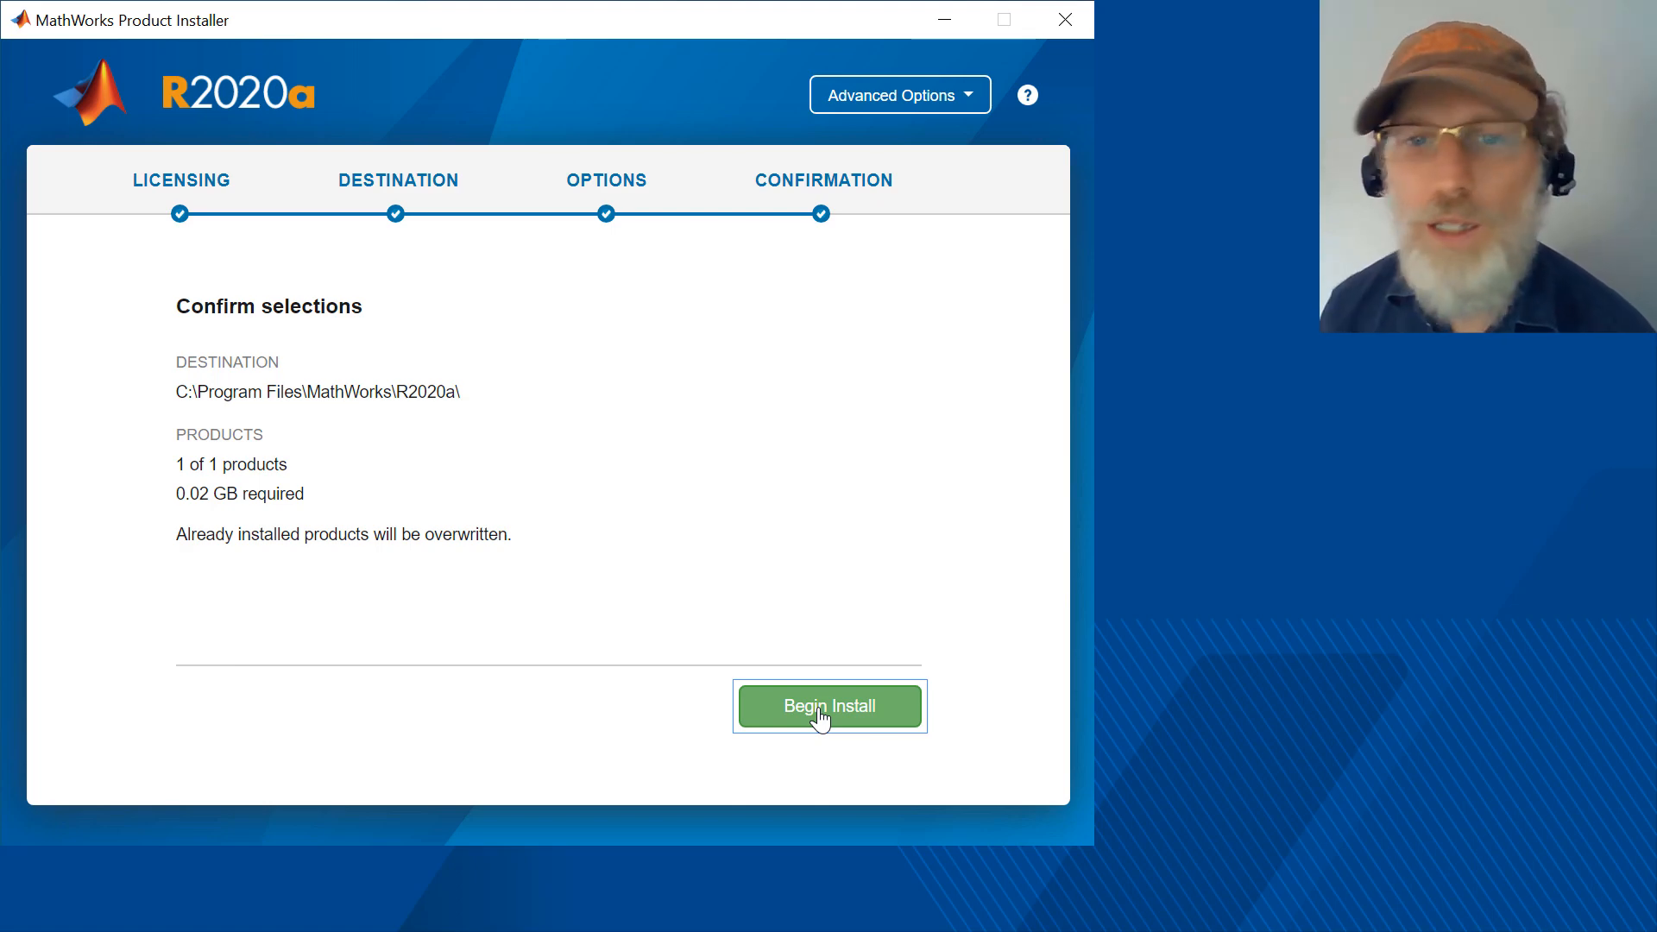
click(829, 706)
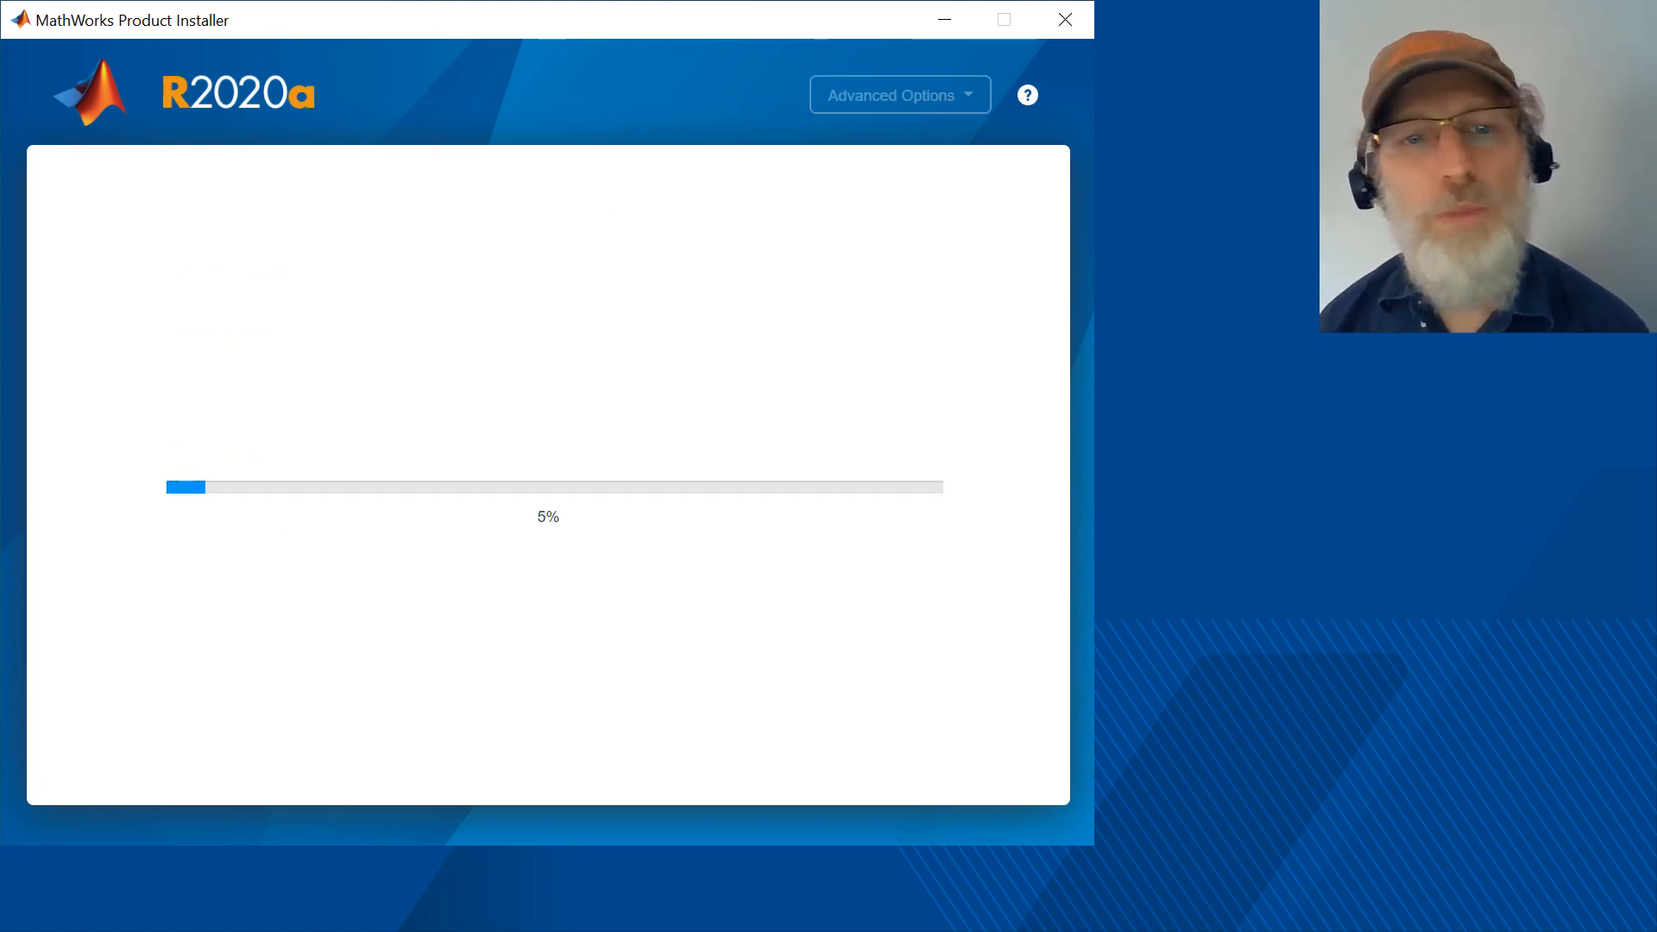